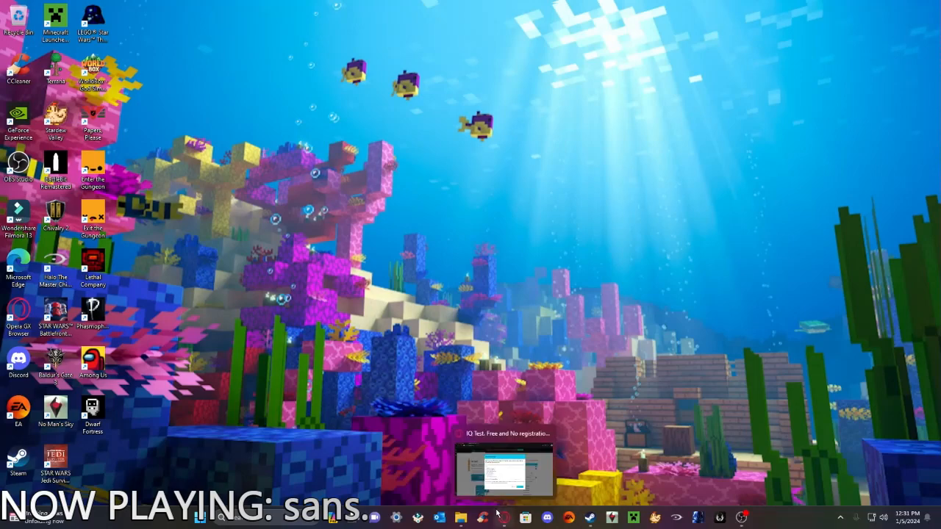
# Bring the IQ test window forward, dismiss the Winter Offer 2023 popup, and scroll the page.
pyautogui.click(505, 470)
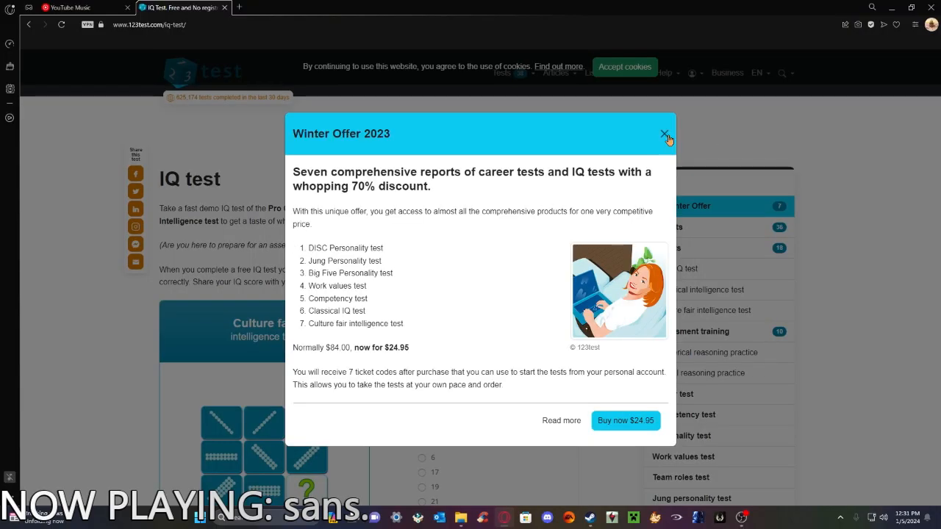
pyautogui.click(665, 136)
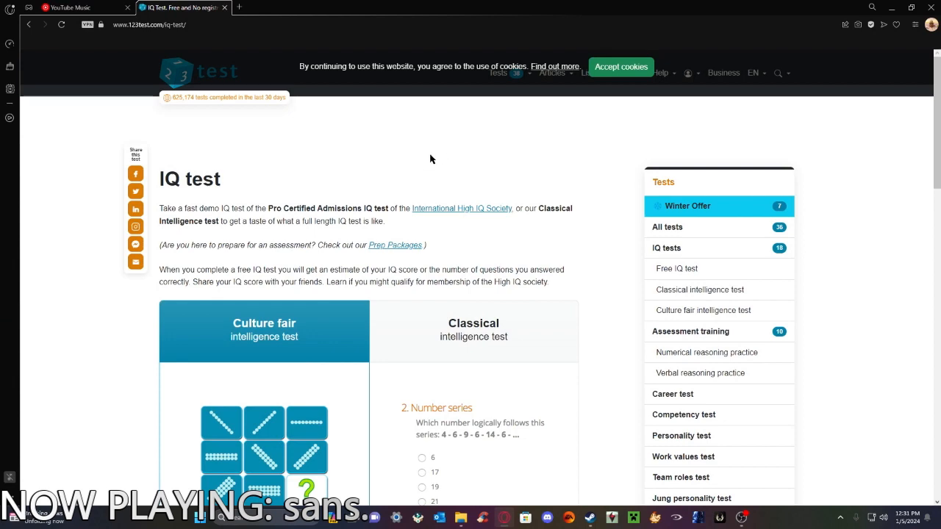
pyautogui.scroll(-3)
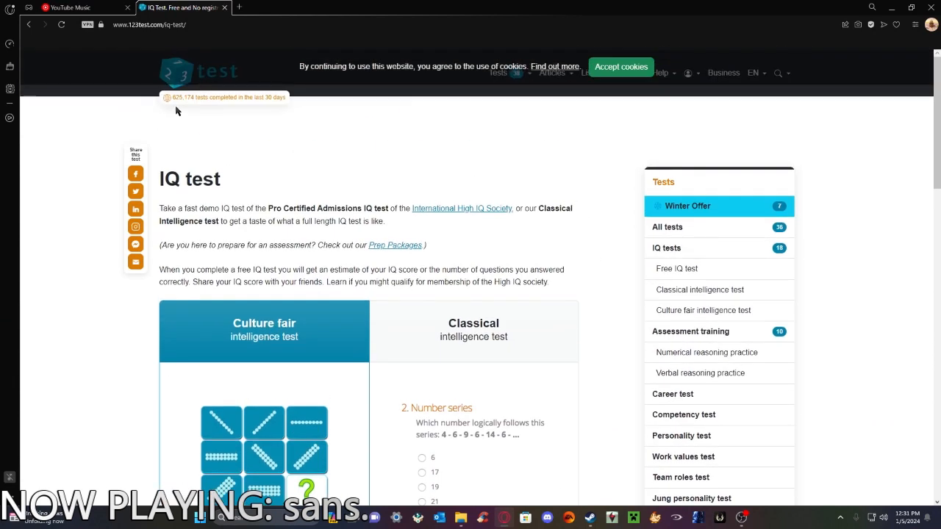
pyautogui.scroll(-3)
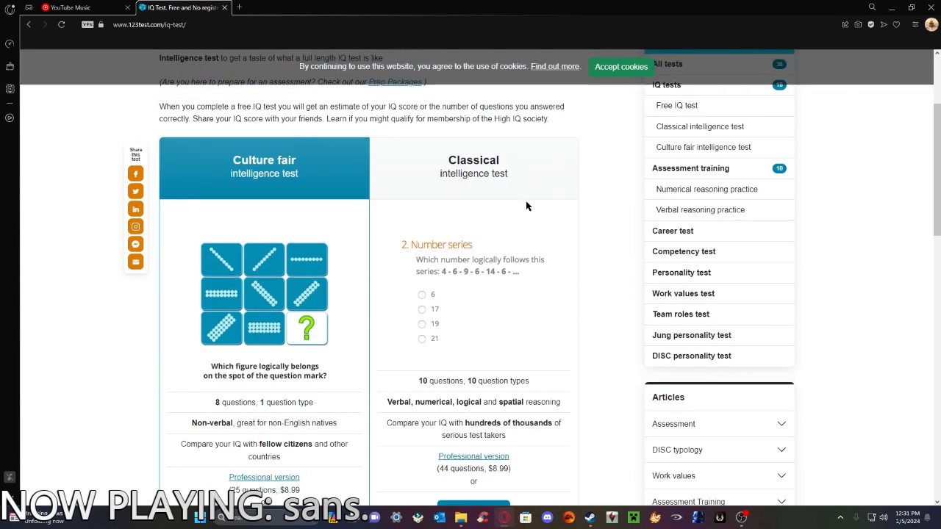
pyautogui.scroll(-3)
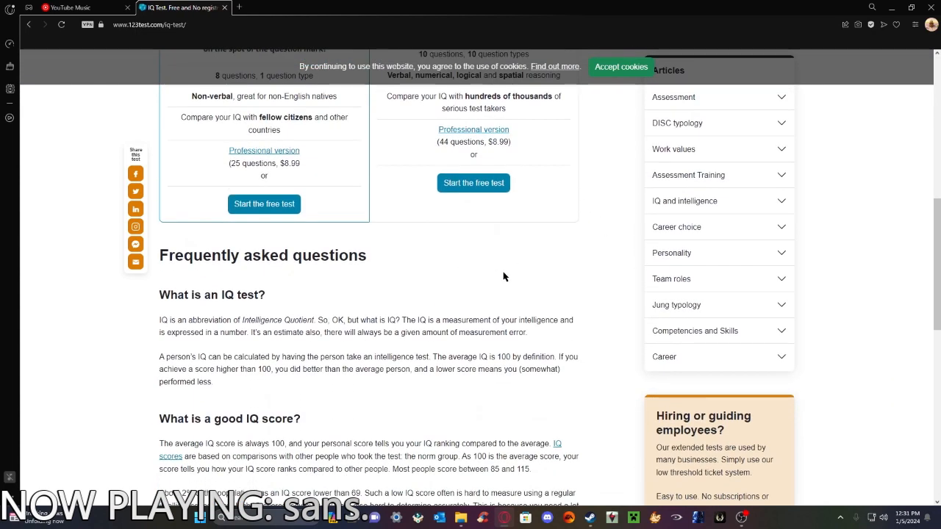
pyautogui.moveTo(375, 311)
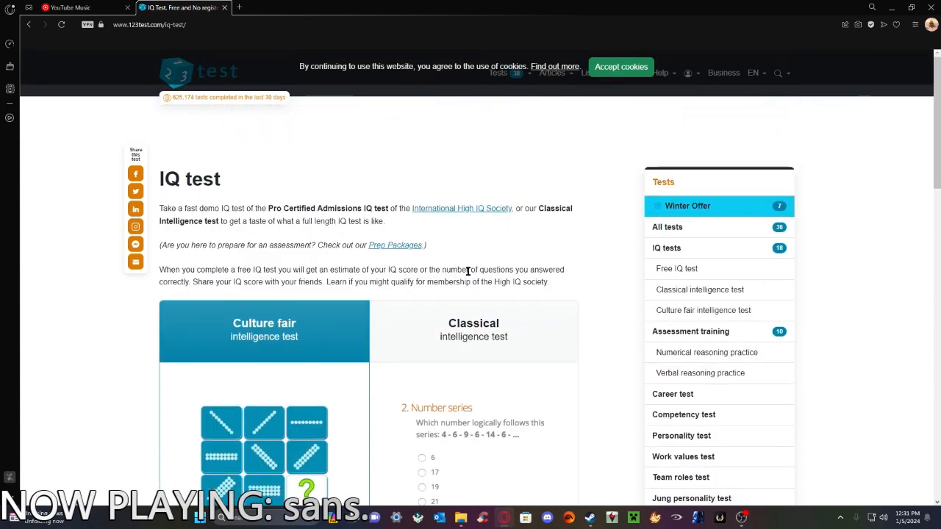
pyautogui.scroll(-3)
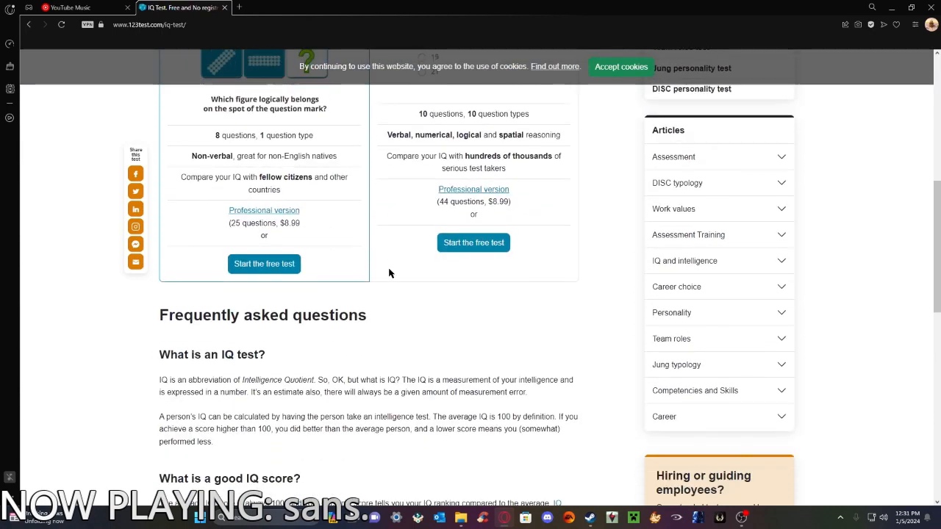
pyautogui.scroll(-3)
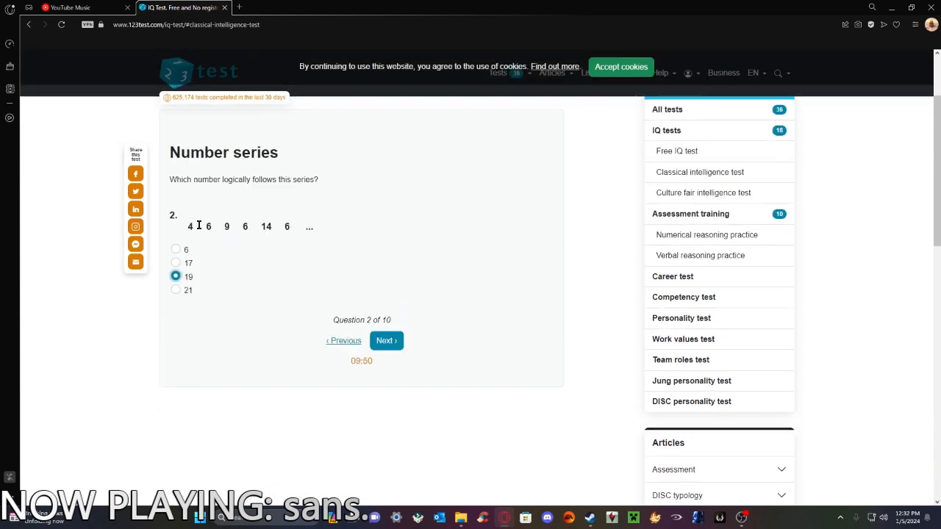
pyautogui.moveTo(234, 221)
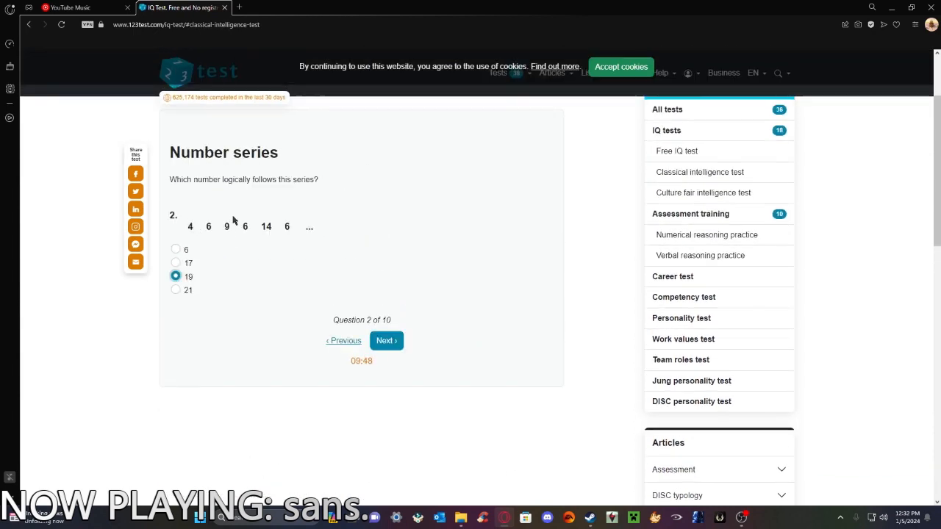
# Submit 19 for question 2 and choose the second figure for question 3.
pyautogui.click(386, 340)
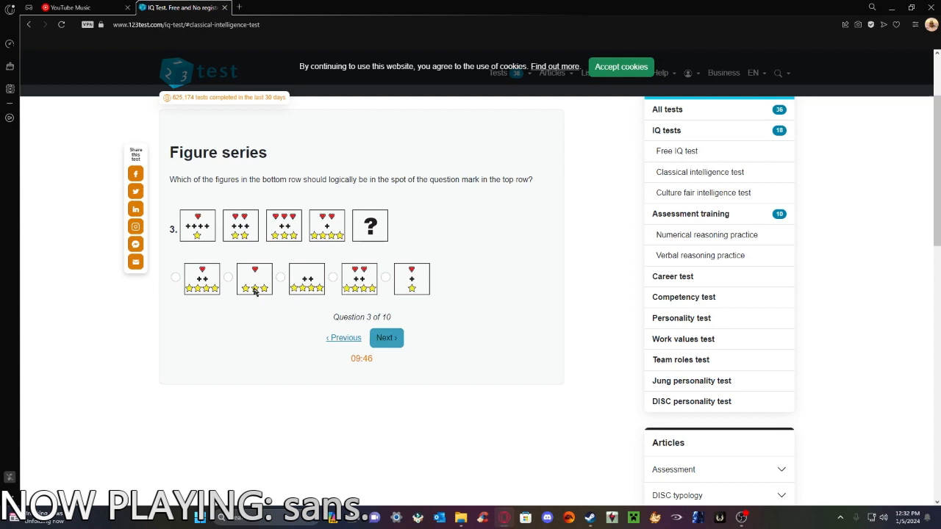
pyautogui.moveTo(319, 235)
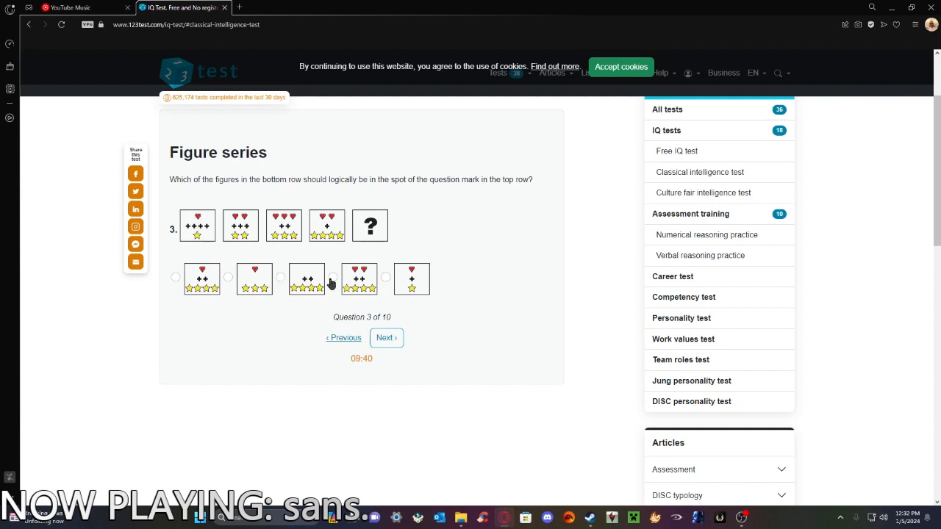
pyautogui.moveTo(330, 263)
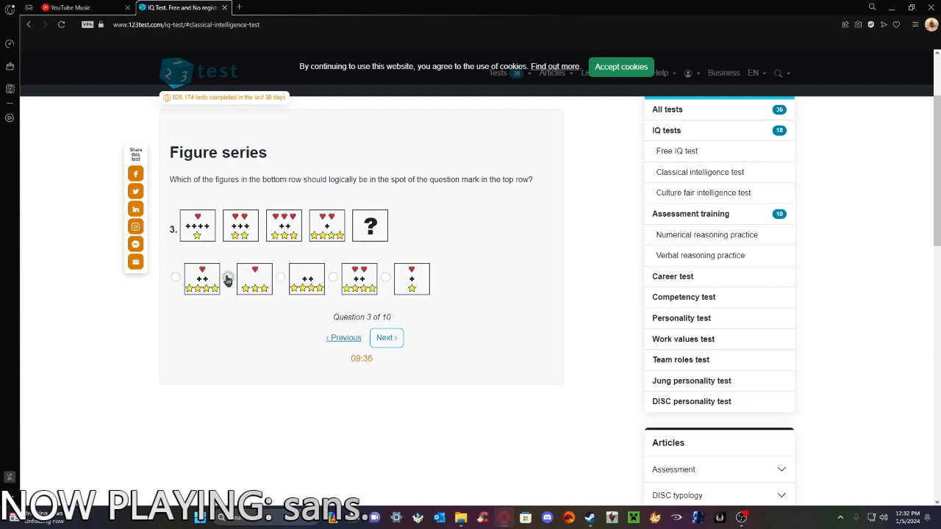
pyautogui.click(386, 337)
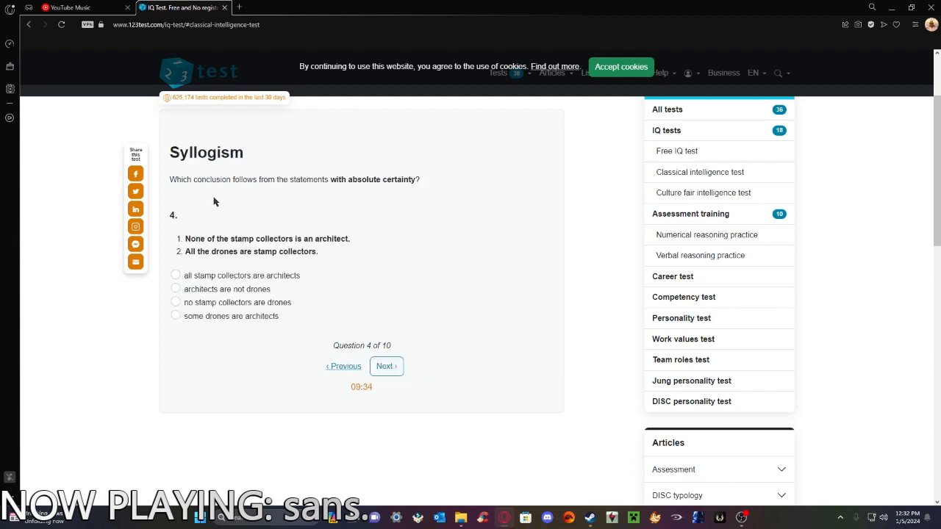
pyautogui.moveTo(232, 217)
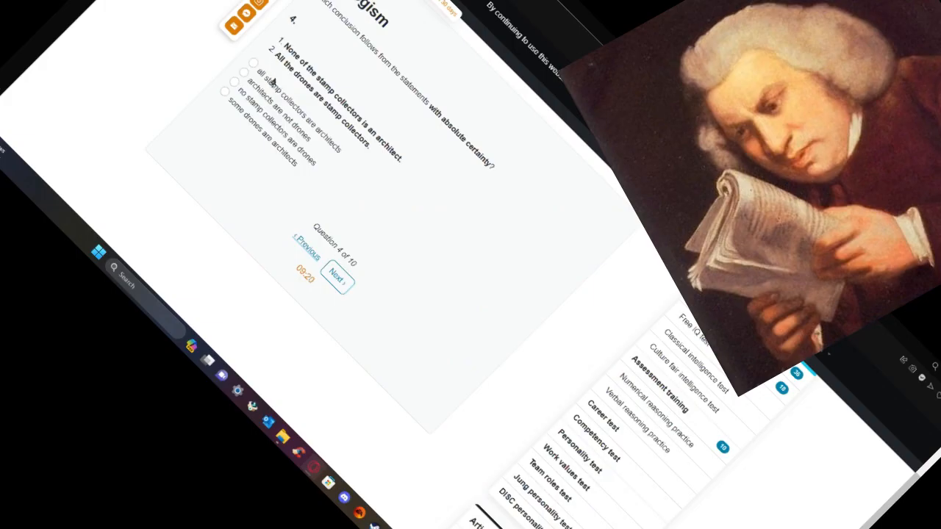
# Pass question 4, pick the second cube, and select 118 meters for the golf question.
pyautogui.click(336, 276)
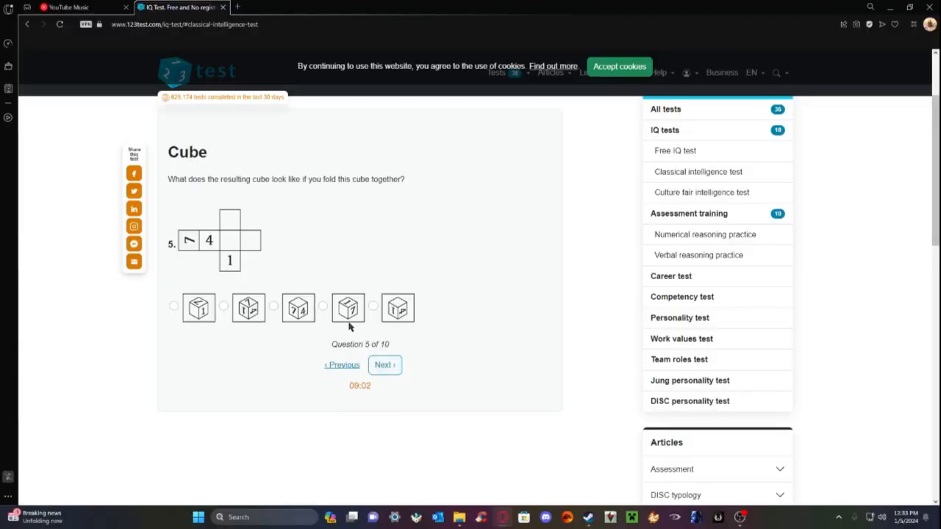
pyautogui.moveTo(283, 301)
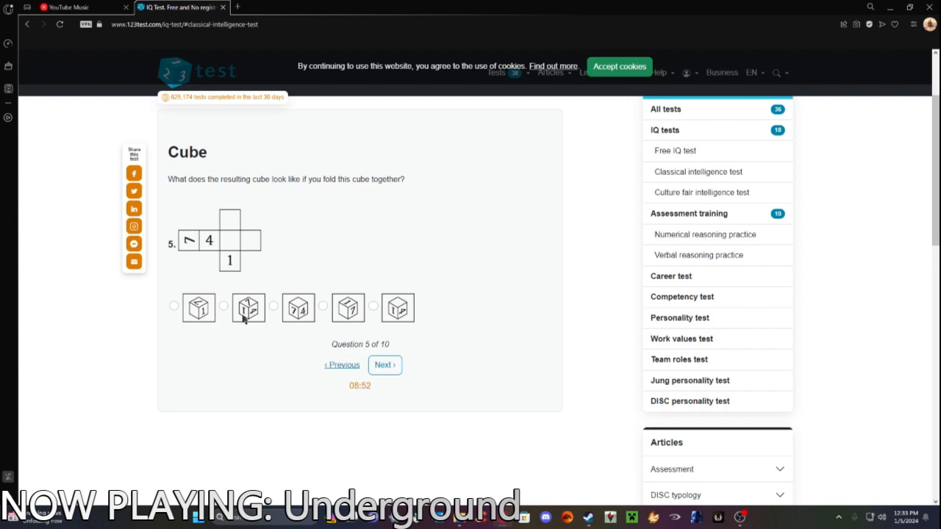
pyautogui.click(223, 306)
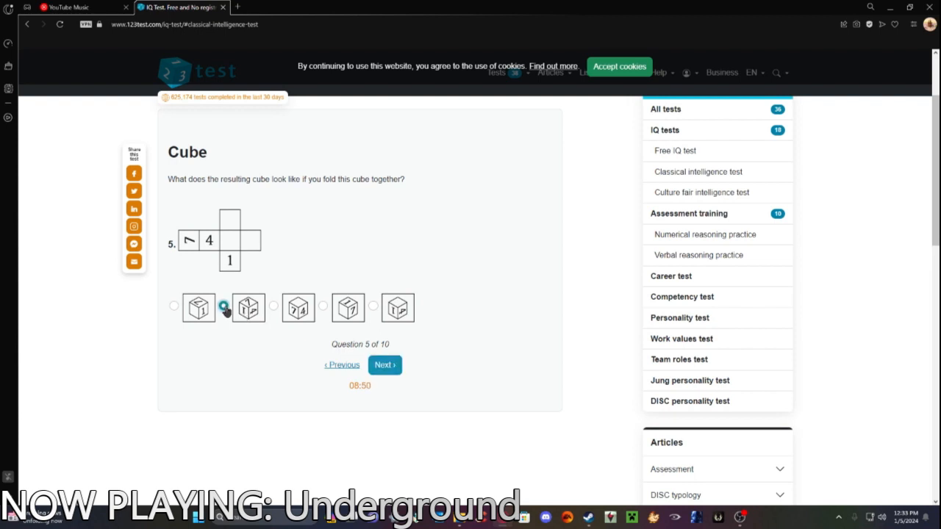
pyautogui.click(384, 365)
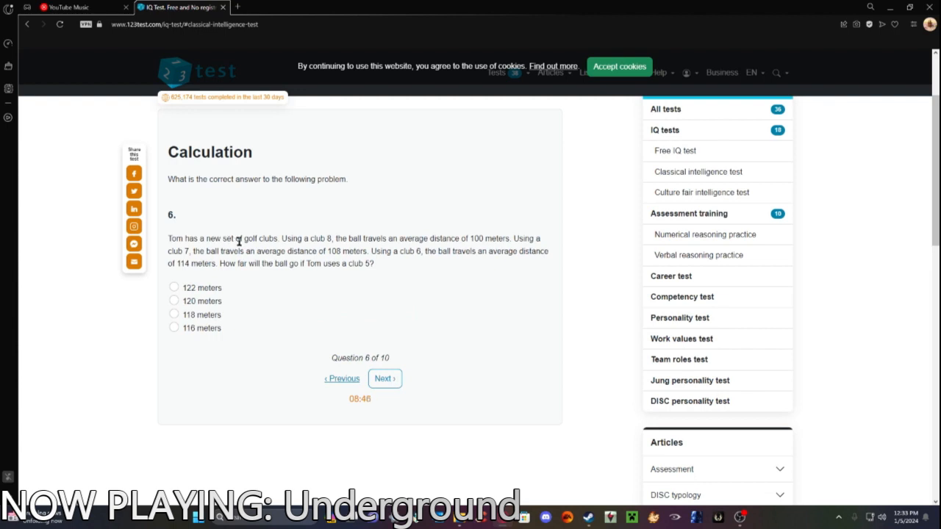
pyautogui.moveTo(318, 238)
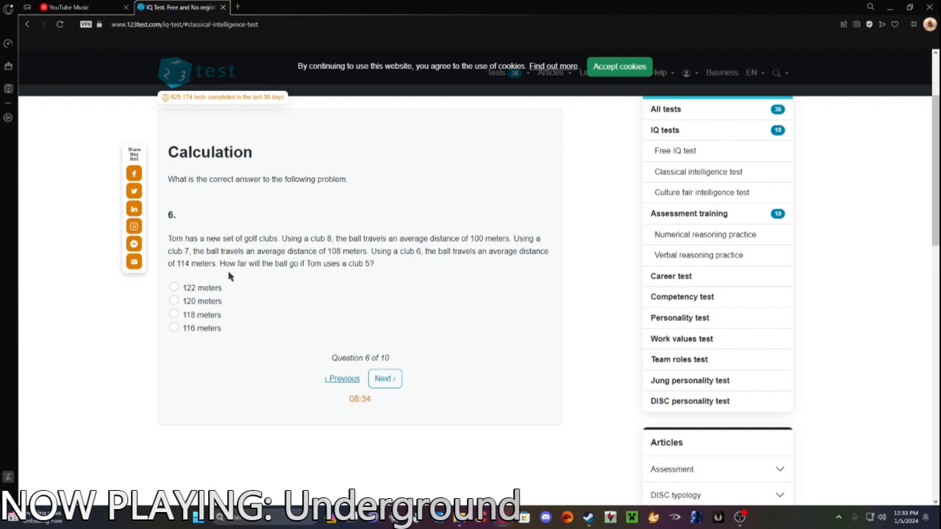
pyautogui.moveTo(310, 248)
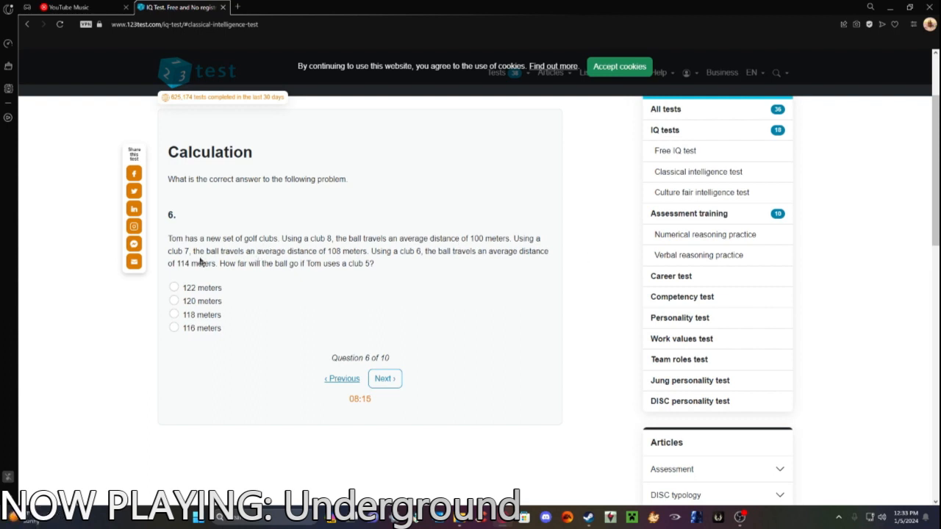
pyautogui.moveTo(344, 252)
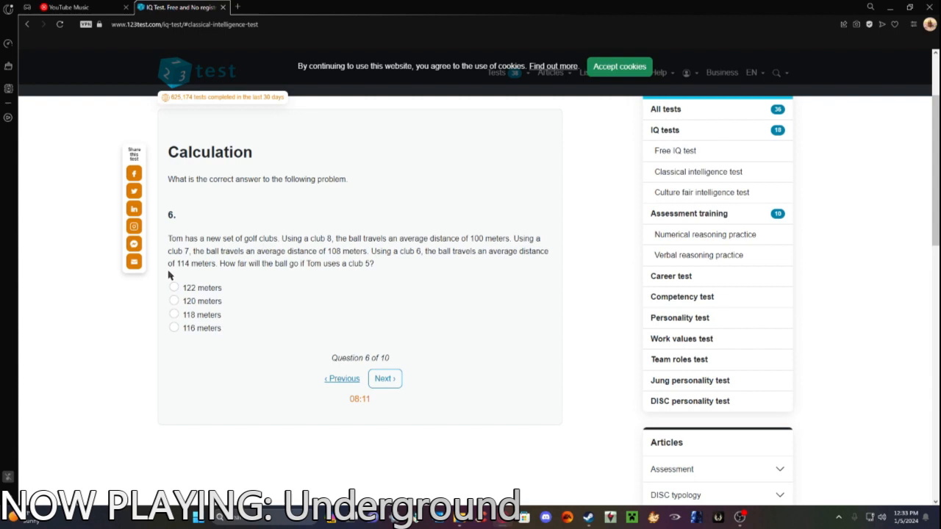
pyautogui.moveTo(175, 265)
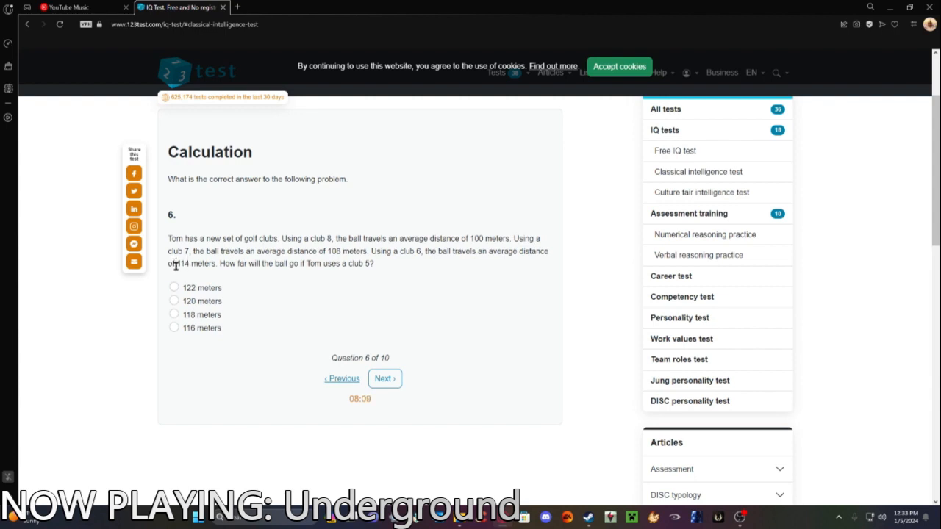
pyautogui.moveTo(191, 277)
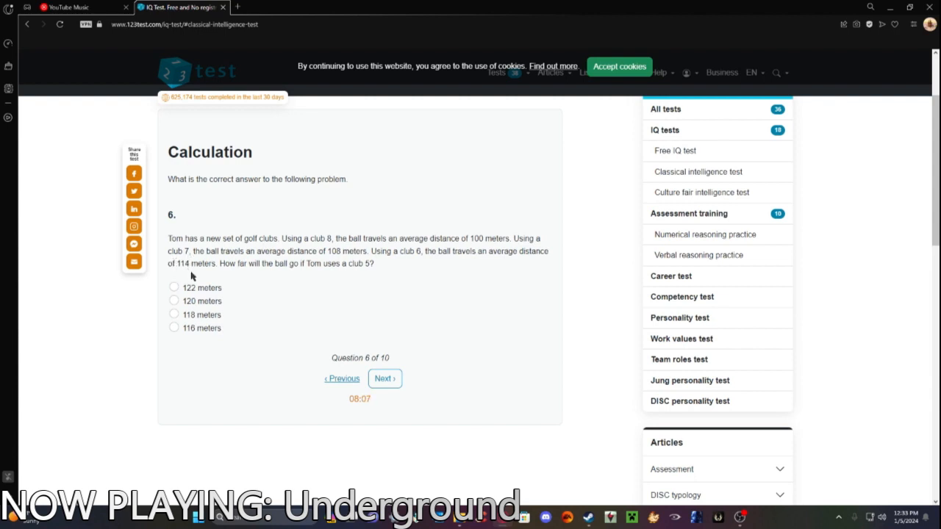
pyautogui.click(173, 314)
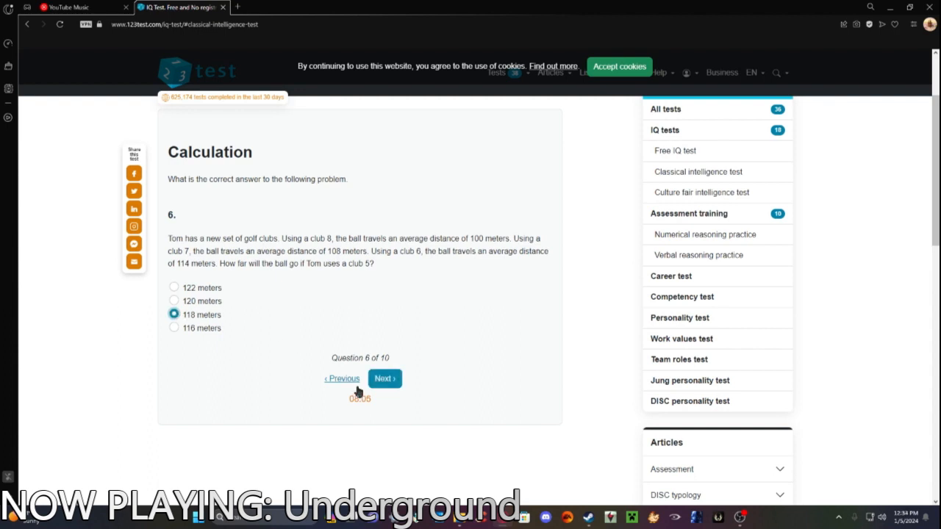
# Answer 'tender' as the opposite of tough for question 7, then pass question 8.
pyautogui.click(384, 378)
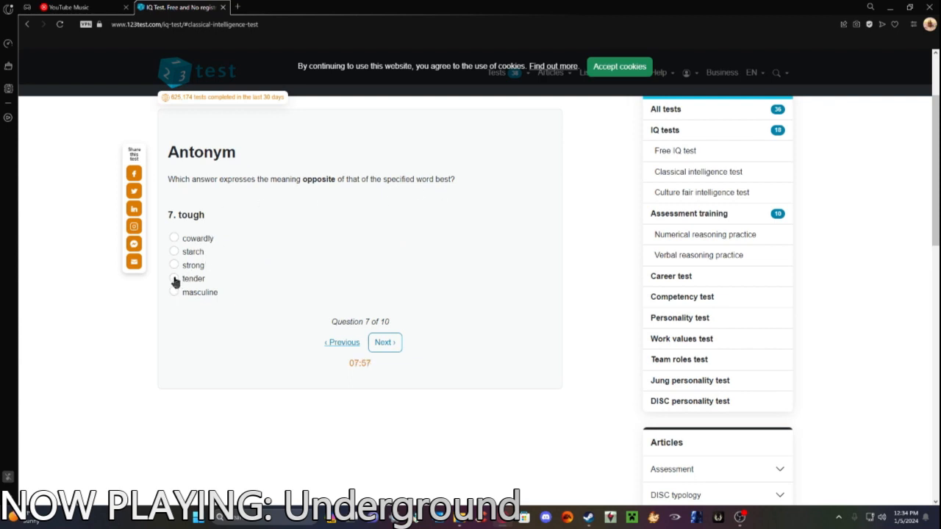
pyautogui.click(174, 278)
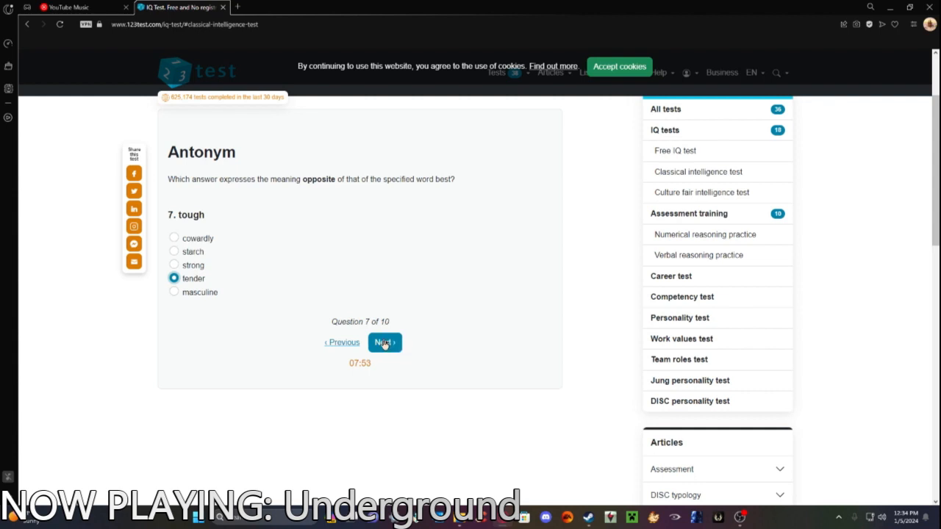
pyautogui.moveTo(263, 269)
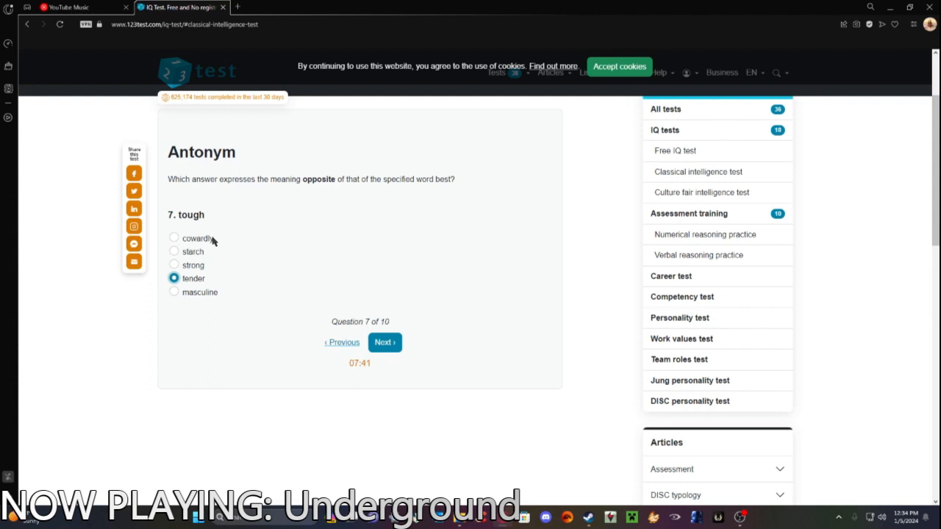
pyautogui.moveTo(314, 288)
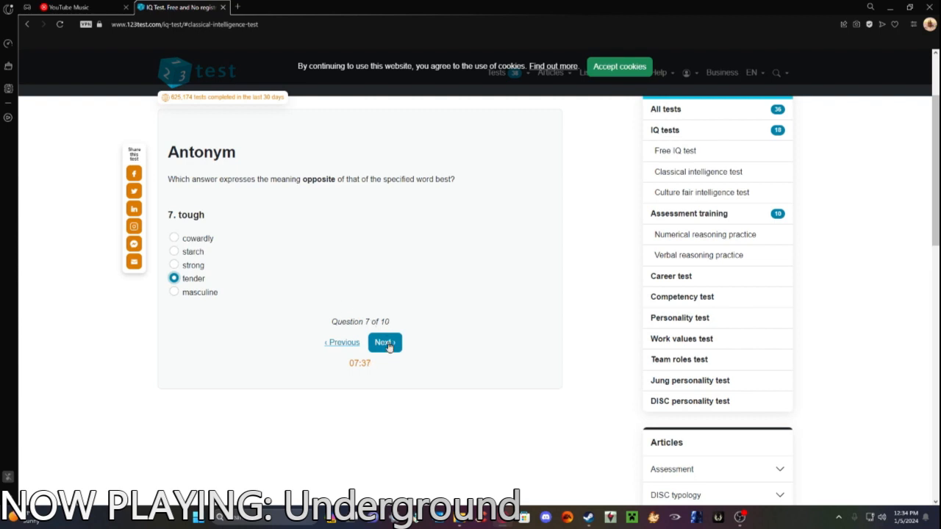
pyautogui.moveTo(189, 244)
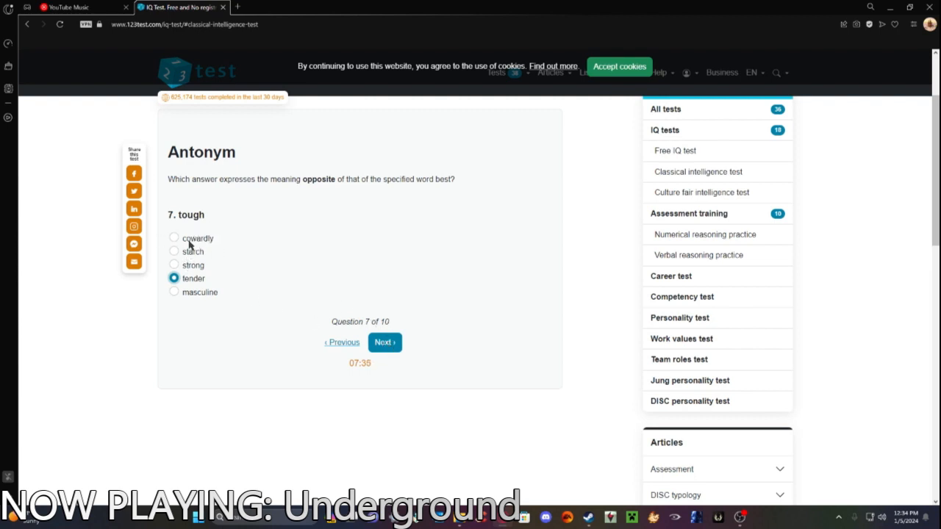
pyautogui.click(385, 329)
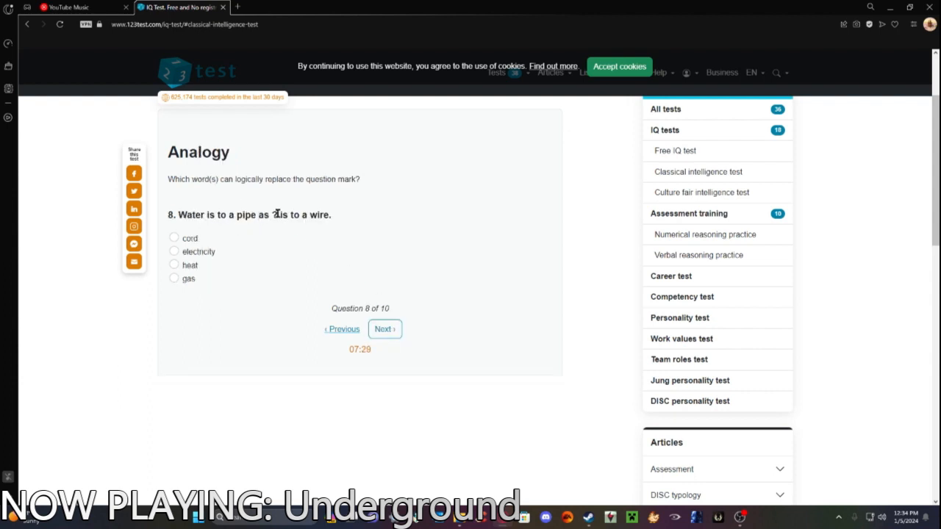
pyautogui.moveTo(279, 227)
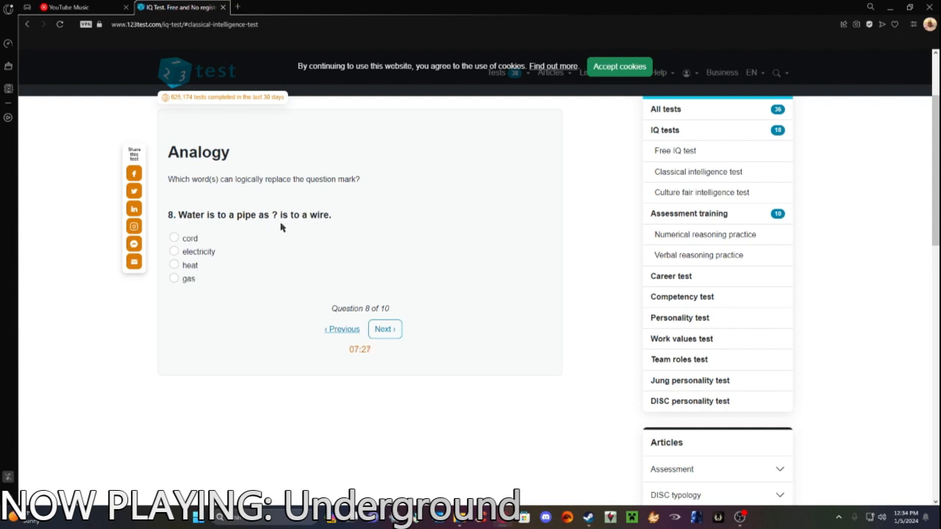
pyautogui.click(384, 329)
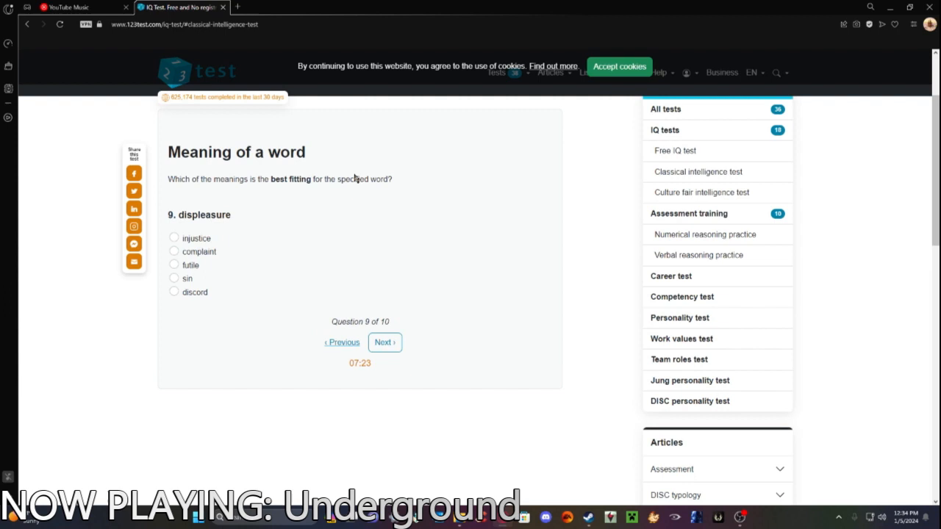
pyautogui.moveTo(218, 213)
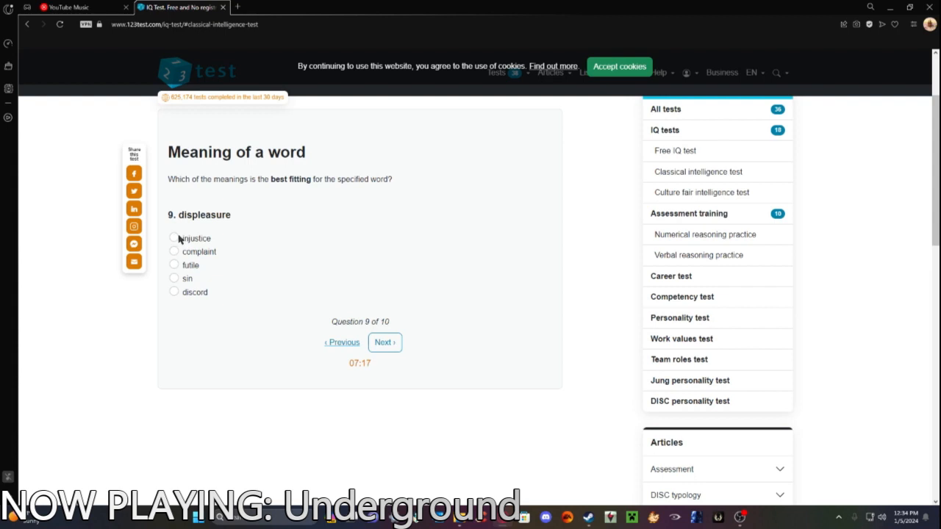
pyautogui.moveTo(176, 261)
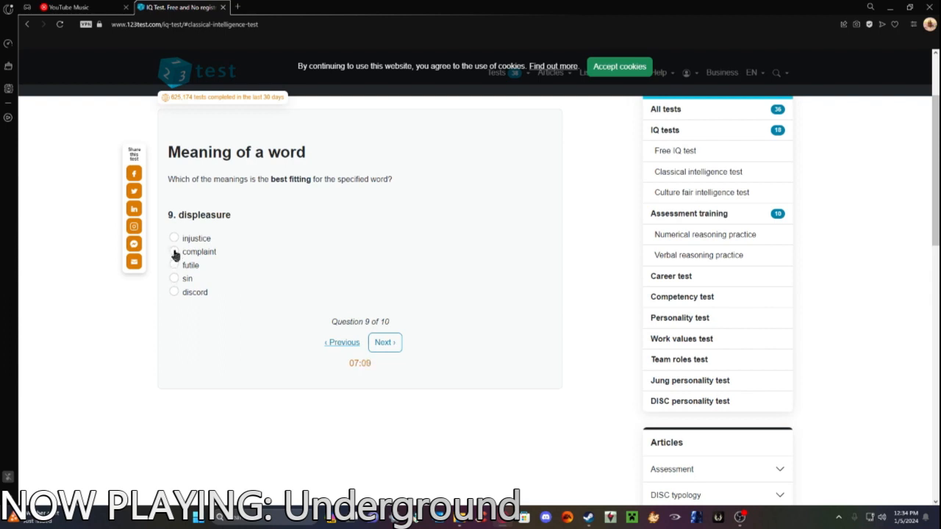
# Answer 'complaint' and the fourth figure for the last questions, then submit and view results.
pyautogui.click(384, 342)
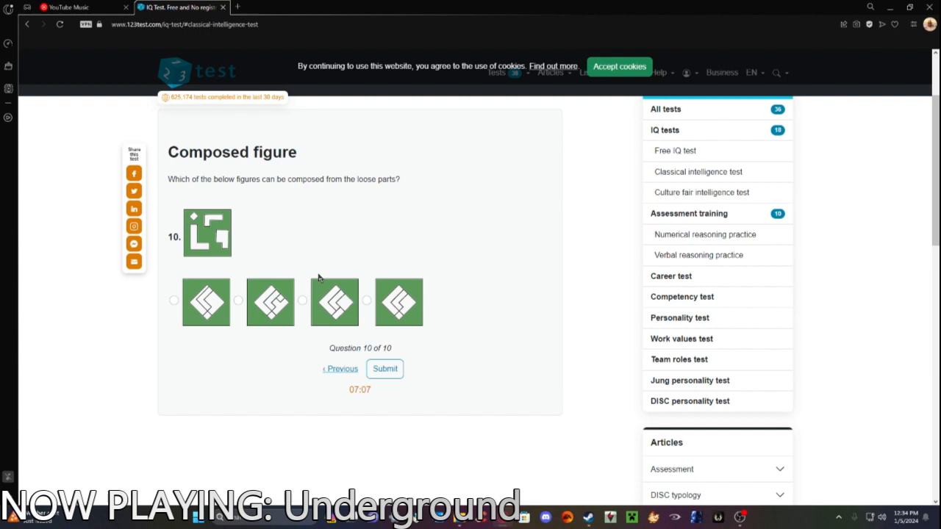
pyautogui.moveTo(263, 219)
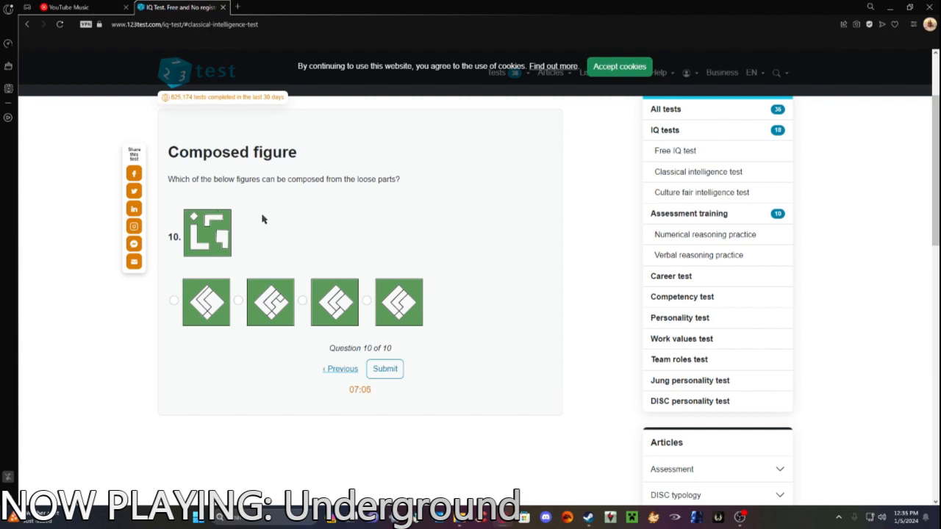
pyautogui.moveTo(243, 217)
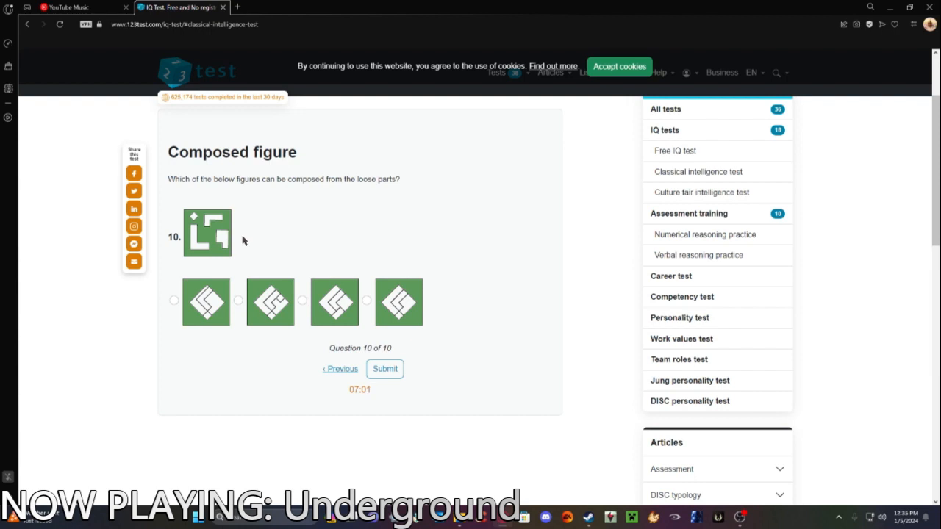
pyautogui.moveTo(239, 247)
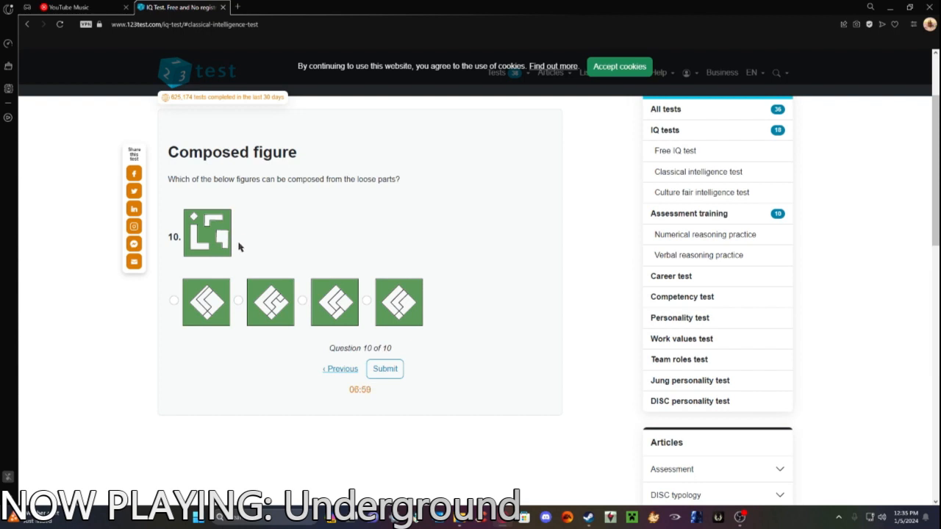
pyautogui.click(174, 300)
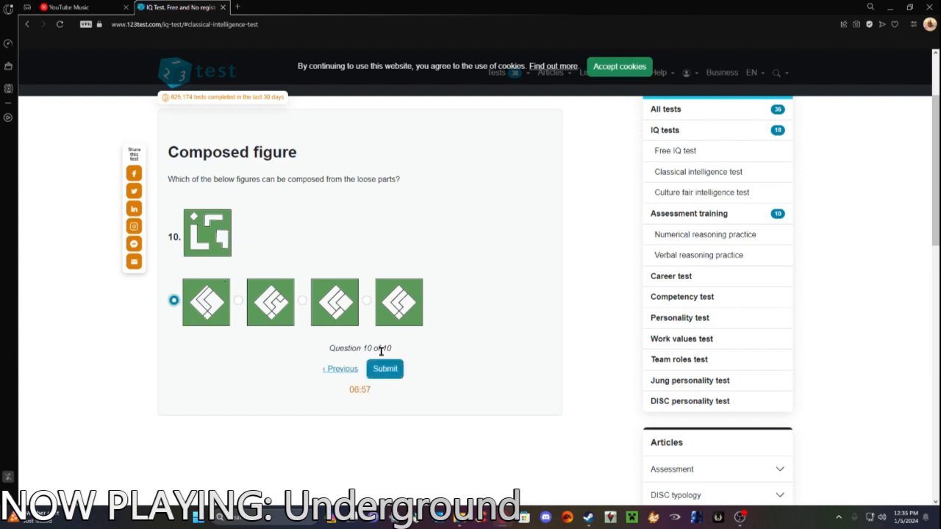
pyautogui.click(366, 300)
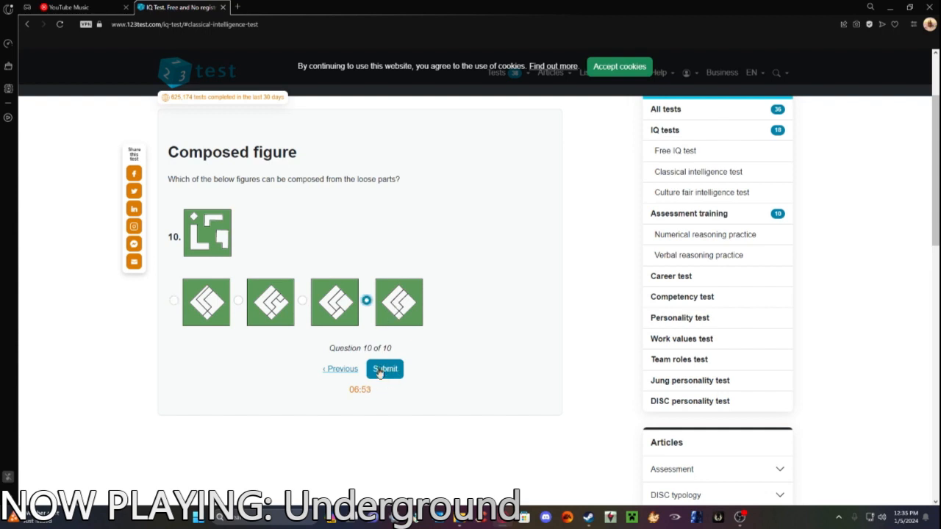
pyautogui.click(384, 368)
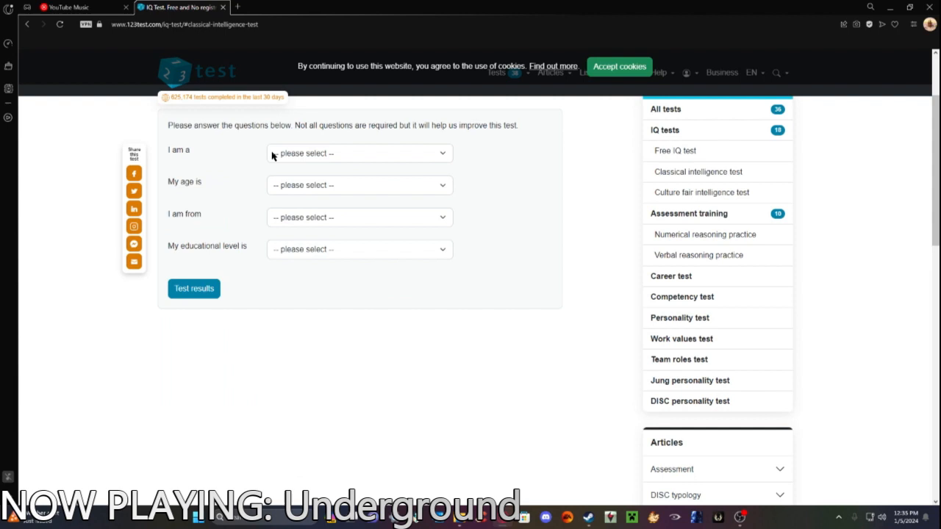
pyautogui.moveTo(336, 165)
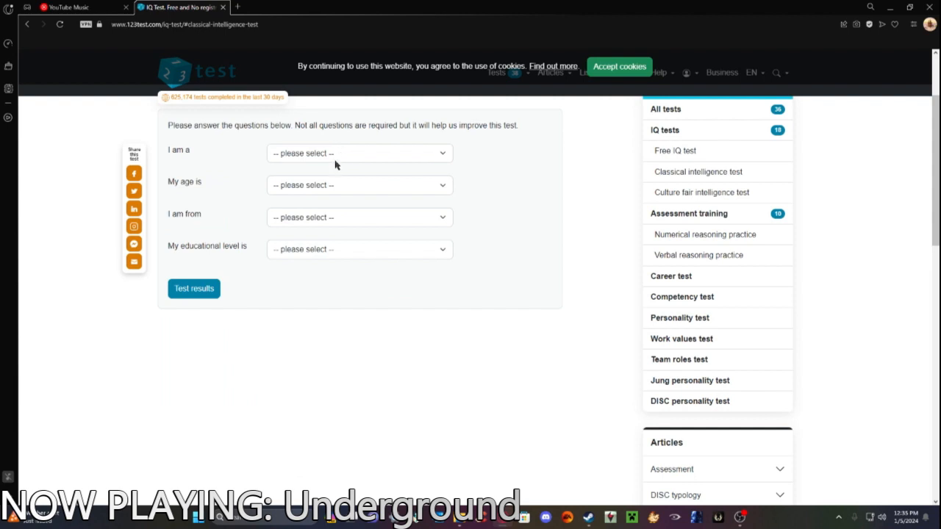
pyautogui.click(194, 288)
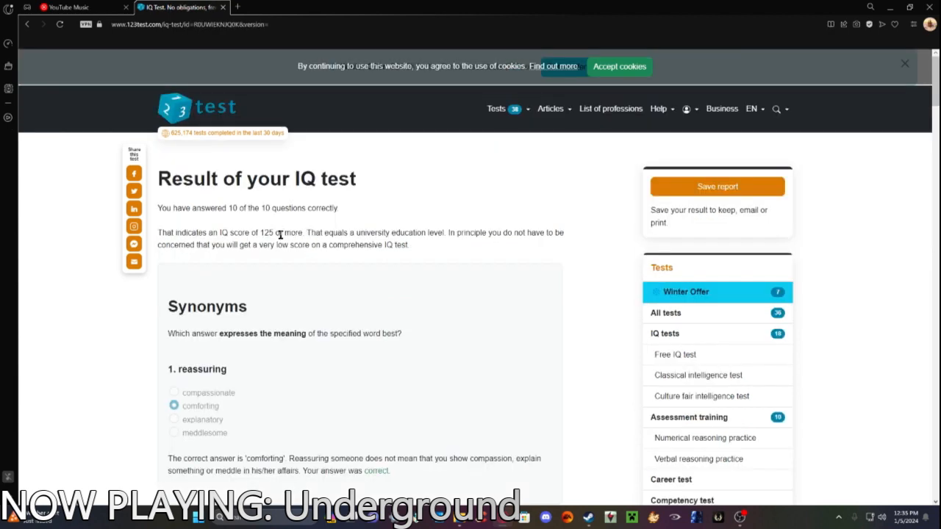
pyautogui.moveTo(300, 247)
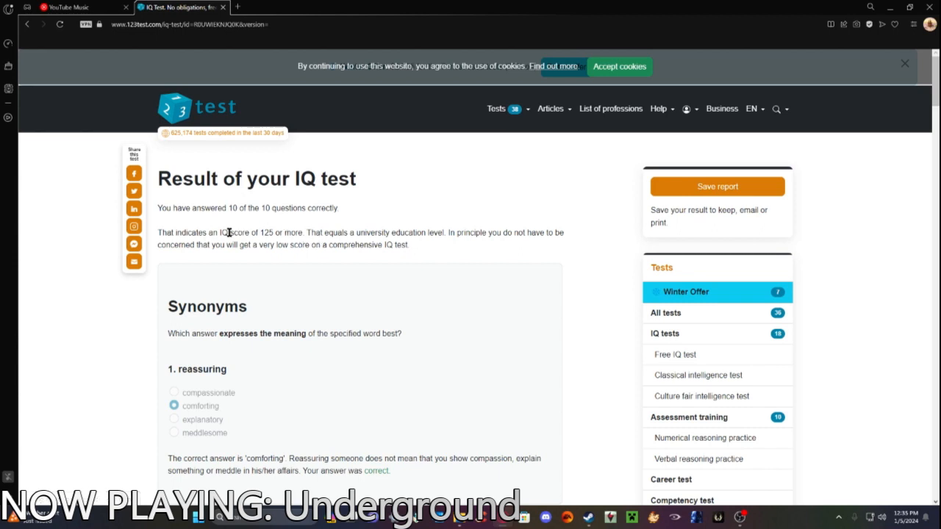
# Scroll through the results and highlight the sentence stating the IQ score.
pyautogui.scroll(-3)
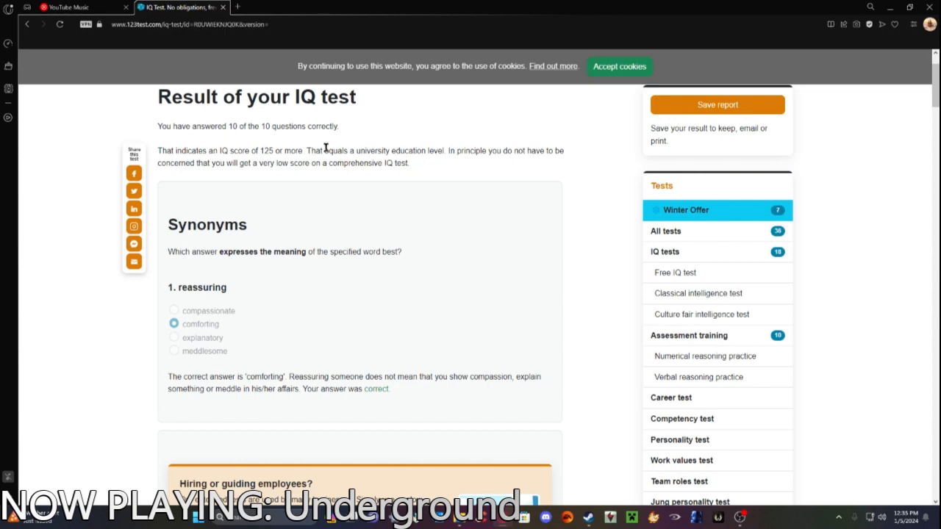
pyautogui.moveTo(196, 177)
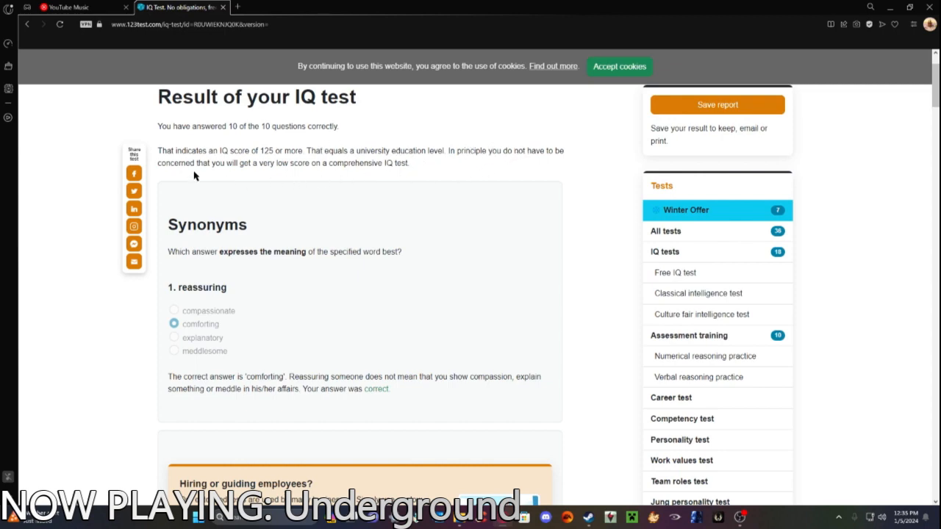
pyautogui.scroll(-3)
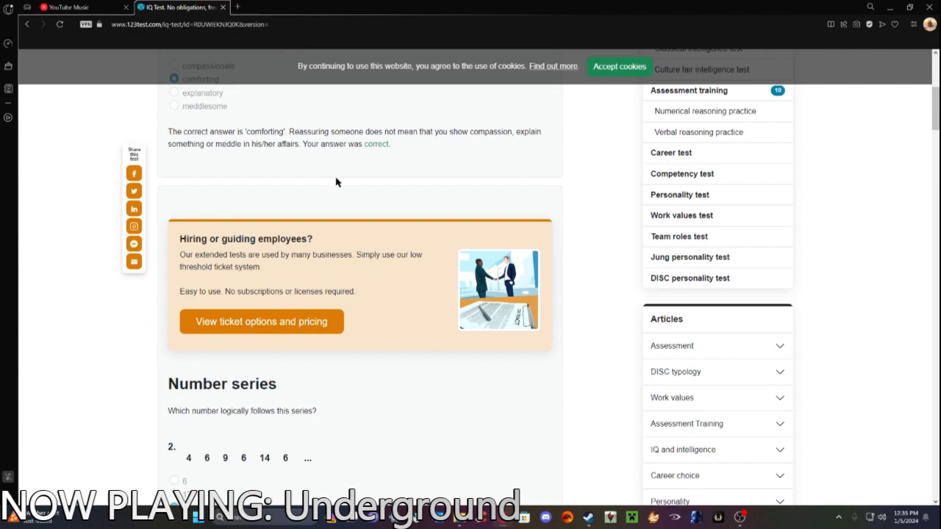
pyautogui.scroll(-3)
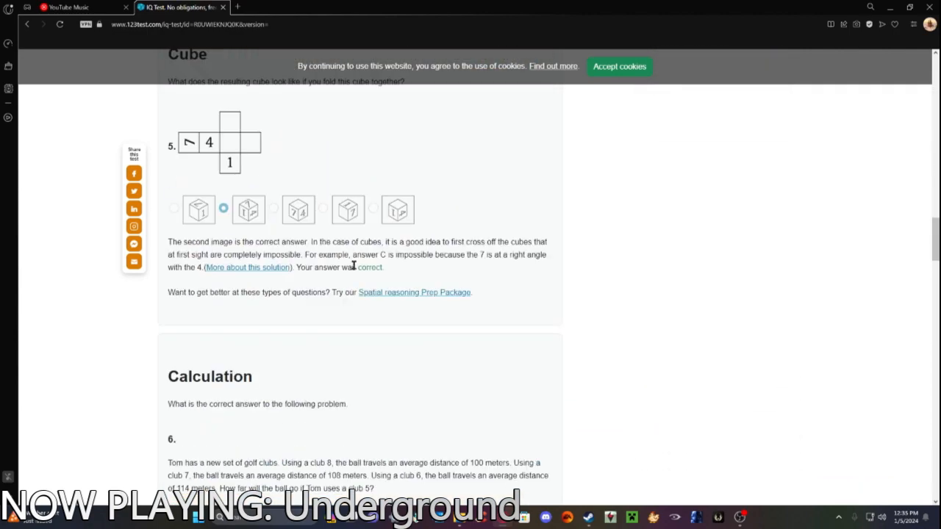
pyautogui.scroll(-3)
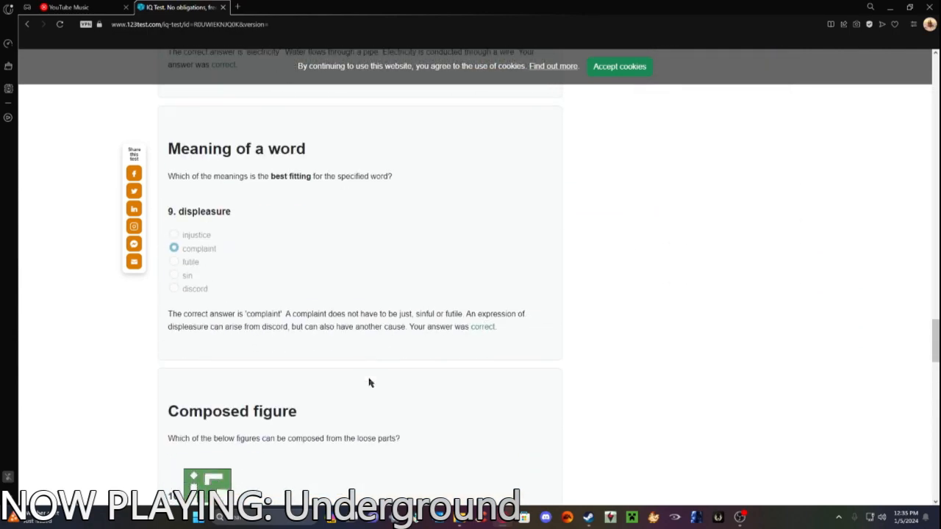
pyautogui.scroll(-3)
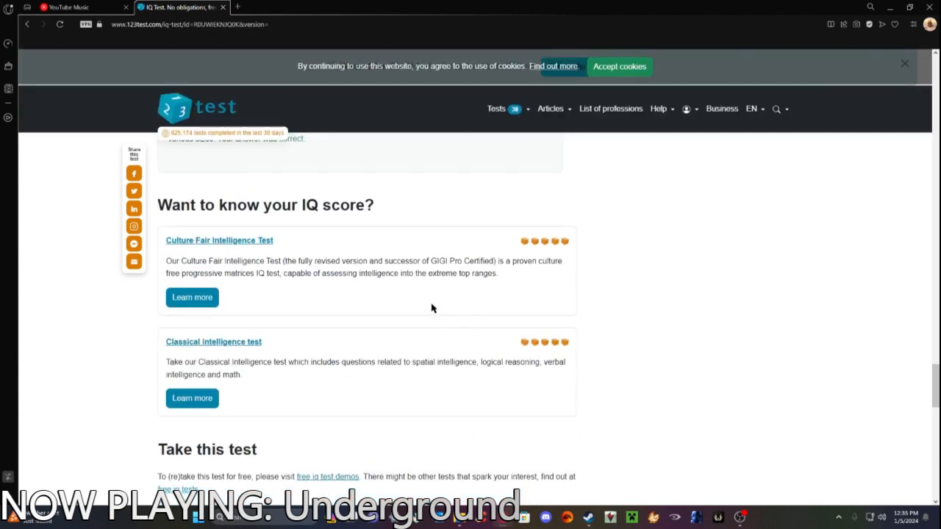
pyautogui.moveTo(433, 296)
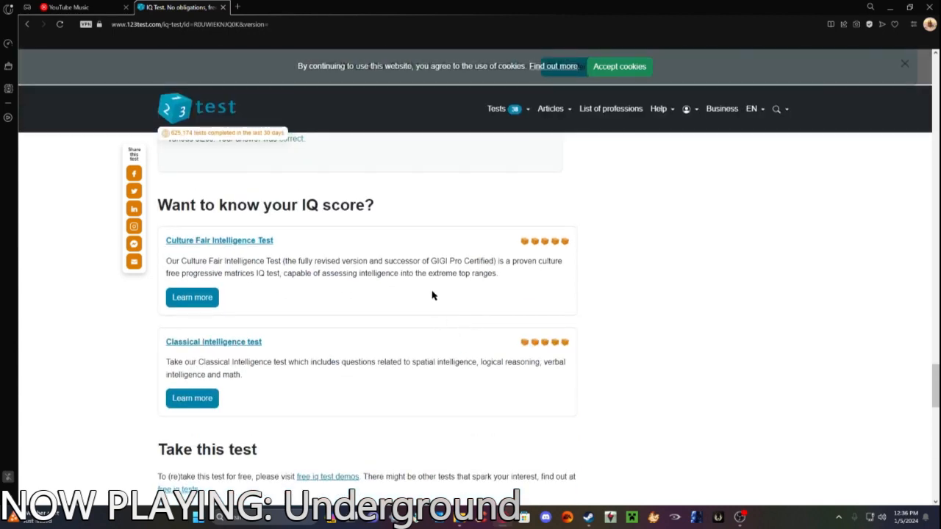
pyautogui.scroll(3)
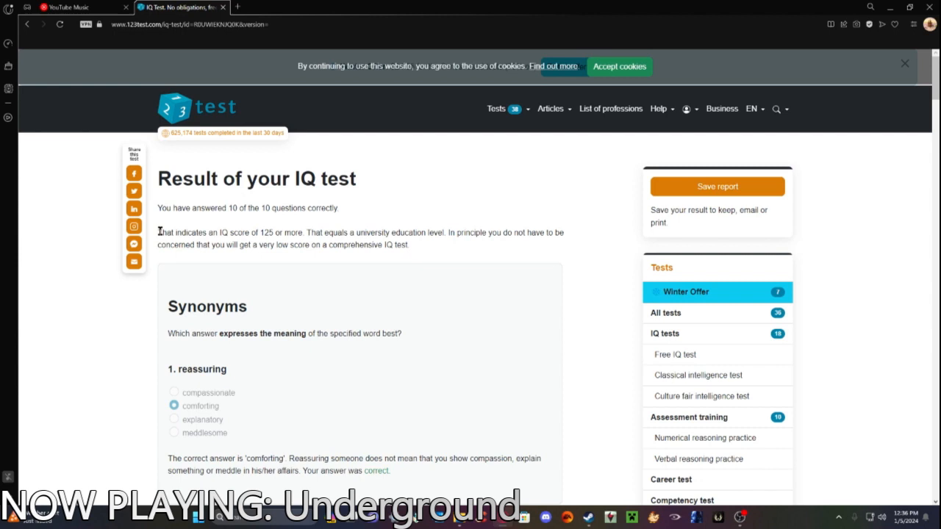
pyautogui.moveTo(158, 232); pyautogui.dragTo(272, 245)
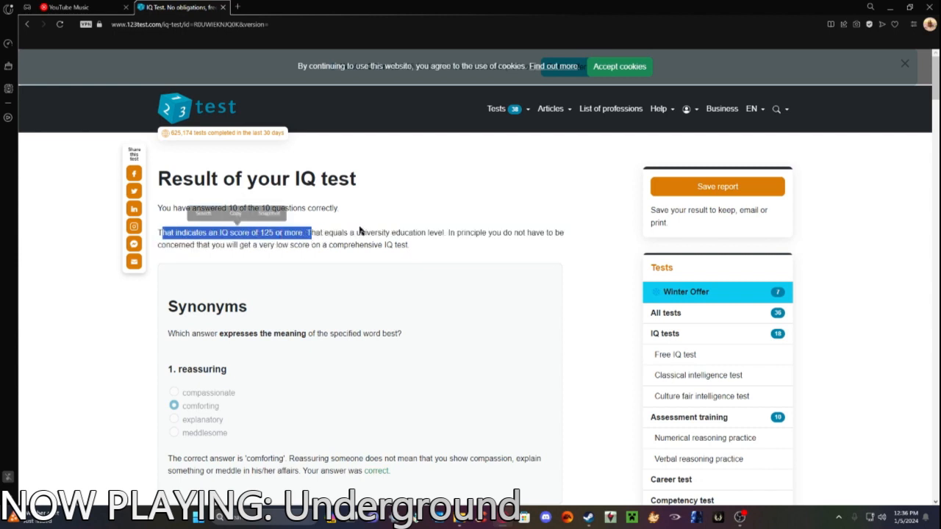
# Scroll down to the Culture Fair Intelligence Test and open its Learn more details.
pyautogui.scroll(-3)
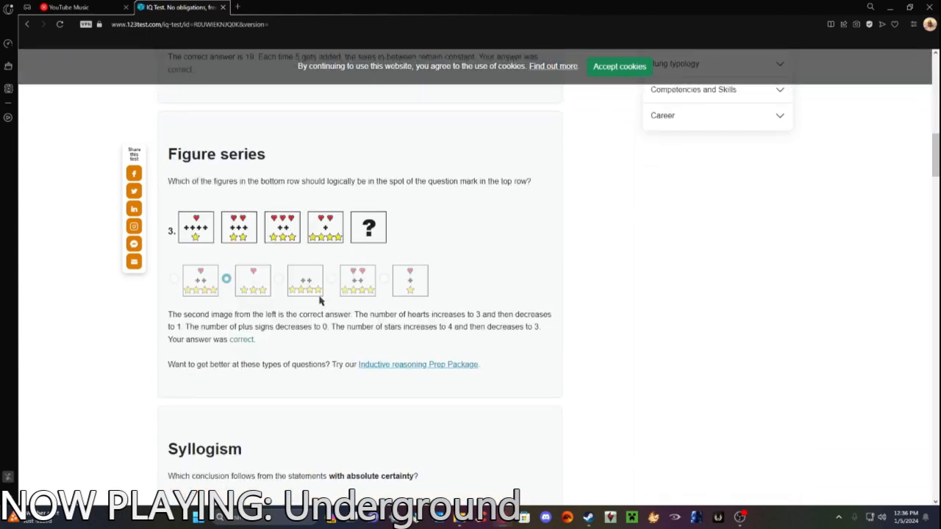
pyautogui.scroll(-3)
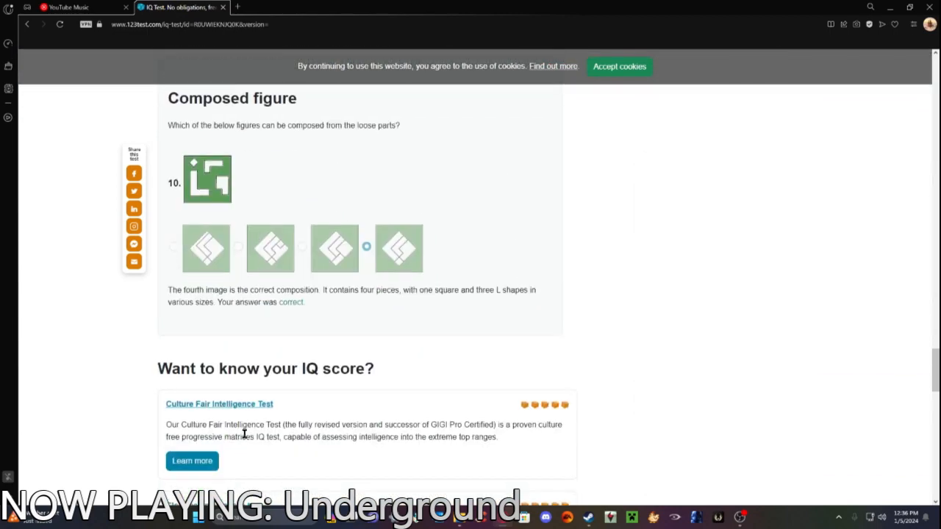
pyautogui.scroll(-3)
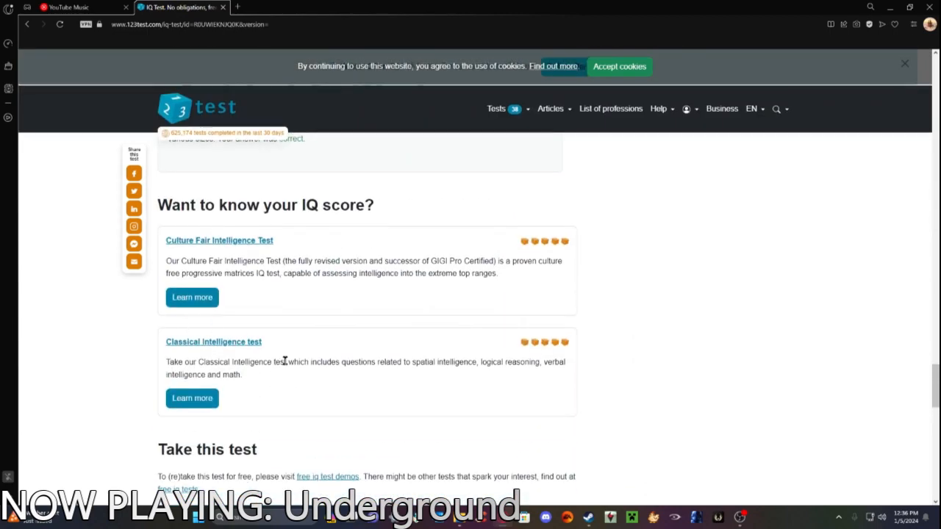
pyautogui.click(192, 297)
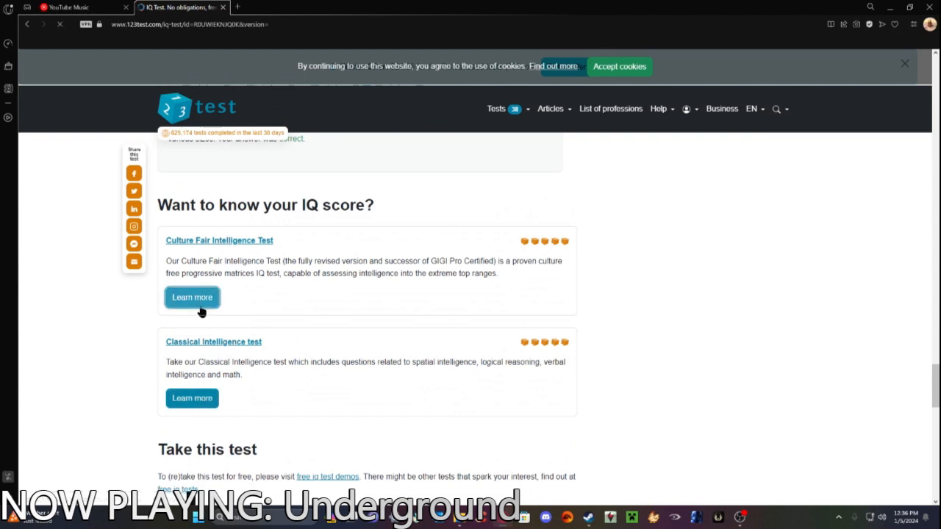
# Start the free Culture Fair IQ test demo, showing question 1 of 8.
pyautogui.click(191, 297)
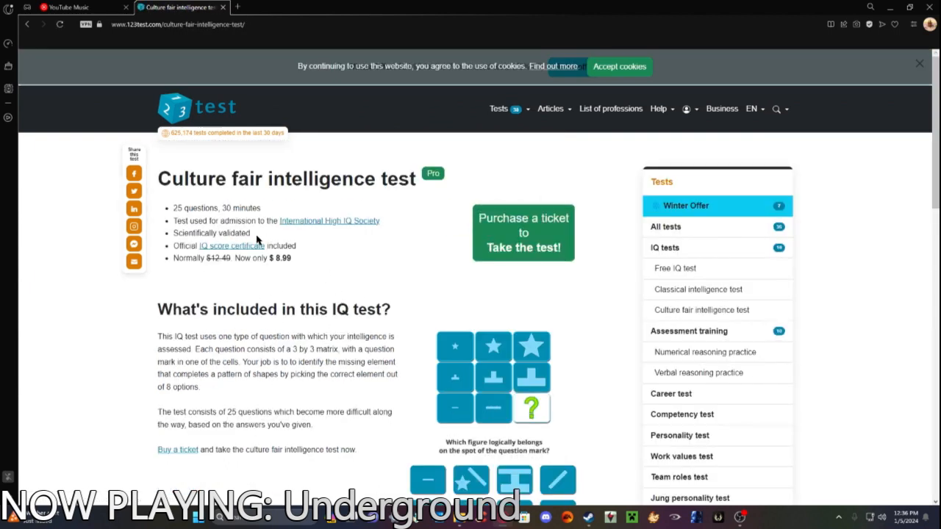
pyautogui.moveTo(237, 221)
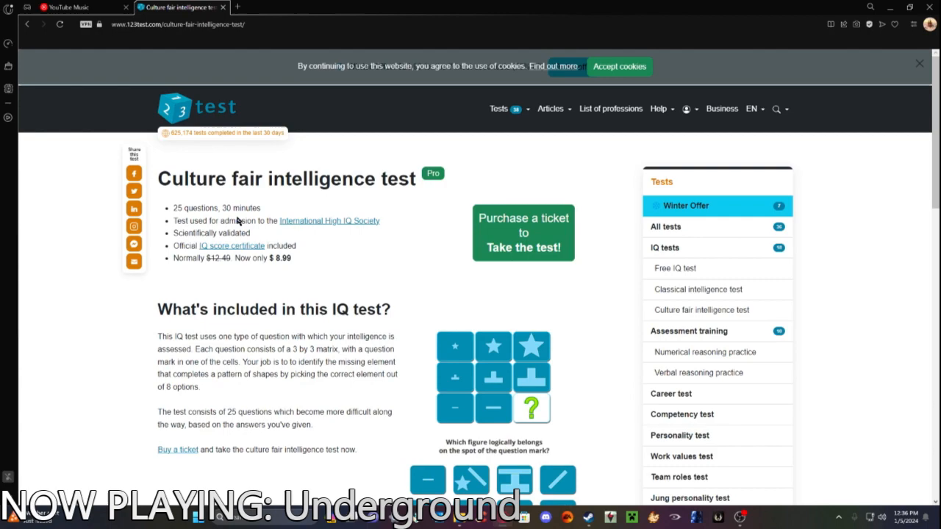
pyautogui.moveTo(230, 213)
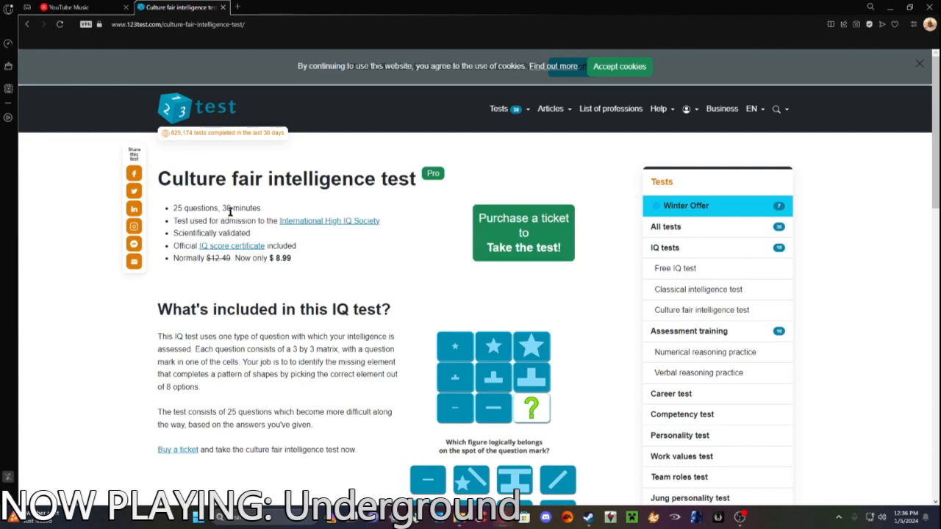
pyautogui.scroll(-3)
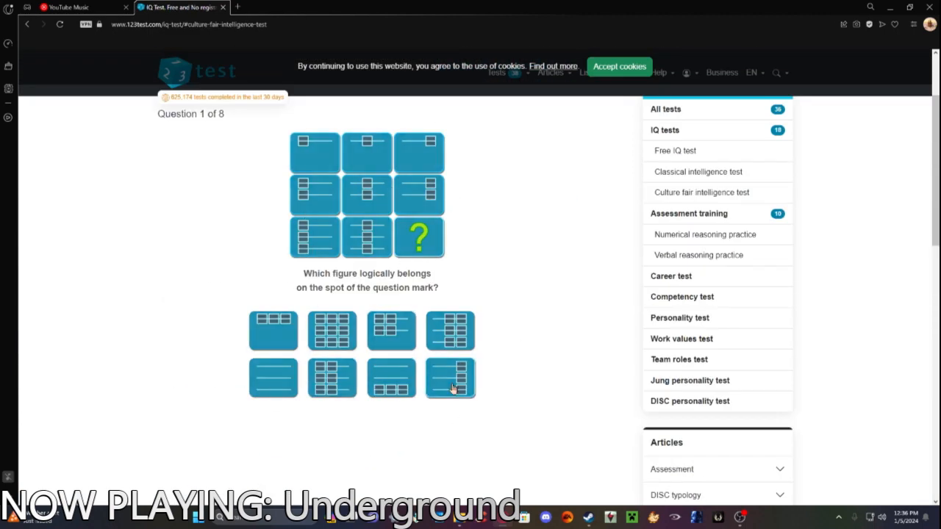
# Pick the completing answer tiles for matrix questions 1, 2 and 4.
pyautogui.click(450, 378)
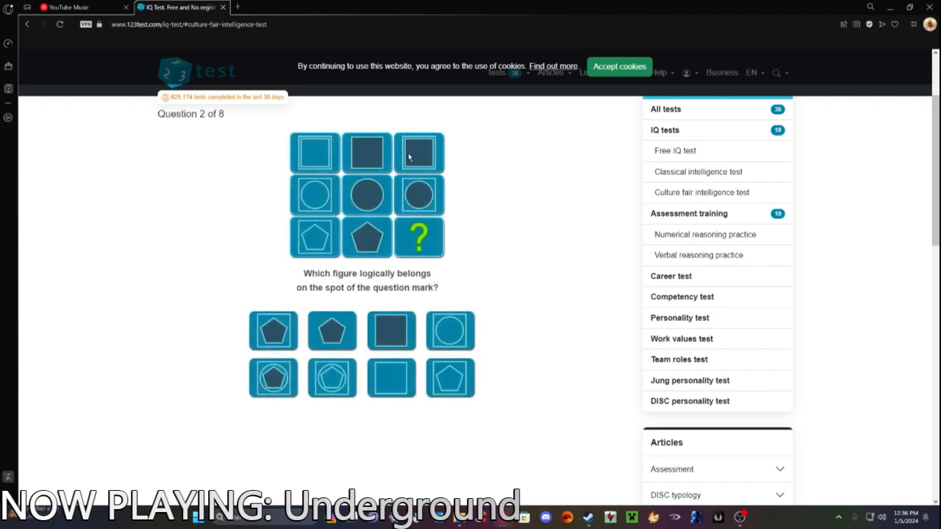
pyautogui.click(272, 378)
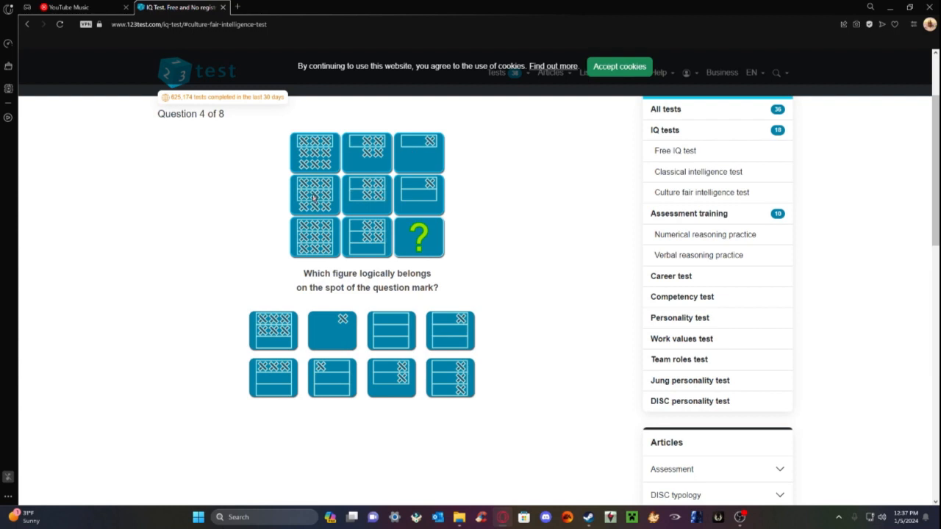
pyautogui.moveTo(300, 300)
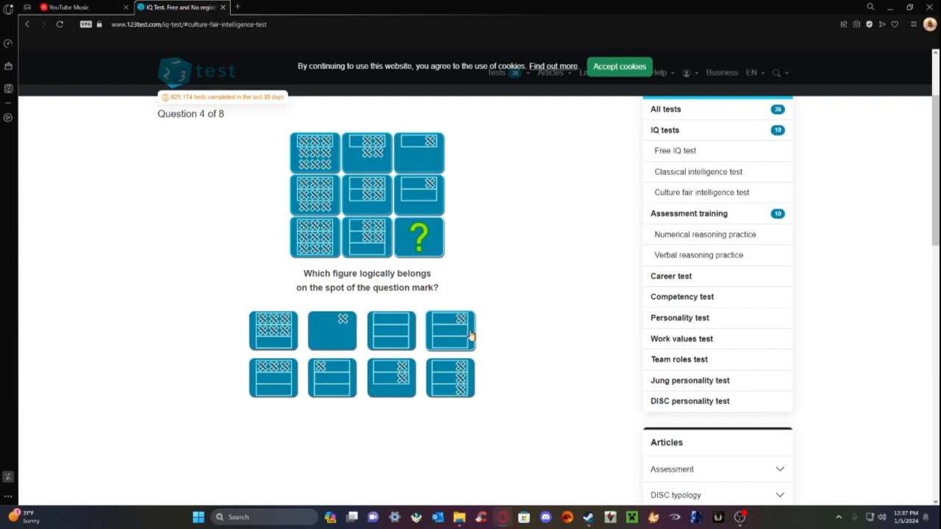
pyautogui.click(450, 330)
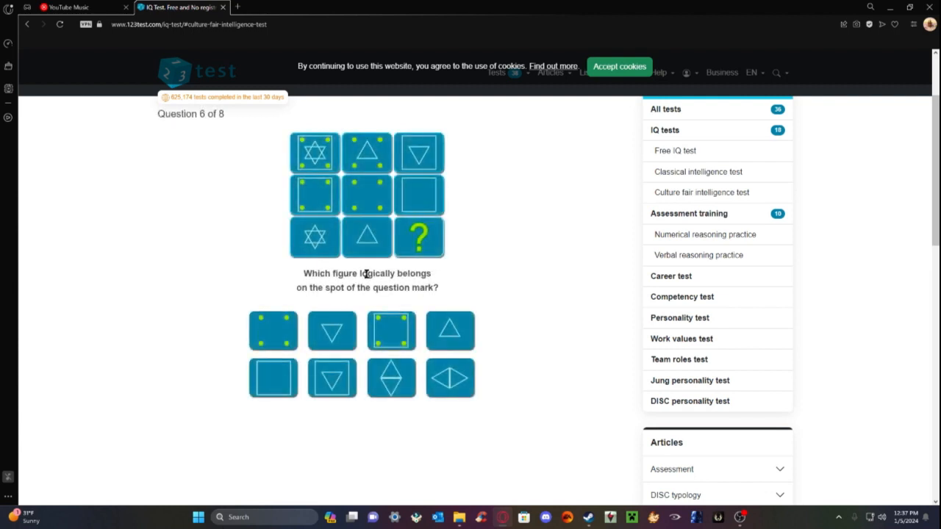
pyautogui.moveTo(393, 189)
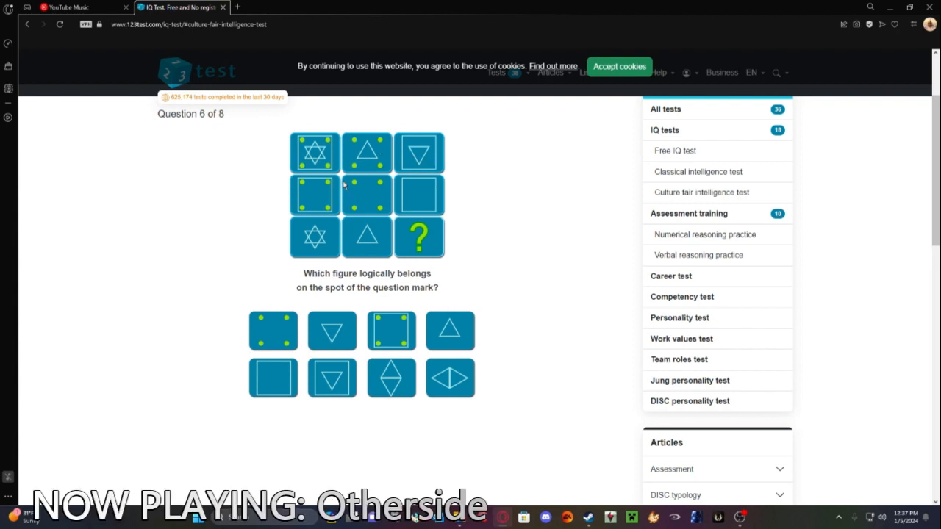
pyautogui.moveTo(340, 215)
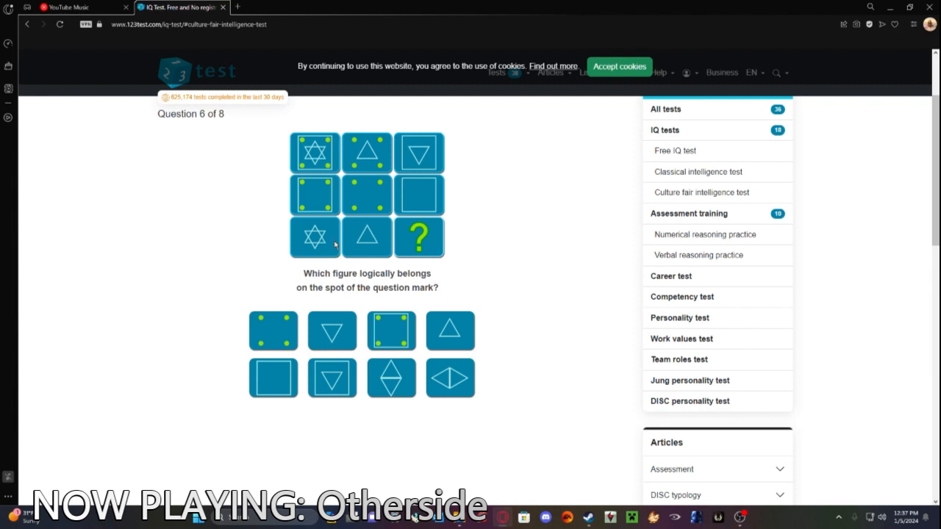
pyautogui.moveTo(310, 249)
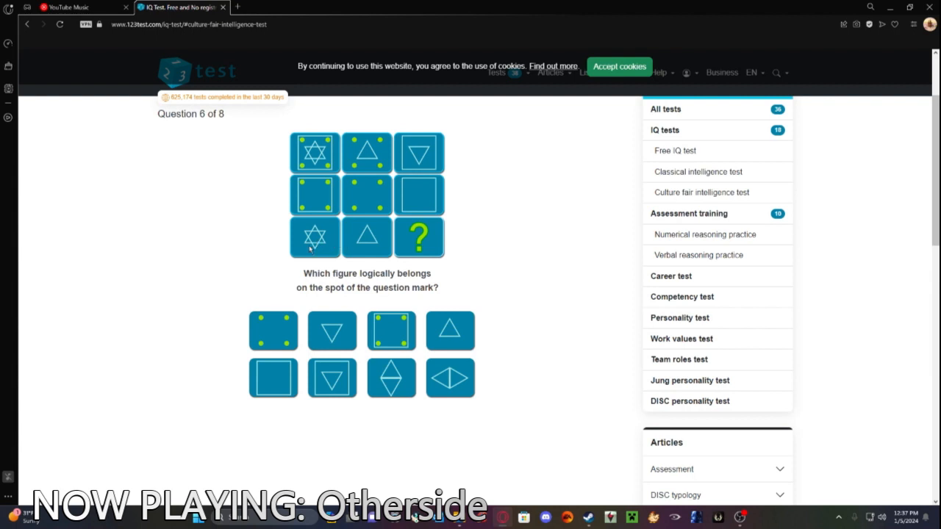
pyautogui.moveTo(340, 246)
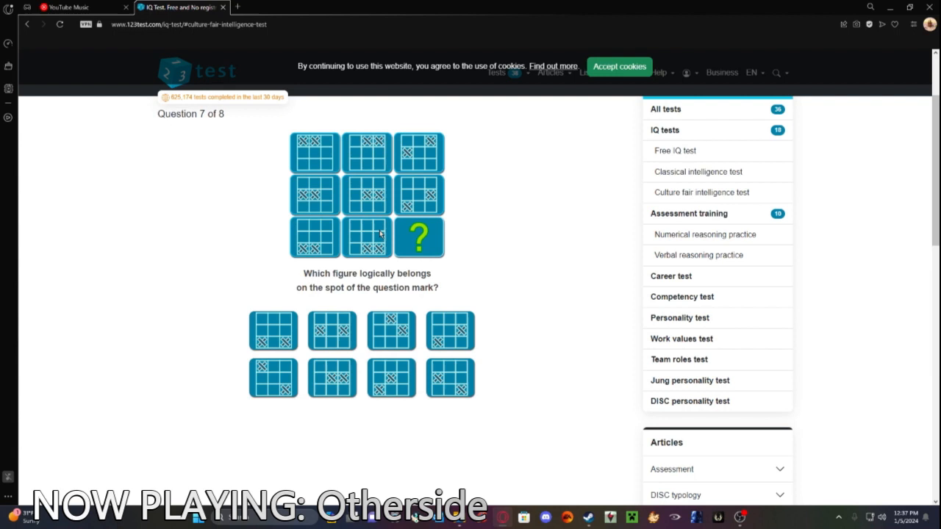
# Pick answer tiles for questions 7 and 8 to see the 128–144 IQ estimate.
pyautogui.click(331, 330)
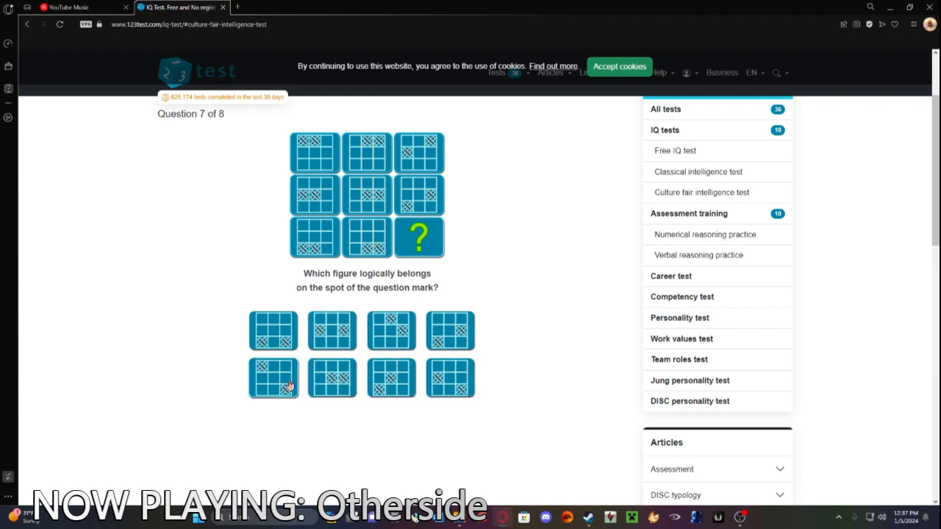
pyautogui.click(273, 377)
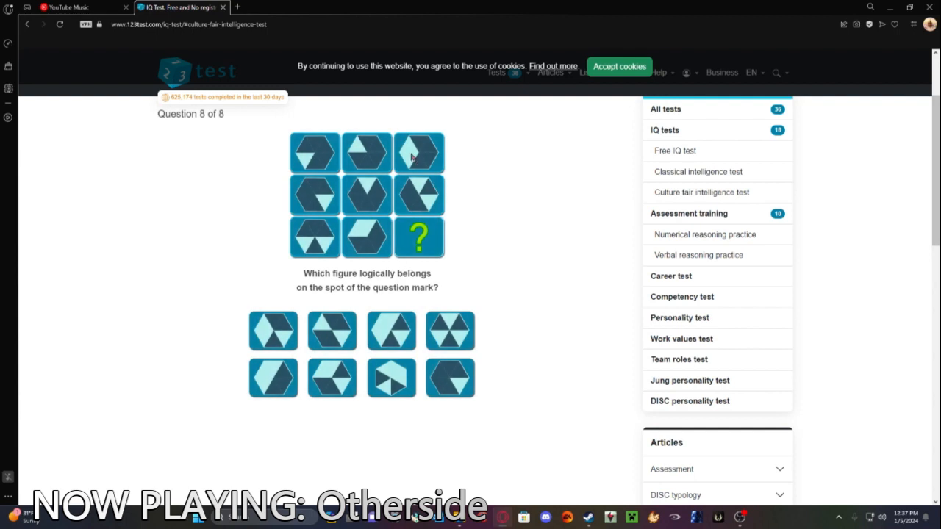
pyautogui.moveTo(362, 149)
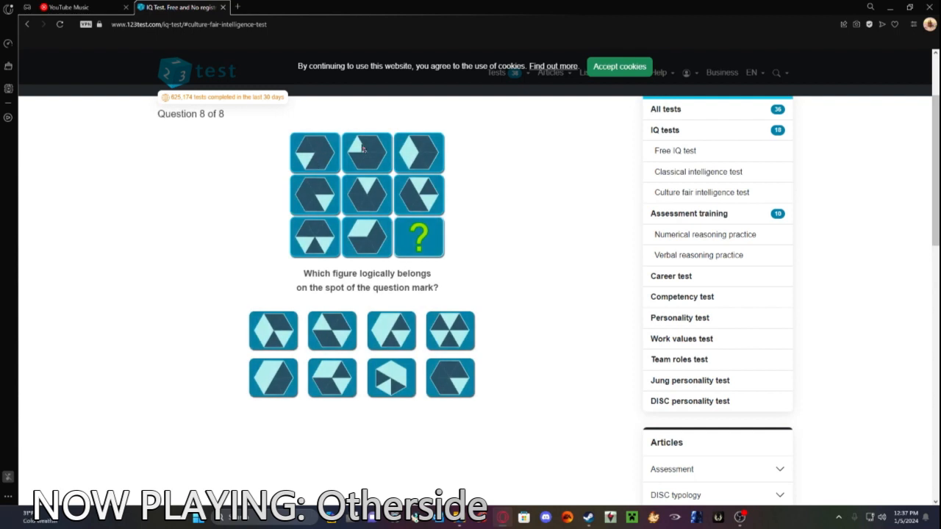
pyautogui.moveTo(329, 203)
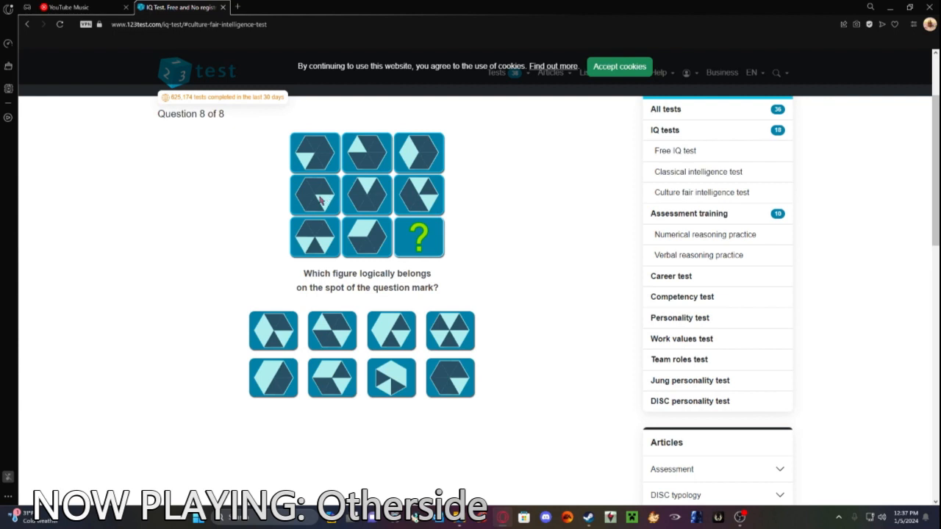
pyautogui.moveTo(328, 216)
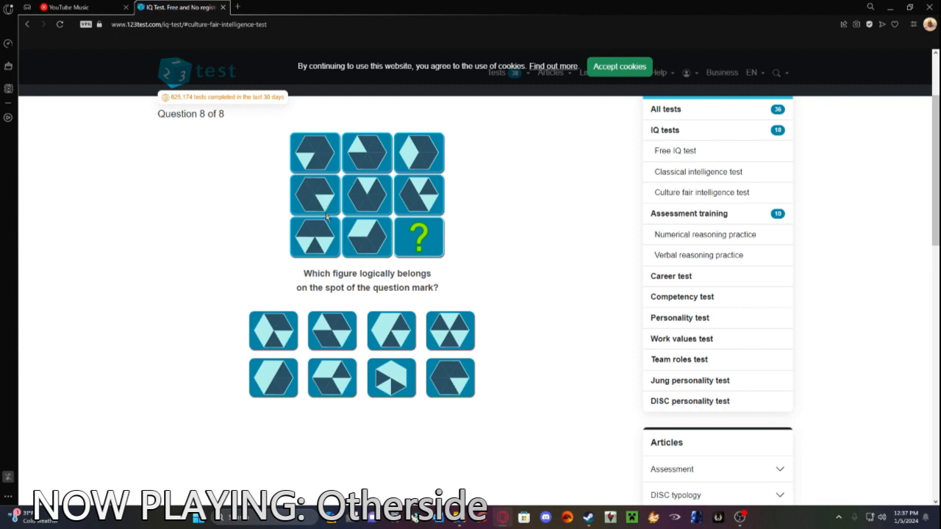
pyautogui.moveTo(334, 252)
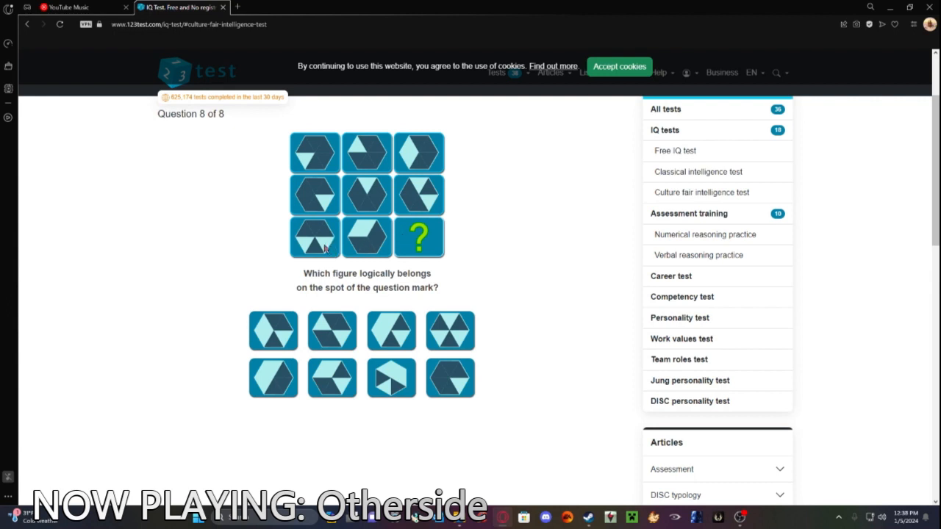
pyautogui.moveTo(319, 224)
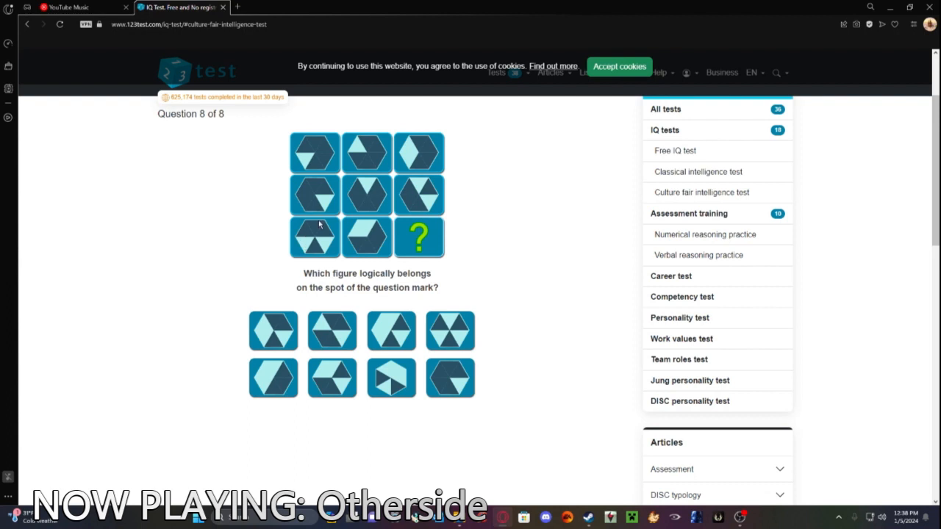
pyautogui.click(391, 330)
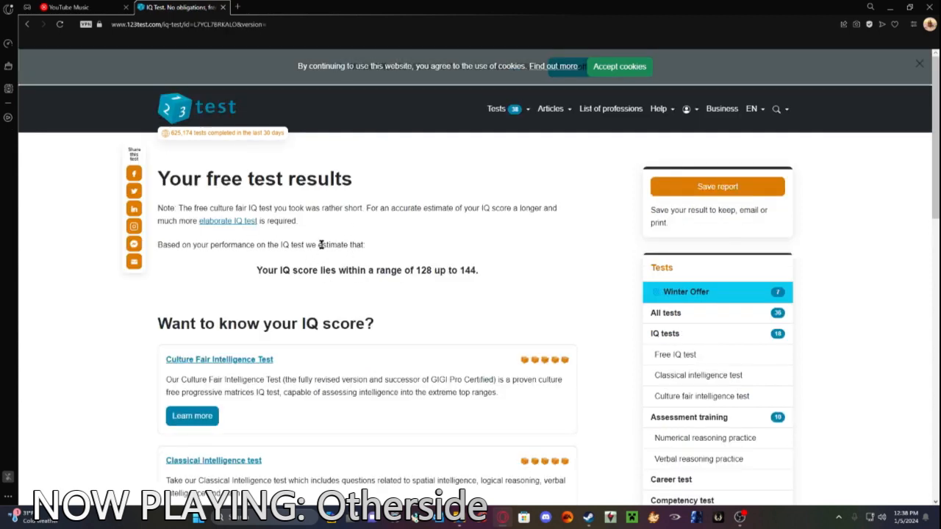
pyautogui.scroll(-3)
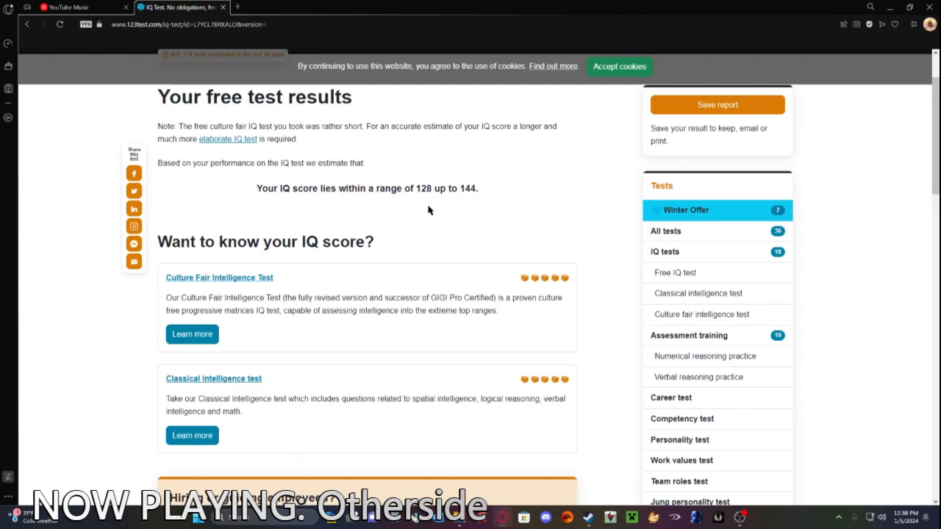
pyautogui.scroll(-3)
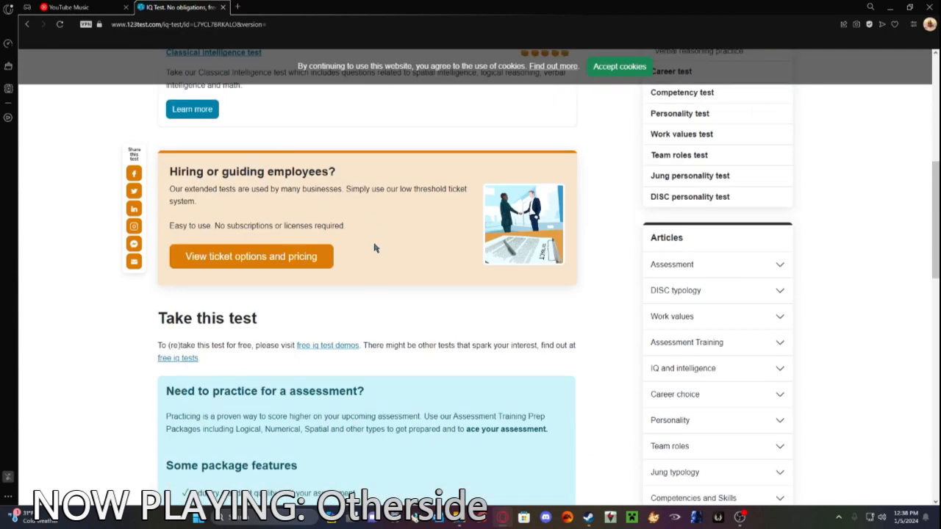
pyautogui.scroll(-3)
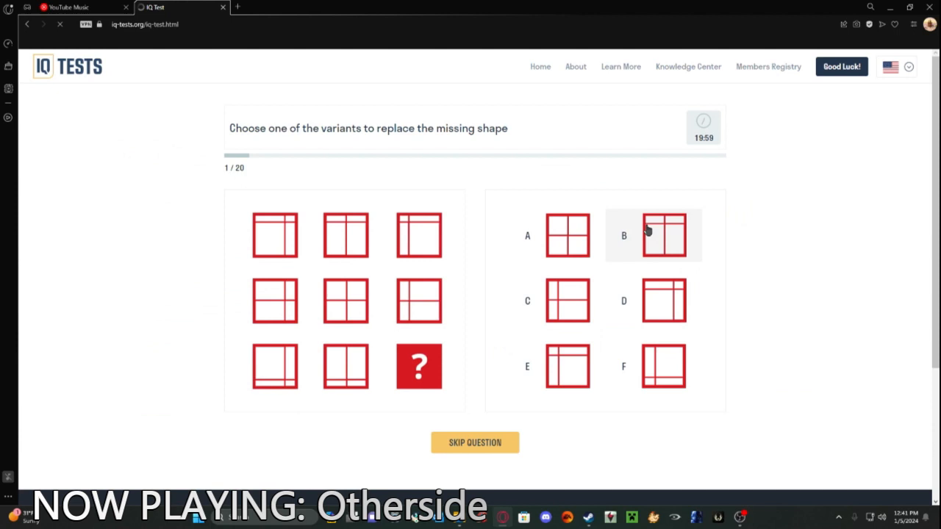
pyautogui.moveTo(653, 366)
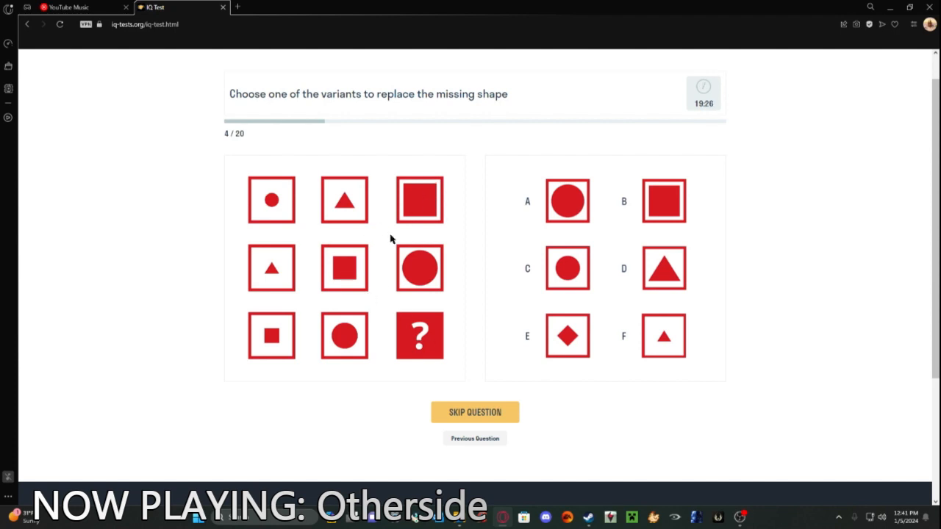
pyautogui.moveTo(369, 289)
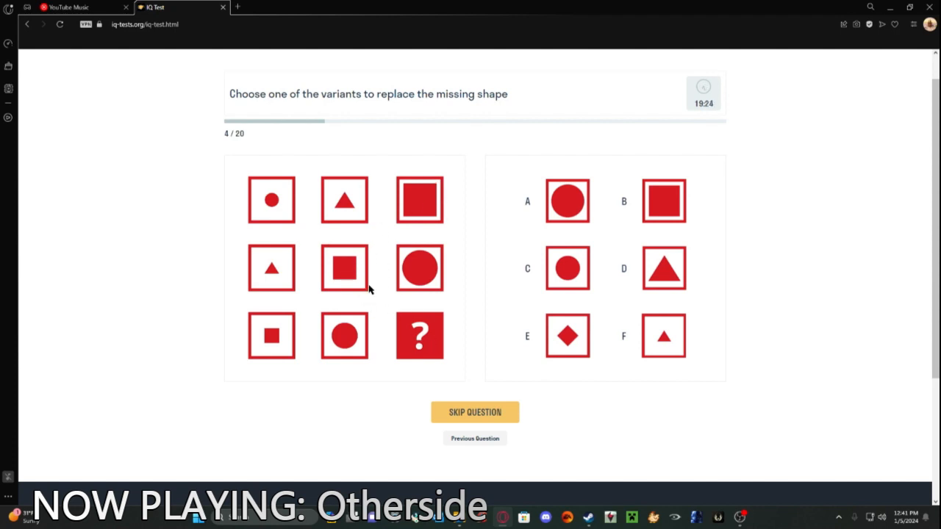
pyautogui.moveTo(366, 311)
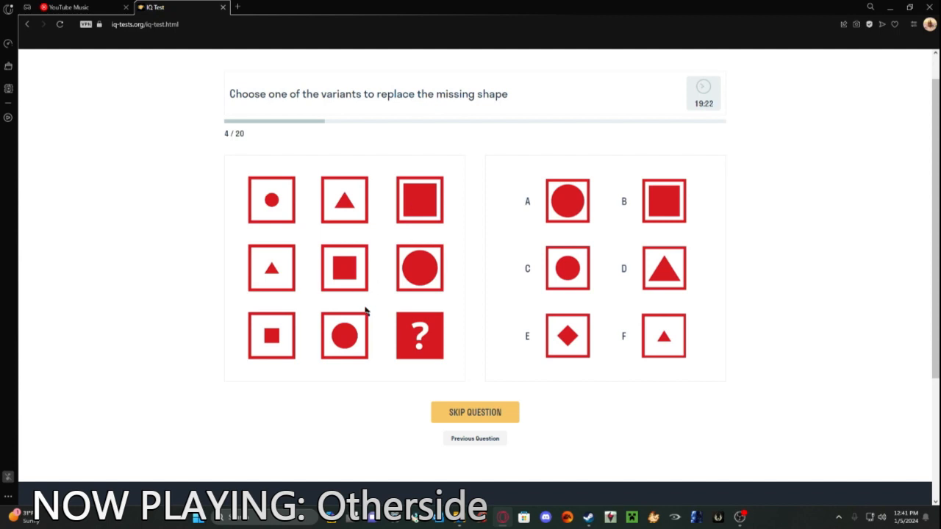
pyautogui.moveTo(437, 323)
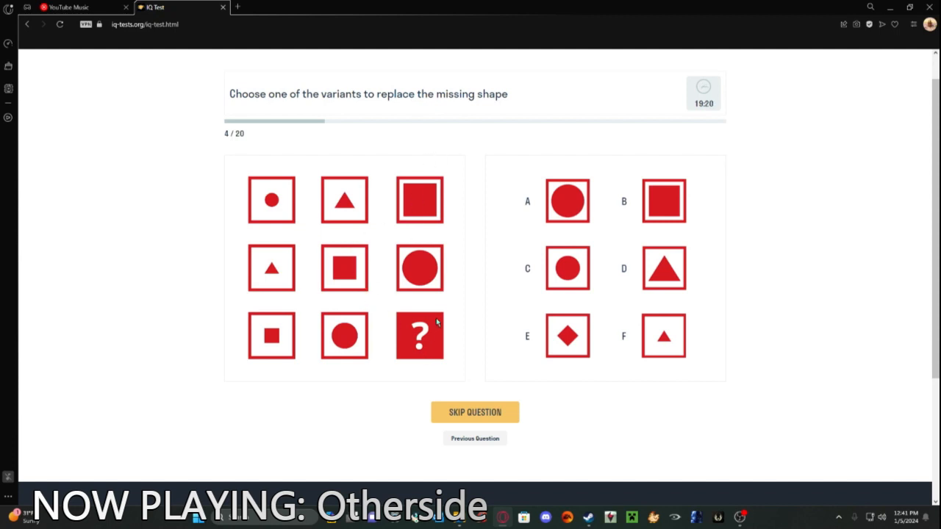
pyautogui.moveTo(355, 274)
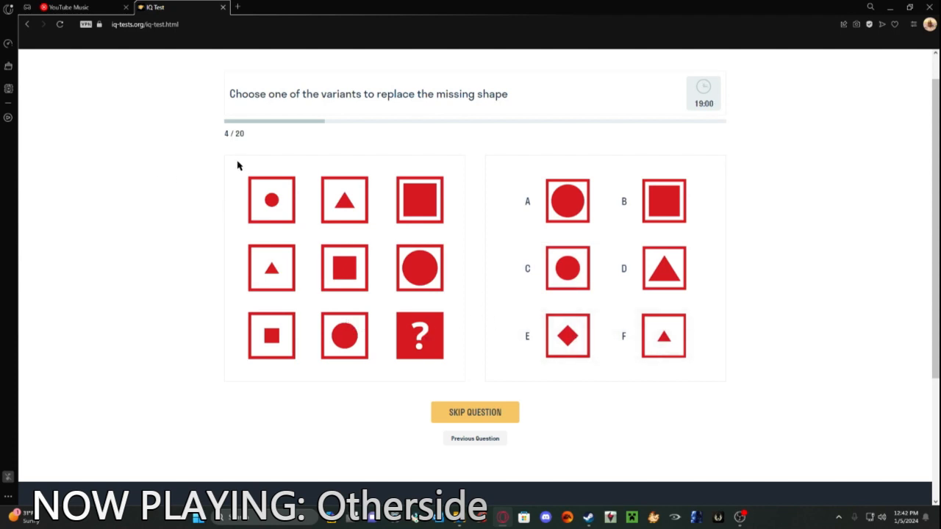
pyautogui.moveTo(584, 412)
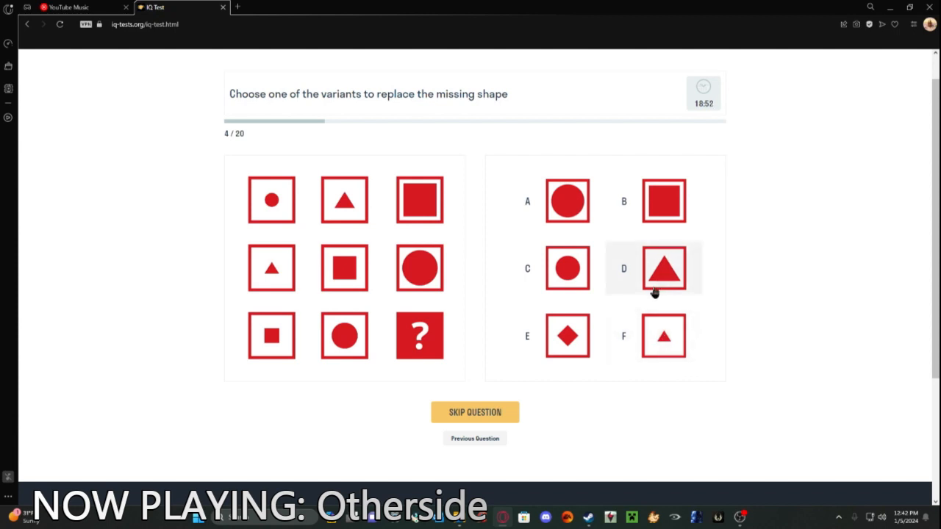
# Pick answer D, the large triangle in a square, for question 4.
pyautogui.click(663, 268)
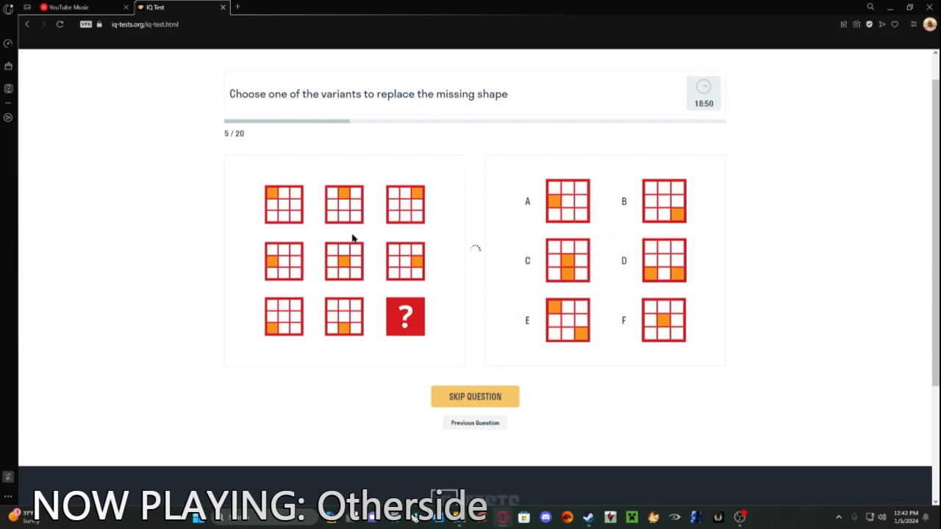
pyautogui.moveTo(360, 208)
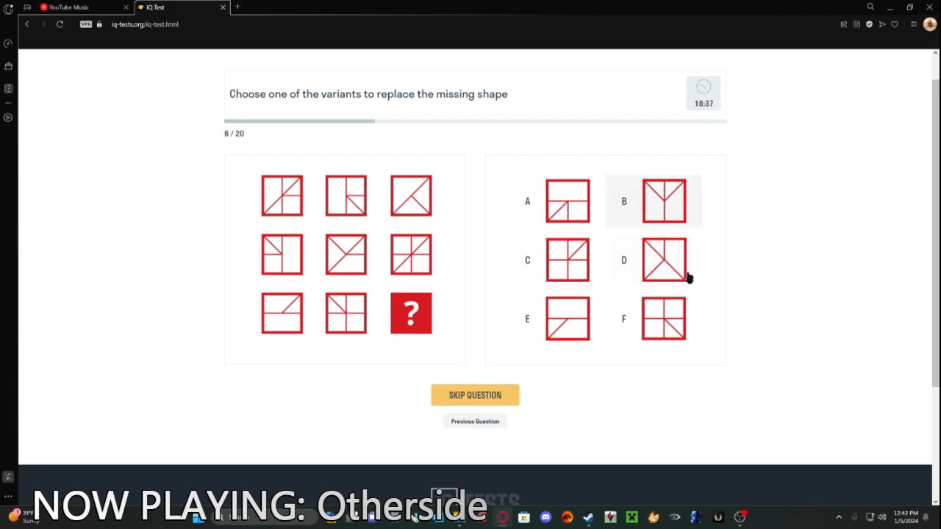
pyautogui.moveTo(653, 318)
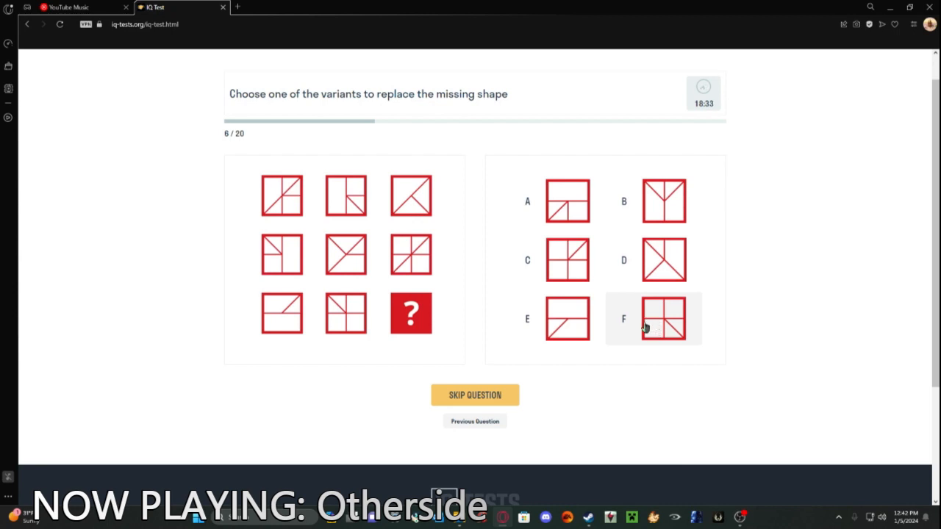
pyautogui.moveTo(650, 213)
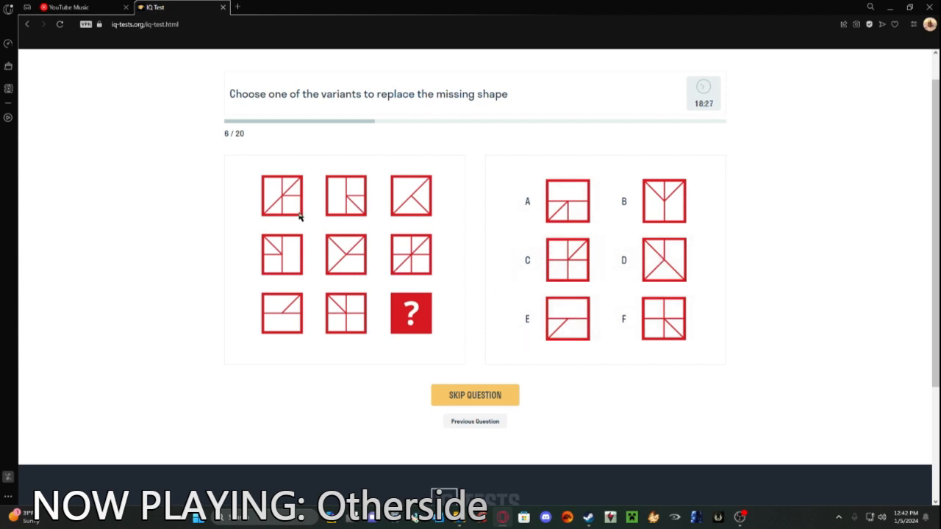
pyautogui.moveTo(300, 316)
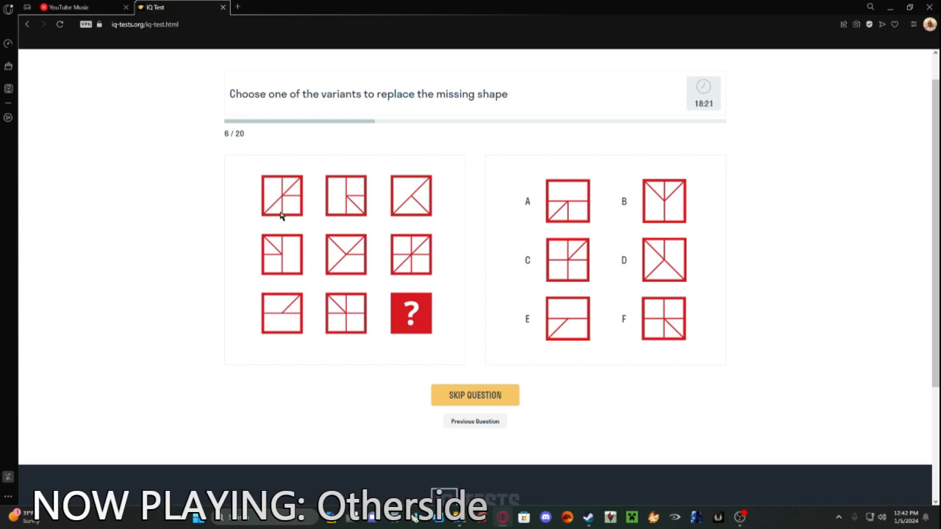
pyautogui.moveTo(269, 216)
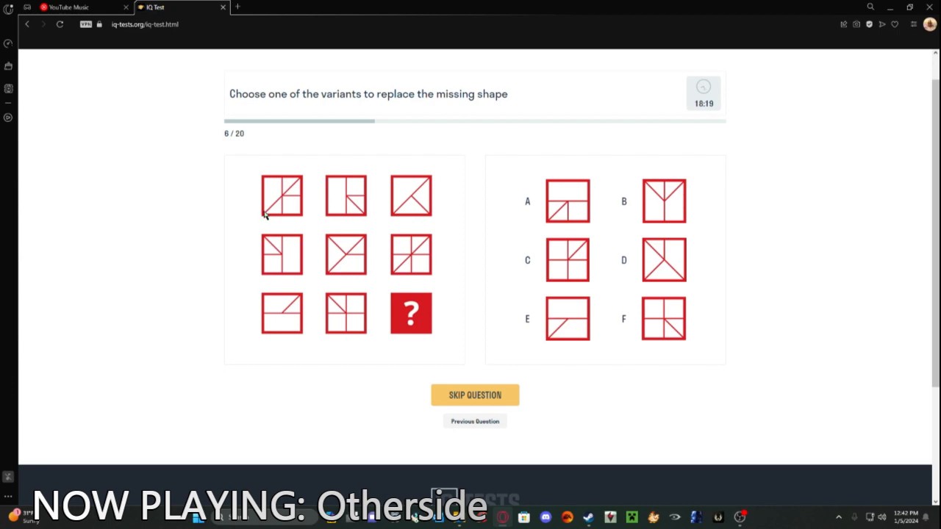
pyautogui.moveTo(402, 218)
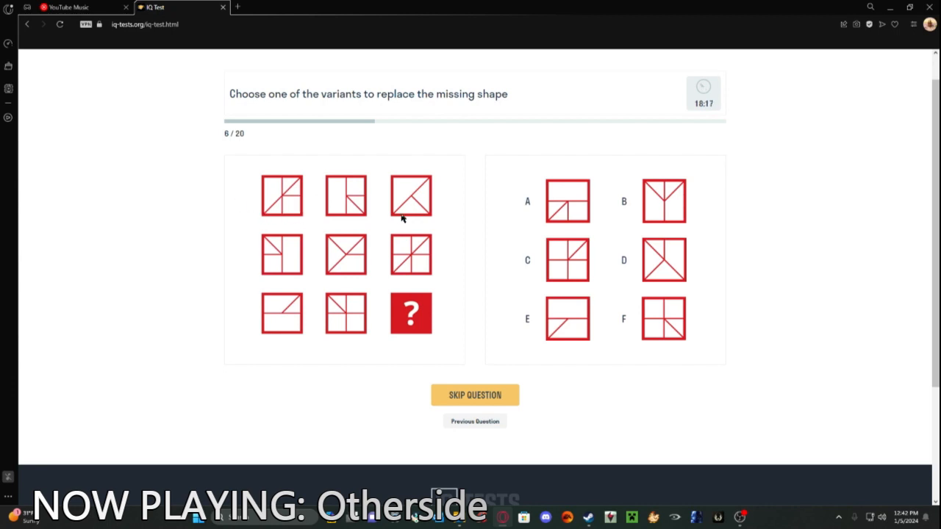
pyautogui.moveTo(277, 207)
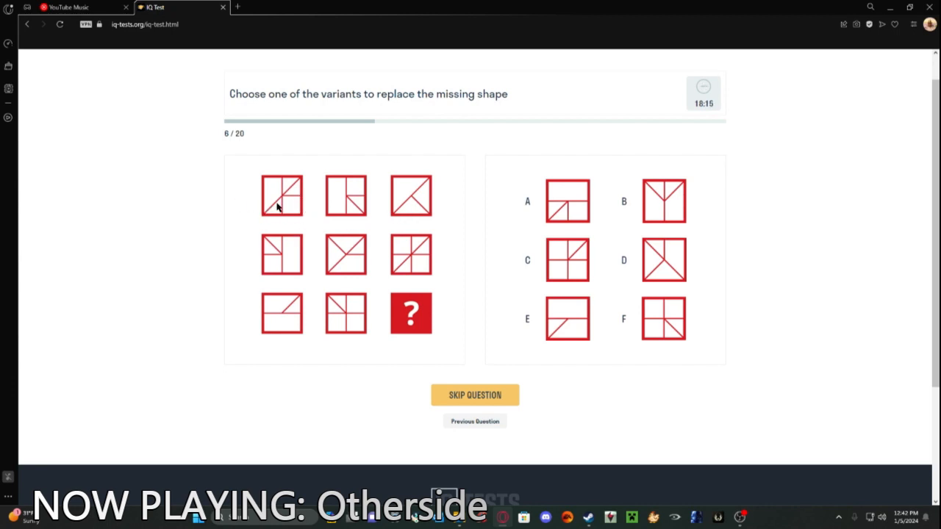
pyautogui.moveTo(402, 197)
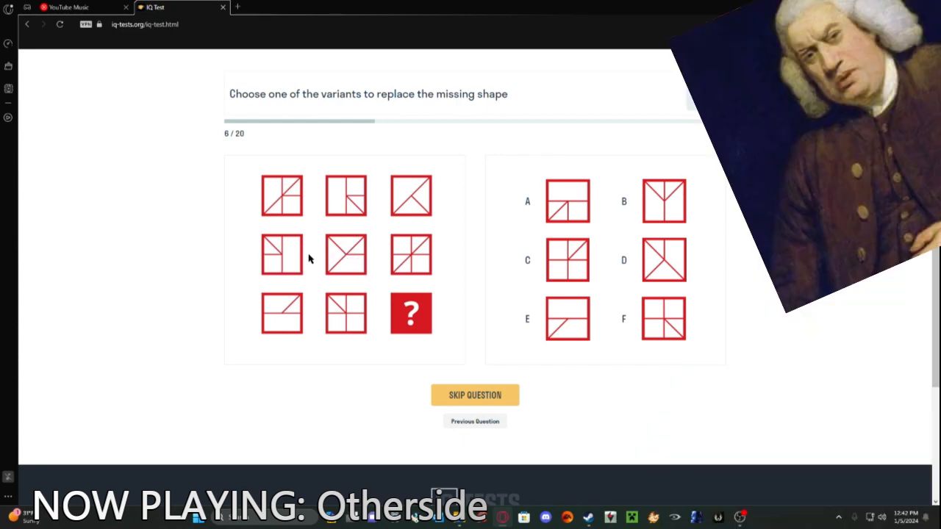
pyautogui.moveTo(382, 248)
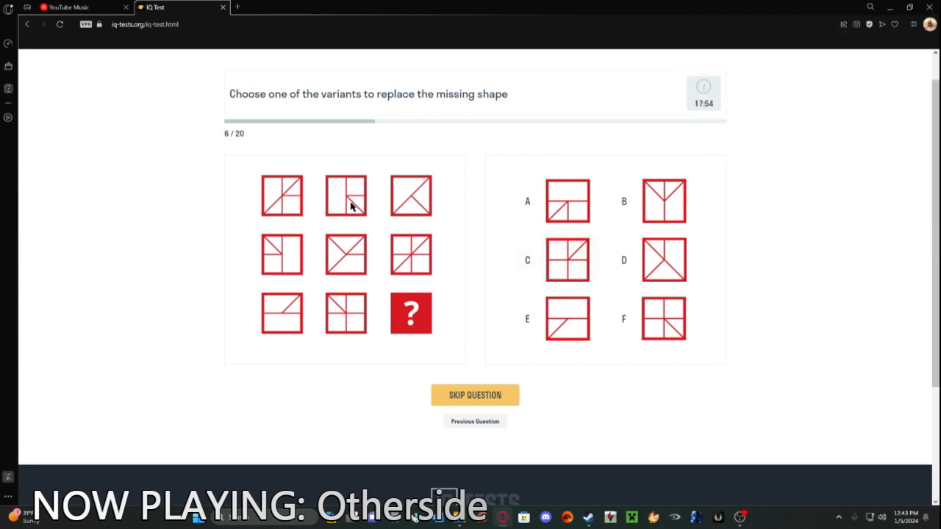
pyautogui.moveTo(419, 257)
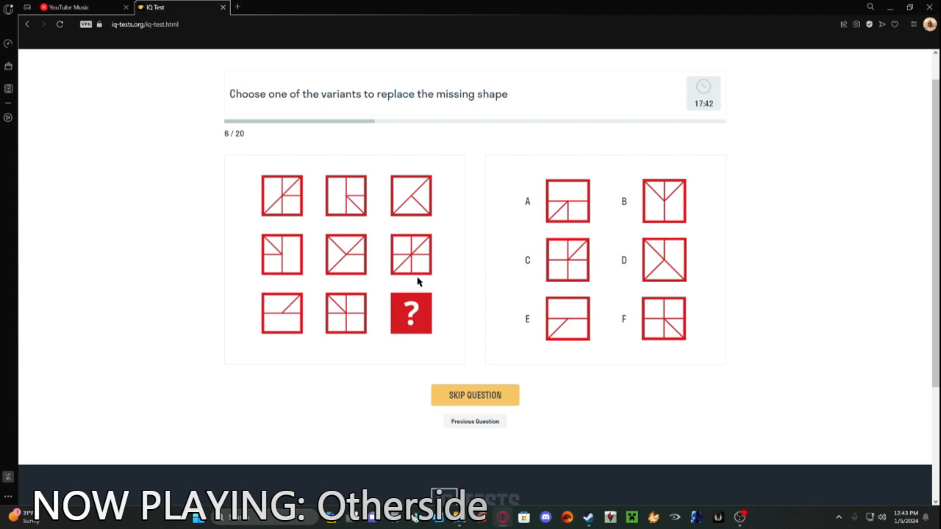
pyautogui.moveTo(275, 241)
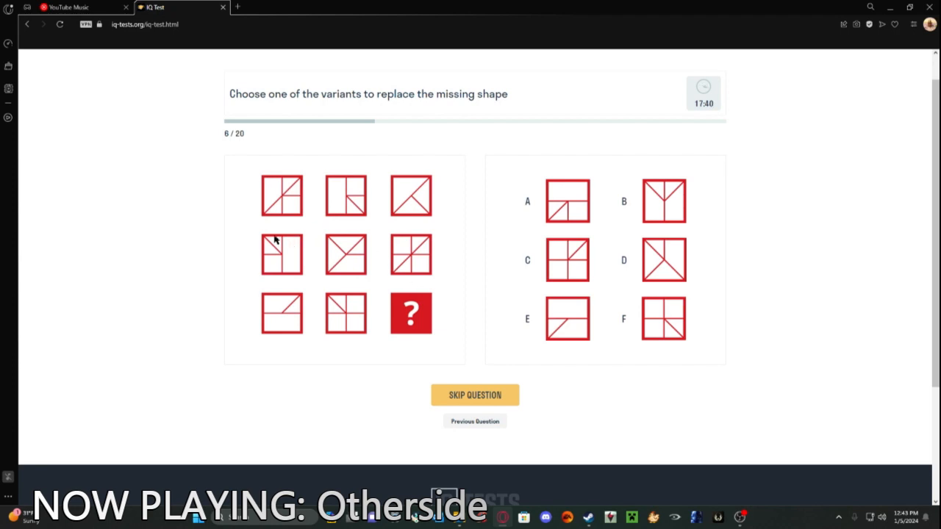
pyautogui.moveTo(371, 266)
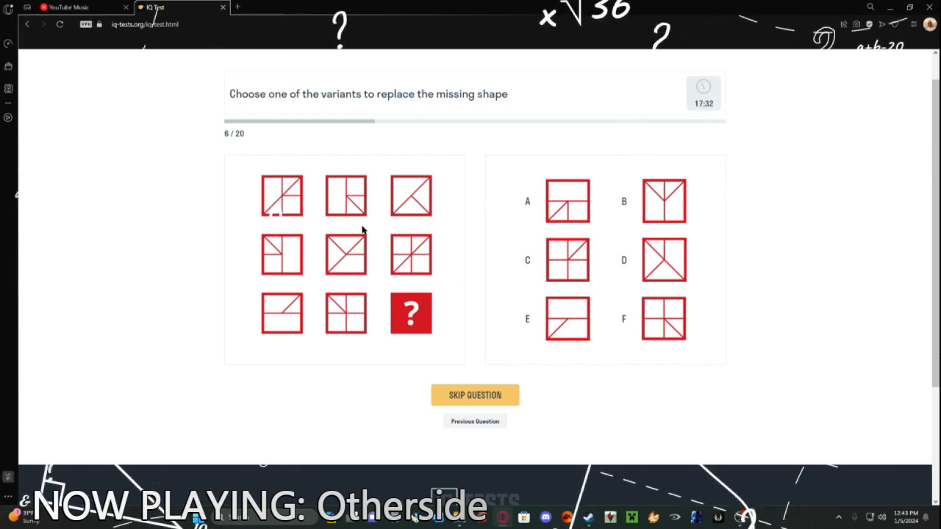
pyautogui.moveTo(319, 263)
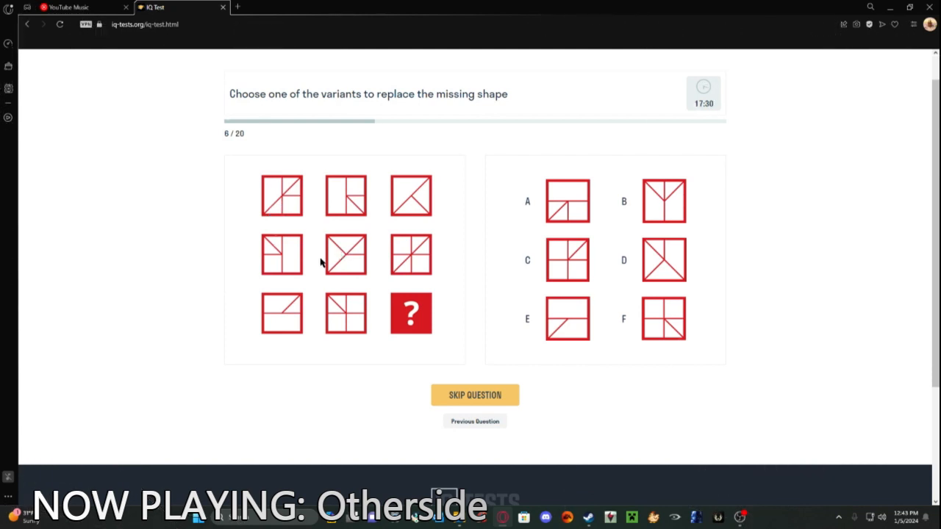
pyautogui.moveTo(374, 356)
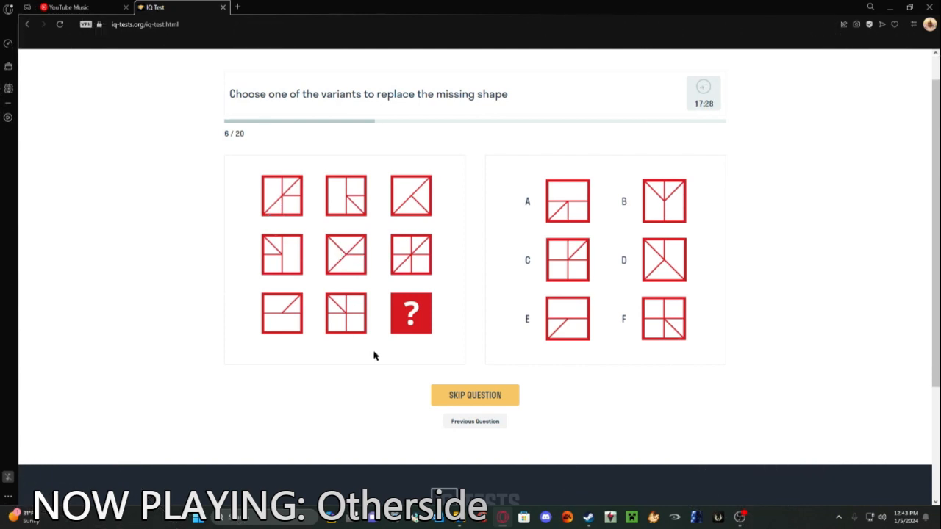
pyautogui.moveTo(622, 315)
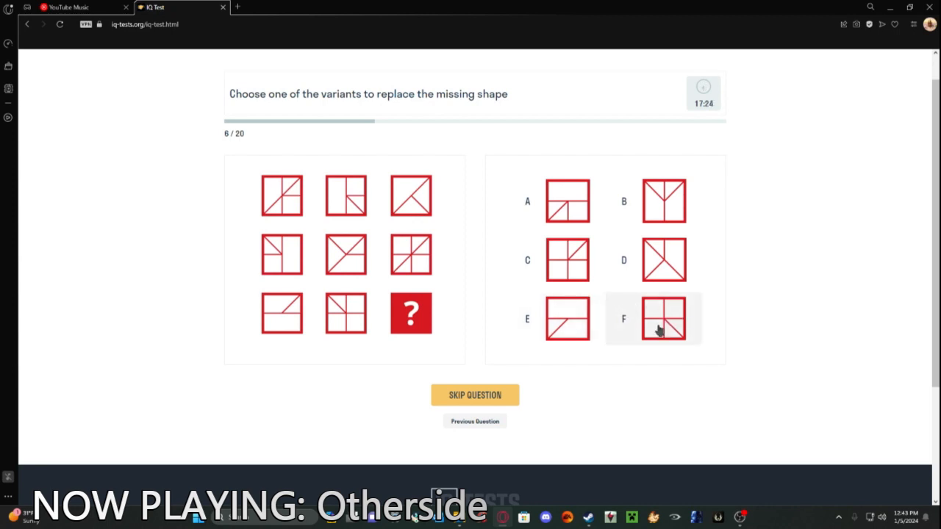
pyautogui.moveTo(566, 318)
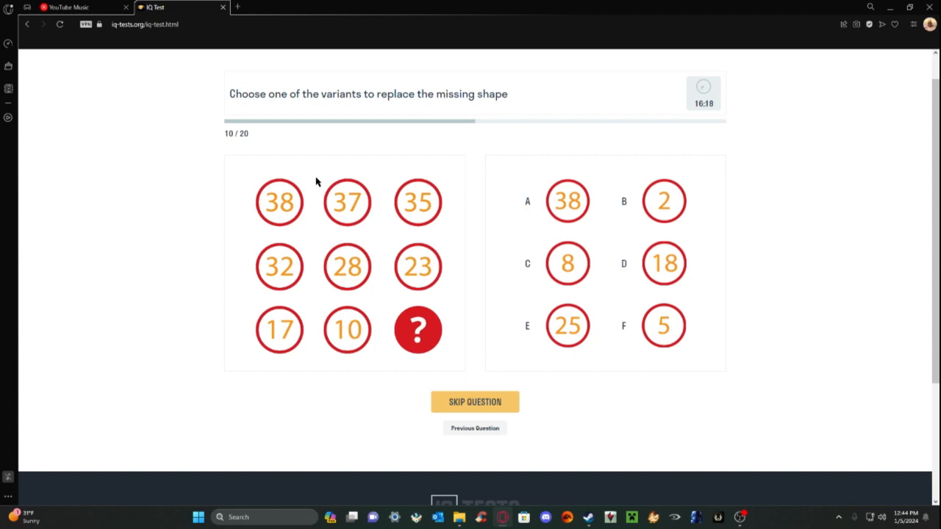
pyautogui.moveTo(368, 225)
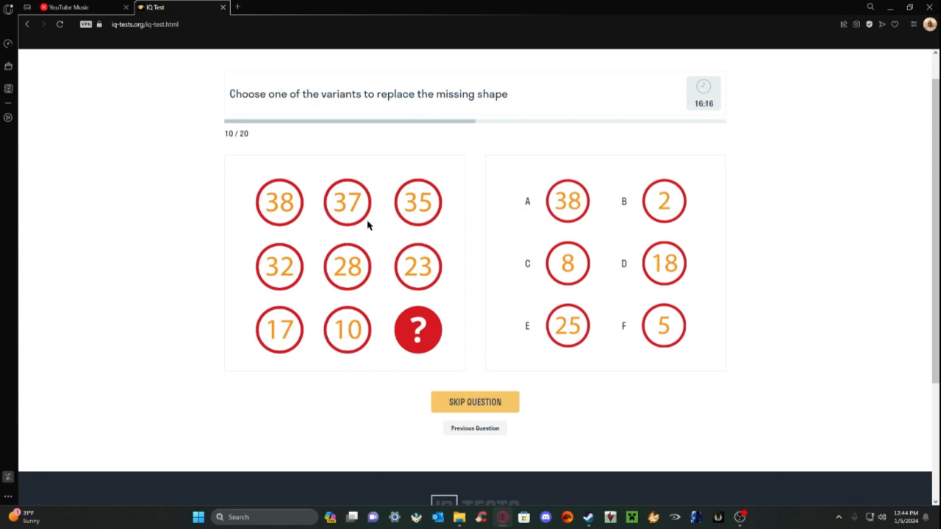
pyautogui.moveTo(263, 200)
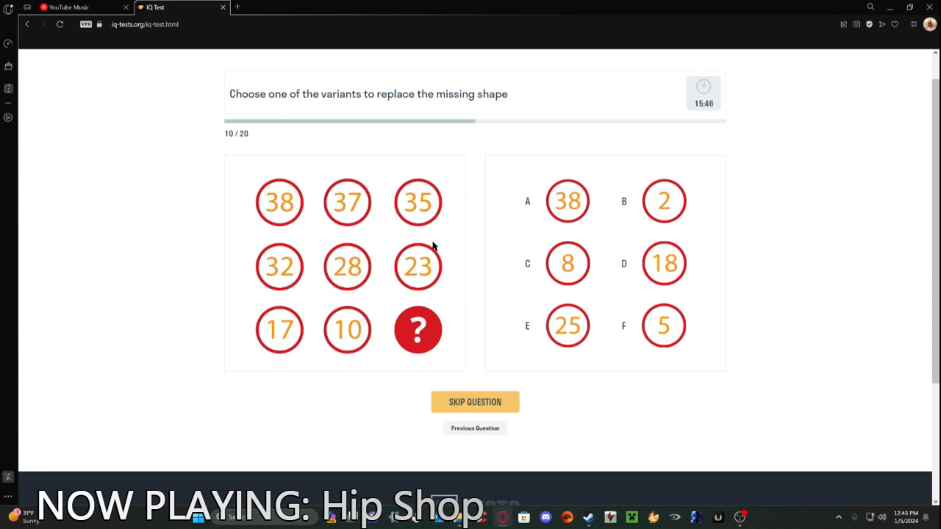
pyautogui.moveTo(412, 273)
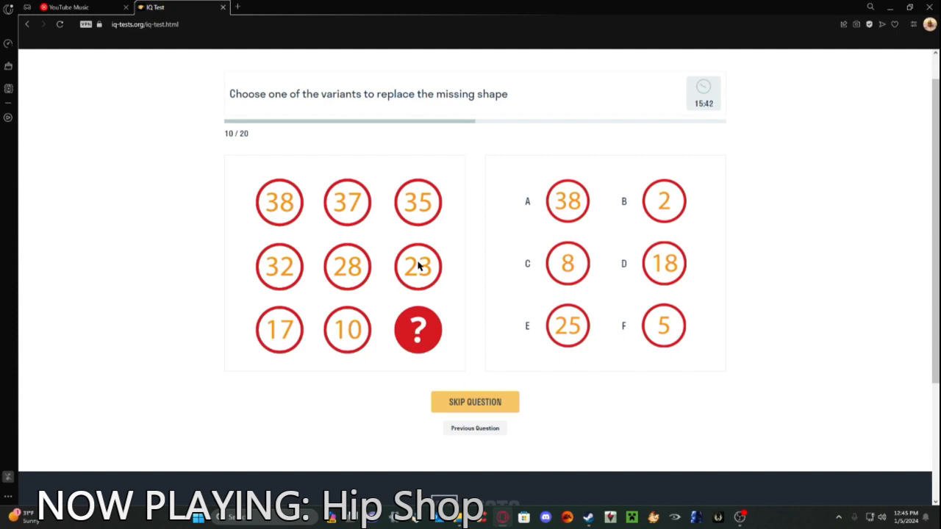
pyautogui.moveTo(300, 316)
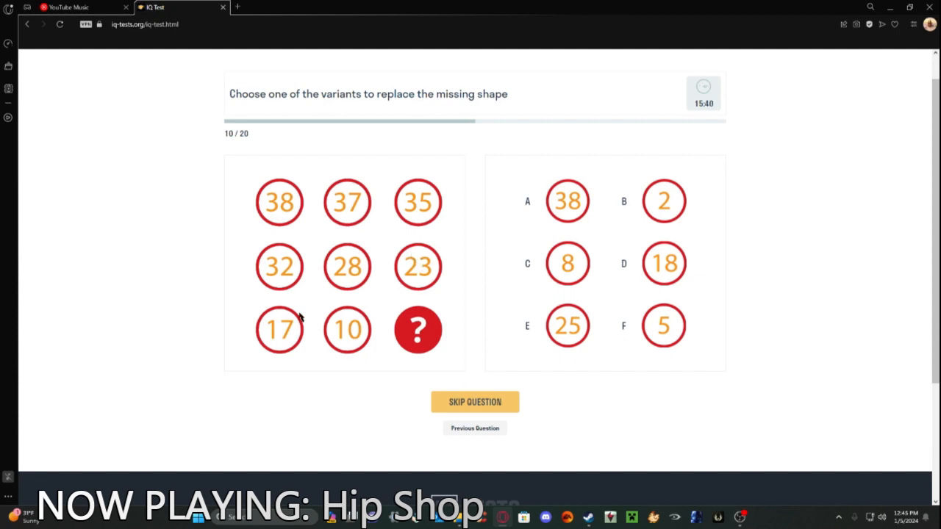
pyautogui.moveTo(349, 323)
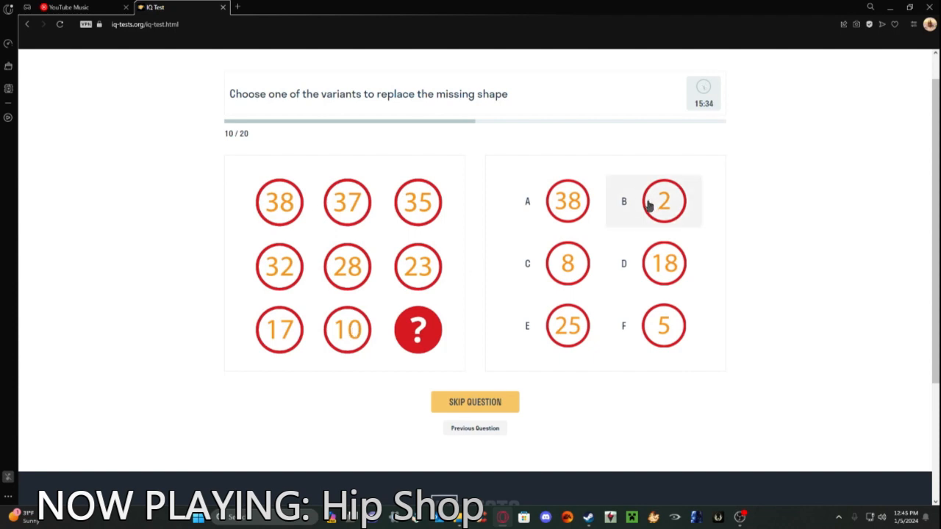
pyautogui.click(664, 201)
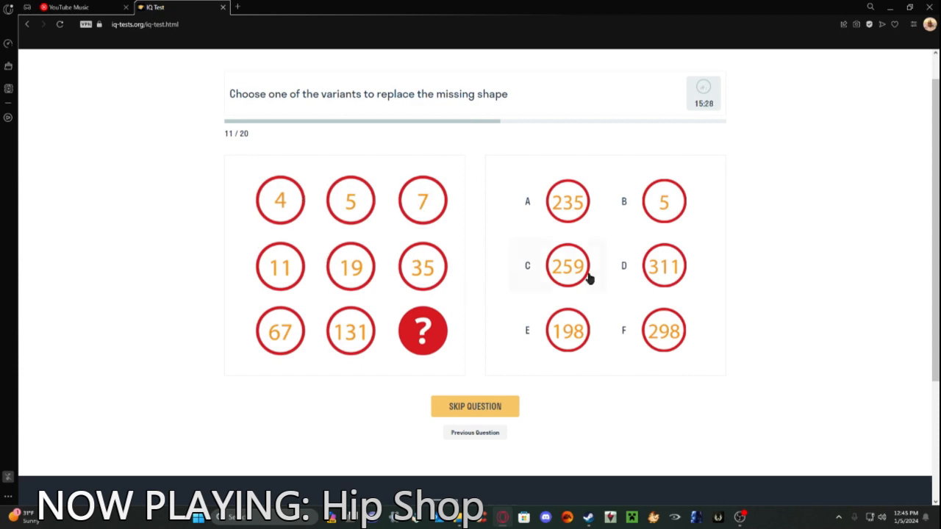
pyautogui.moveTo(351, 193)
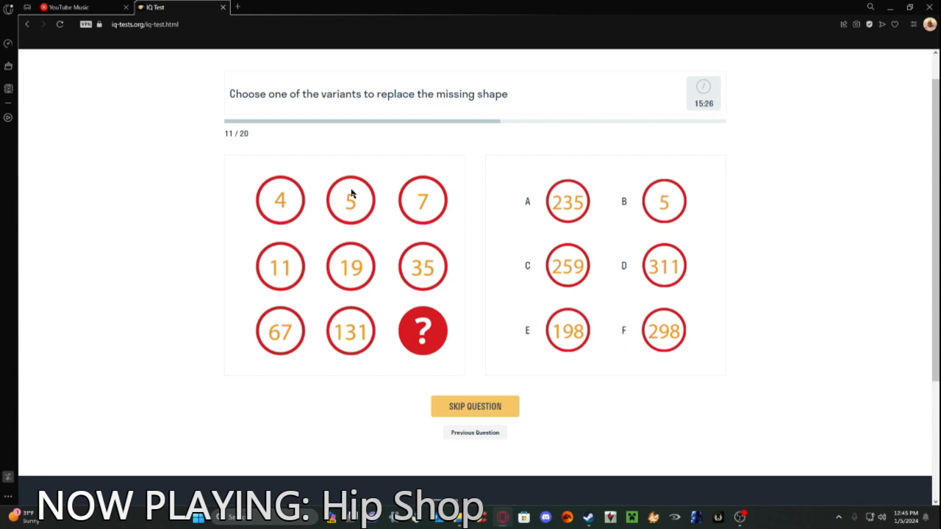
pyautogui.moveTo(397, 231)
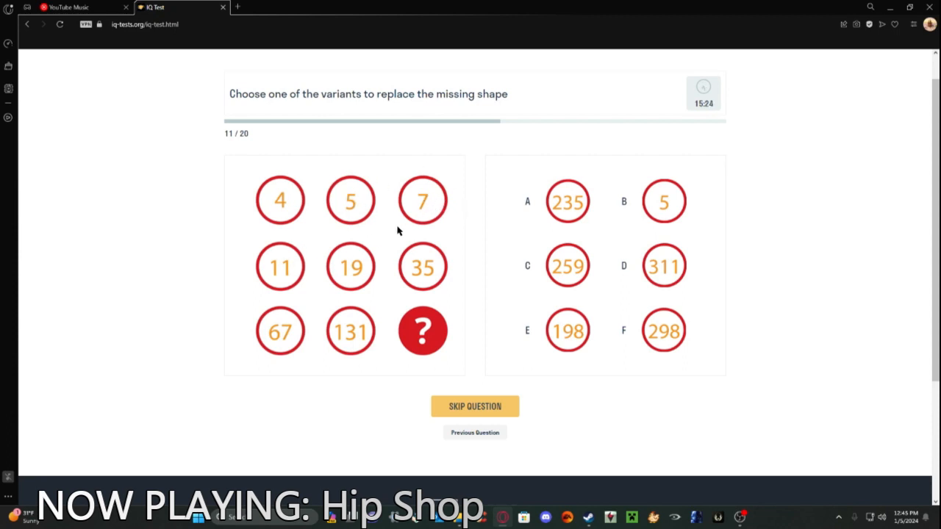
pyautogui.moveTo(456, 264)
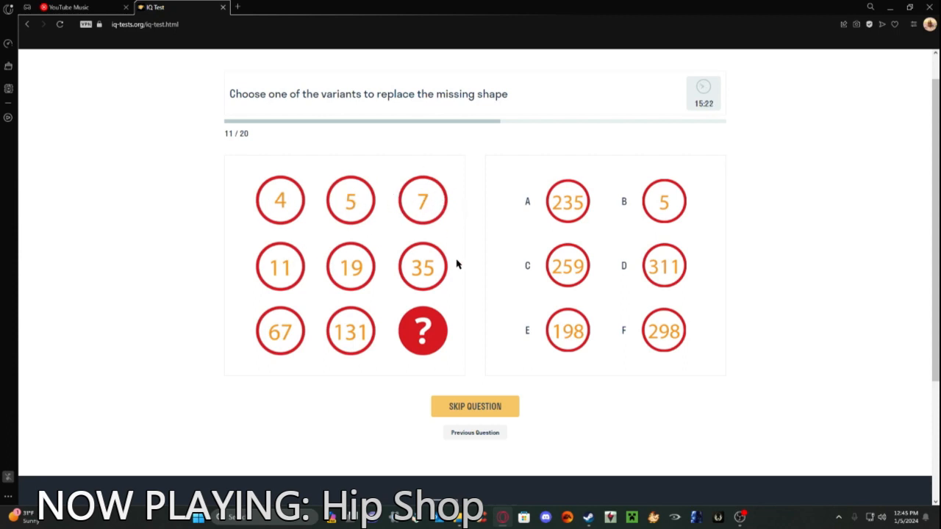
pyautogui.moveTo(441, 270)
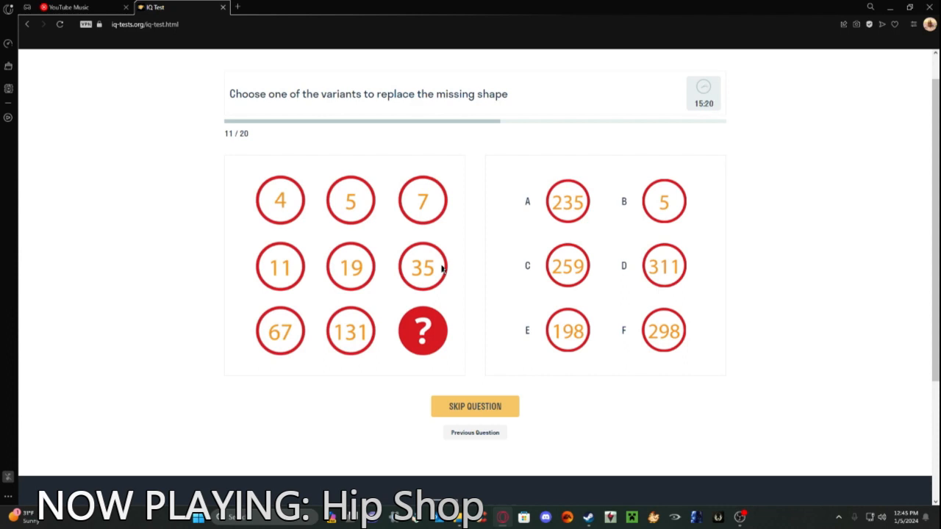
pyautogui.moveTo(502, 266)
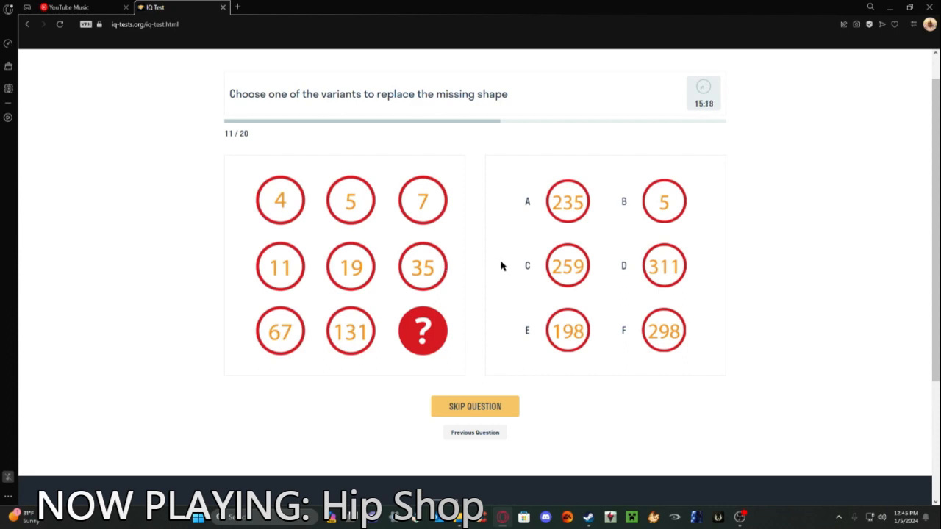
pyautogui.moveTo(498, 266)
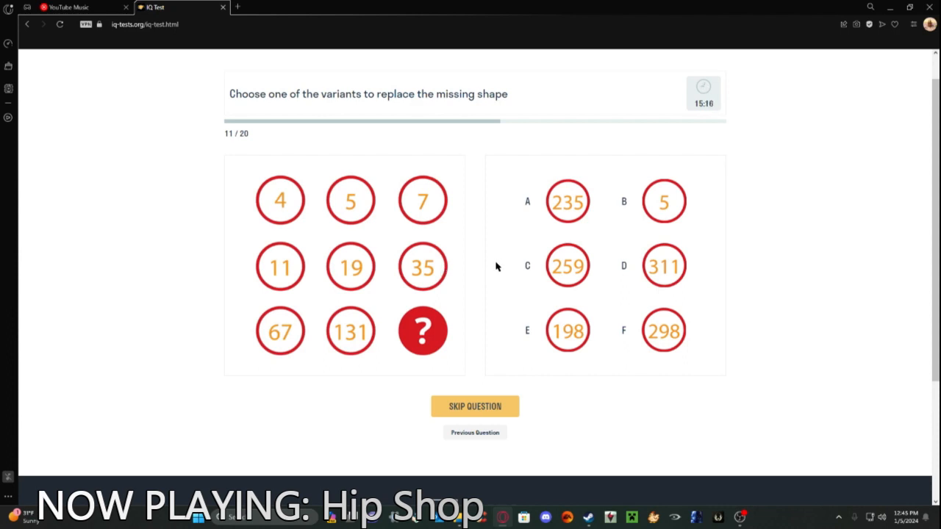
pyautogui.moveTo(300, 279)
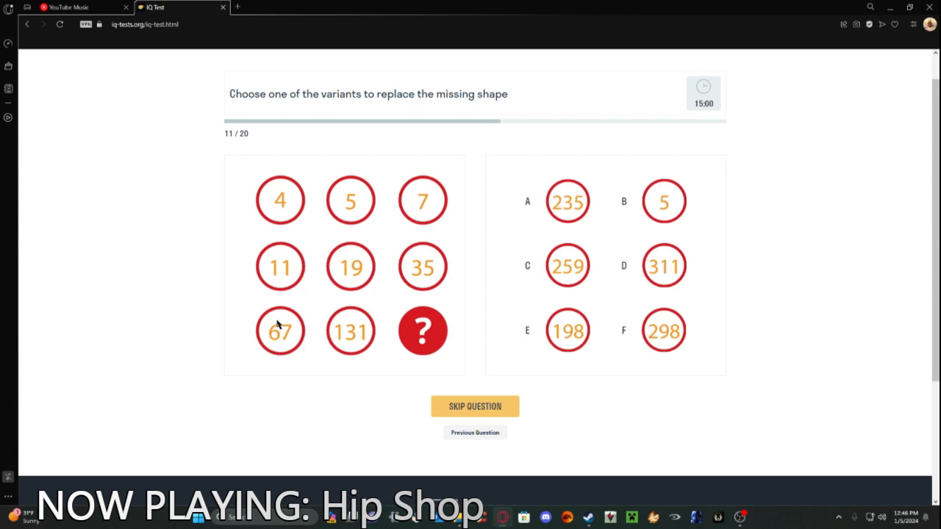
pyautogui.moveTo(475, 267)
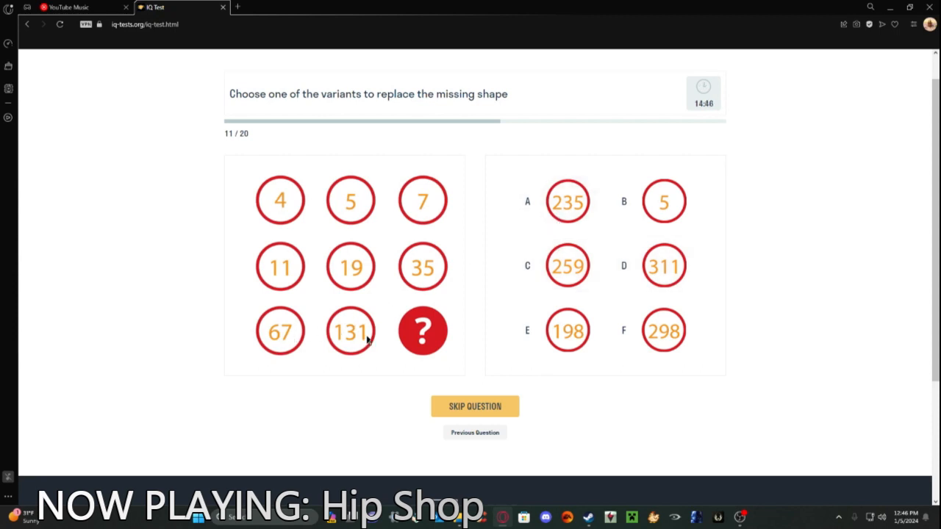
pyautogui.moveTo(254, 336)
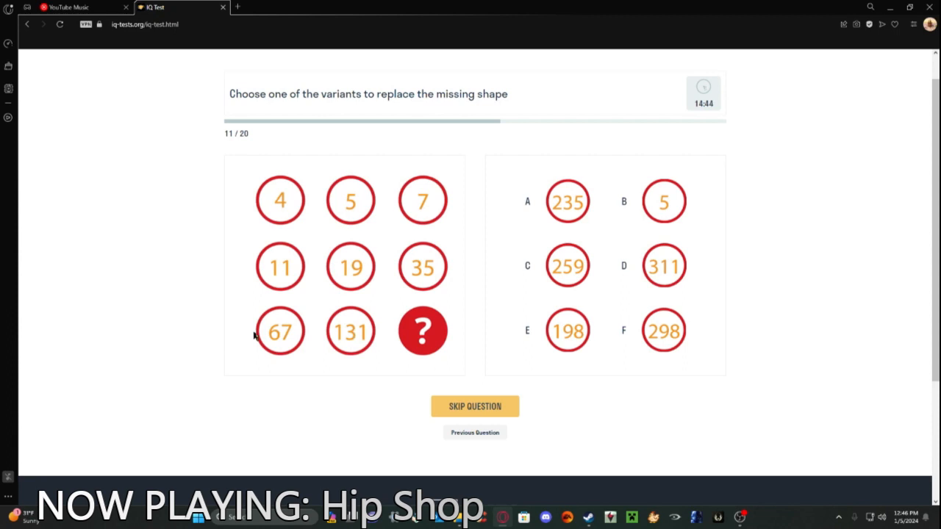
pyautogui.moveTo(559, 312)
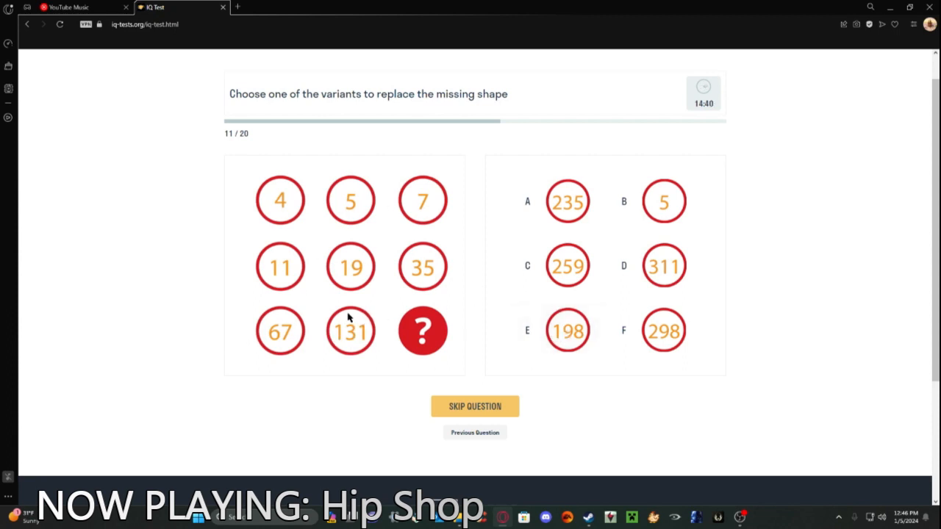
pyautogui.moveTo(567, 202)
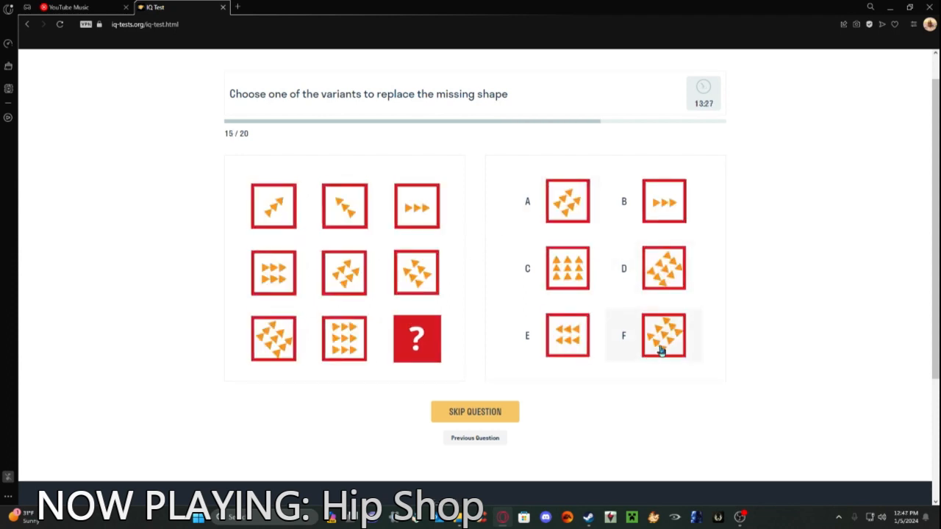
# Choose option F for question 15, then answer questions 18 and 19.
pyautogui.click(662, 334)
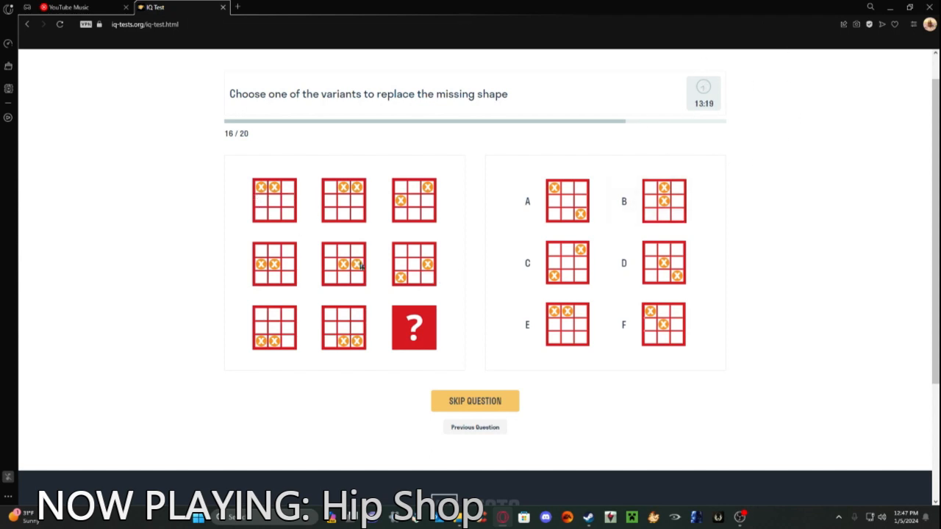
pyautogui.moveTo(342, 225)
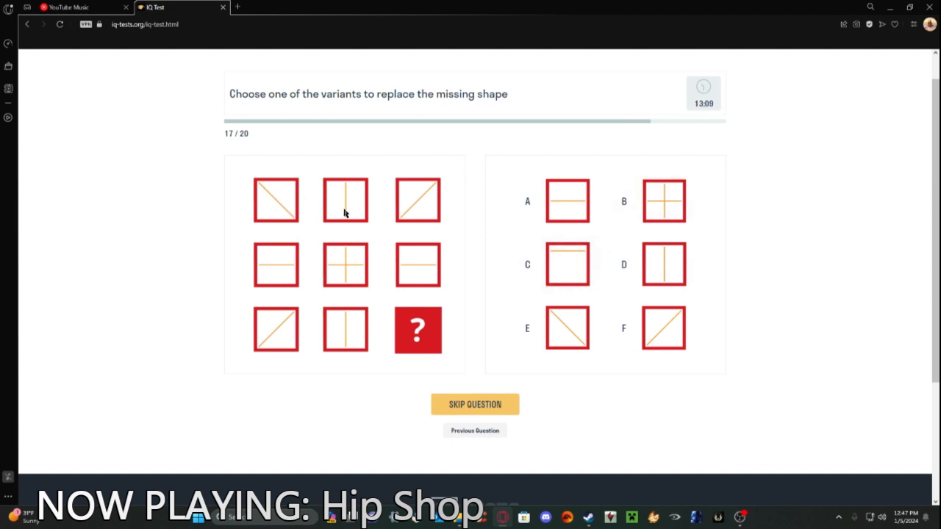
pyautogui.moveTo(330, 299)
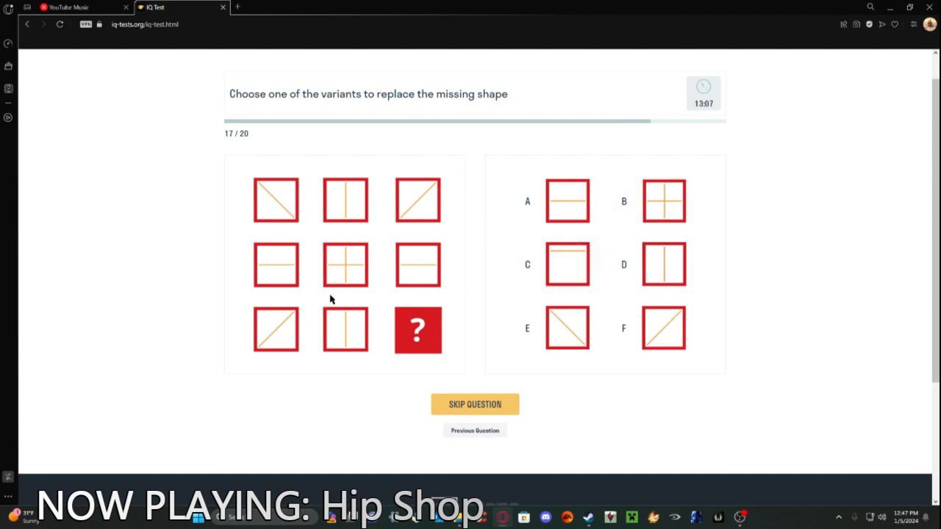
pyautogui.moveTo(314, 332)
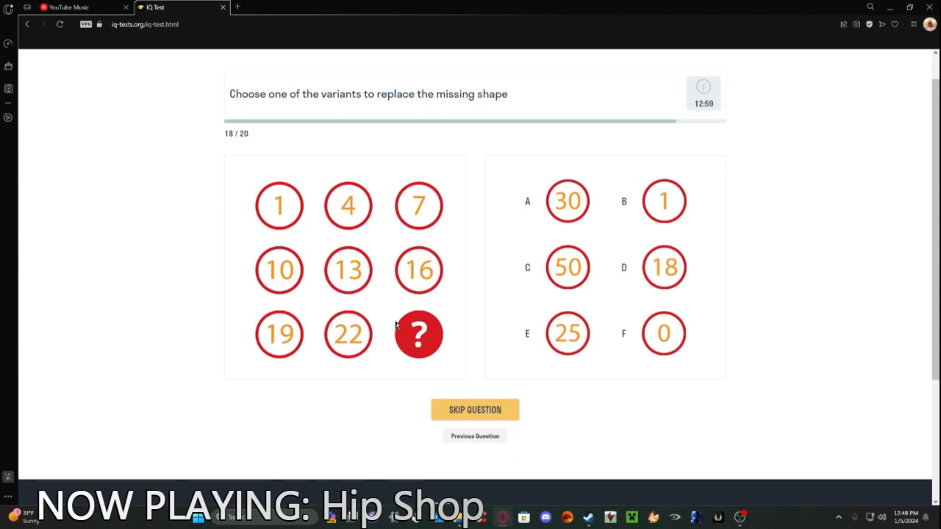
pyautogui.moveTo(305, 323)
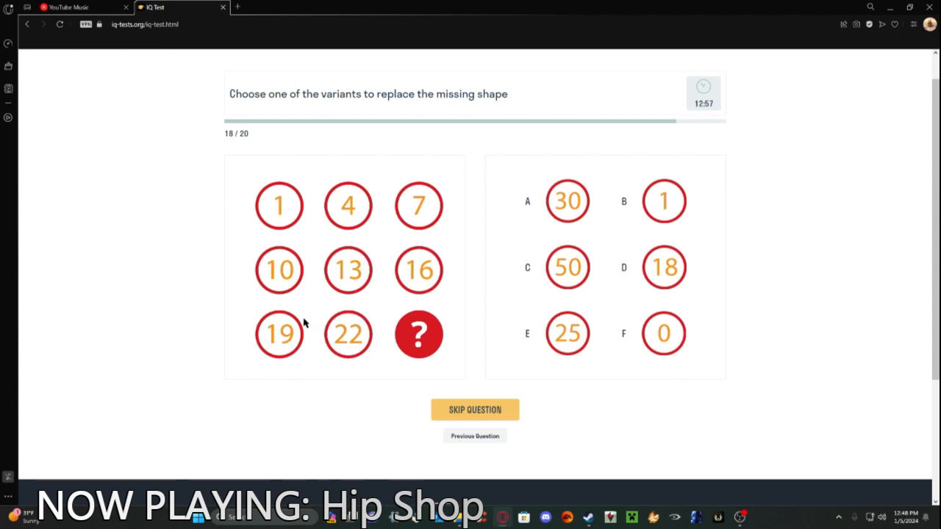
pyautogui.moveTo(455, 222)
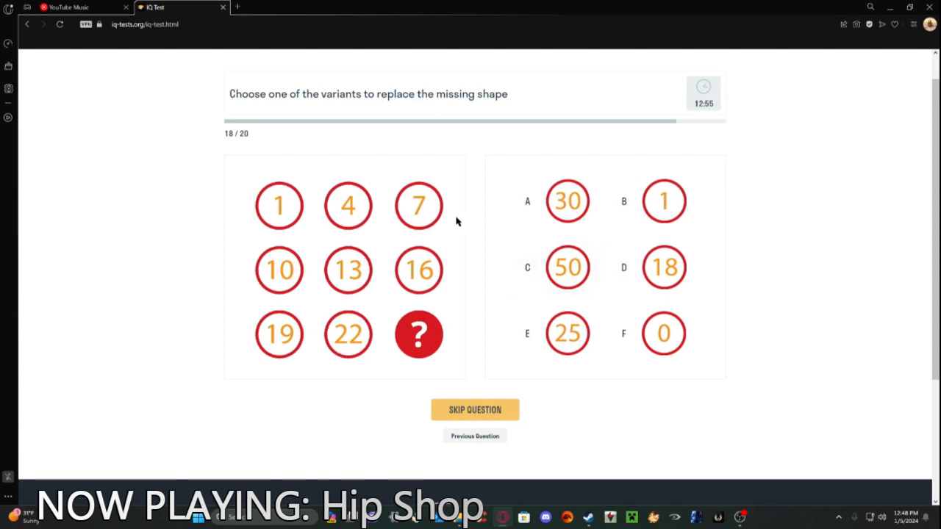
pyautogui.moveTo(518, 204)
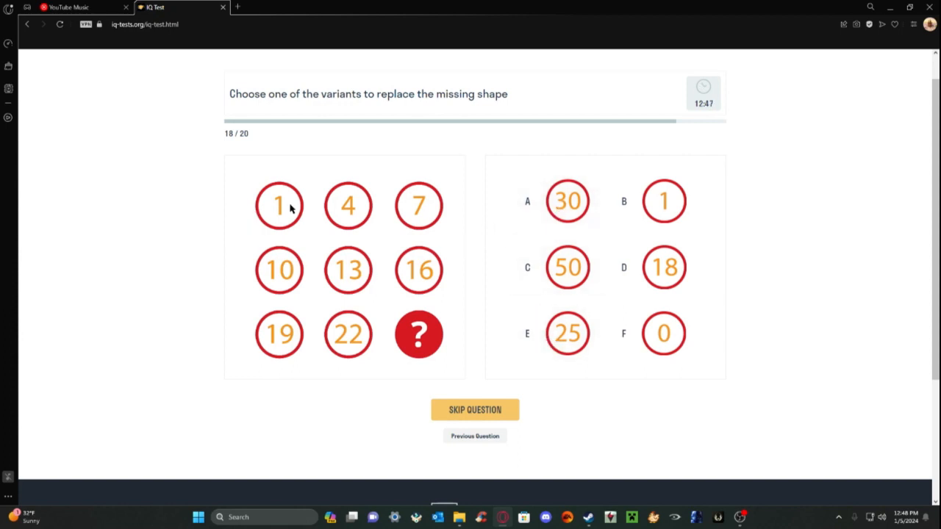
pyautogui.moveTo(432, 201)
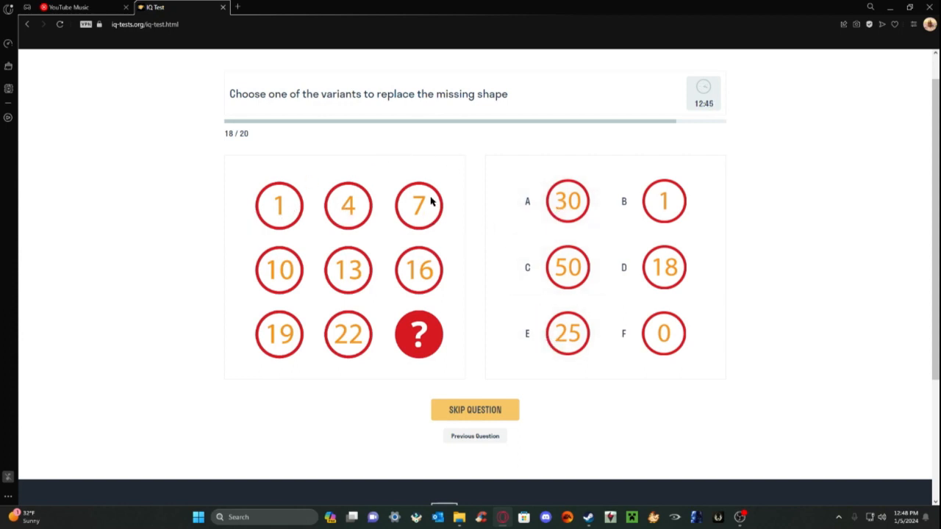
pyautogui.moveTo(283, 357)
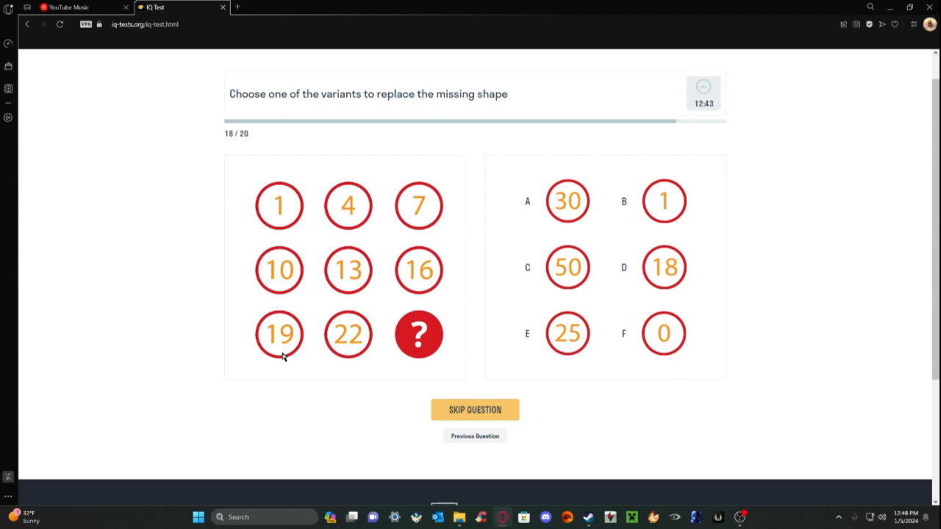
pyautogui.click(475, 410)
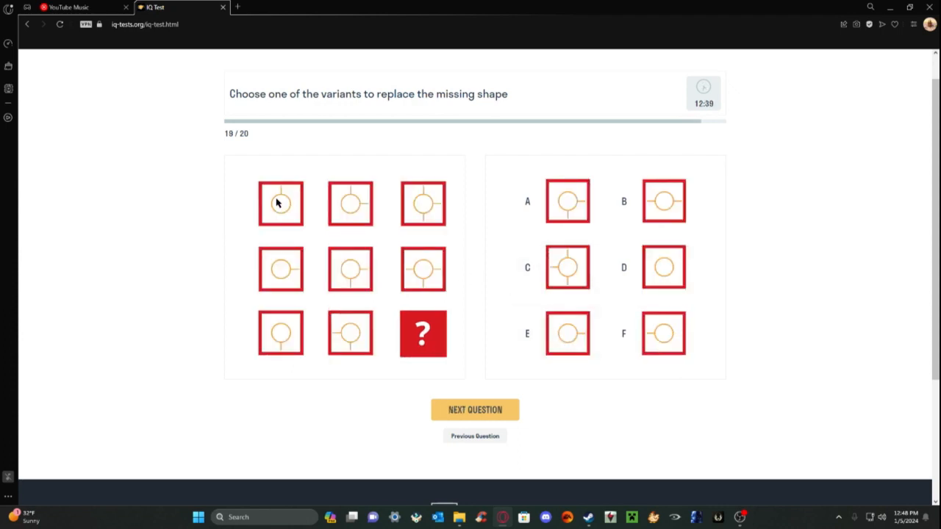
pyautogui.click(474, 409)
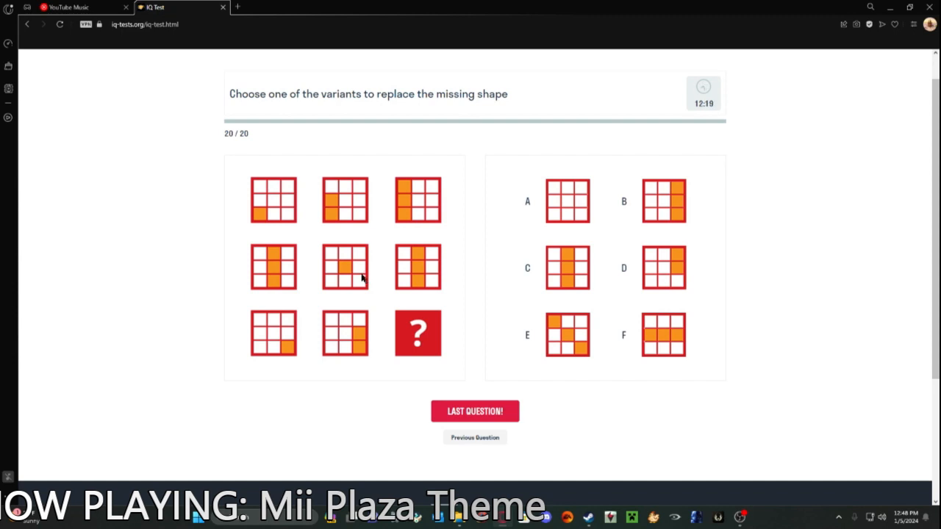
pyautogui.moveTo(518, 309)
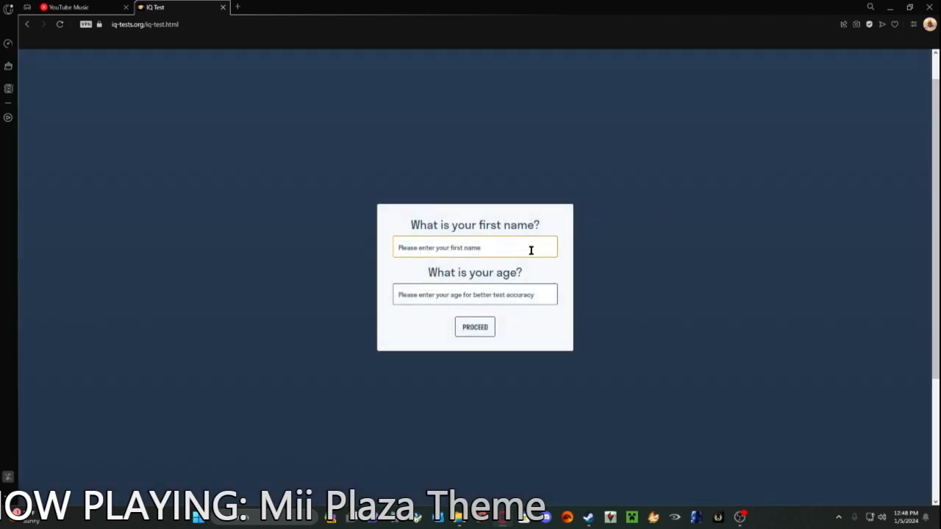
# Enter the first name 'nidgfsojalgbnougbf' and age 19, then proceed to the results.
pyautogui.write('nidgfsojalgbnougbf')
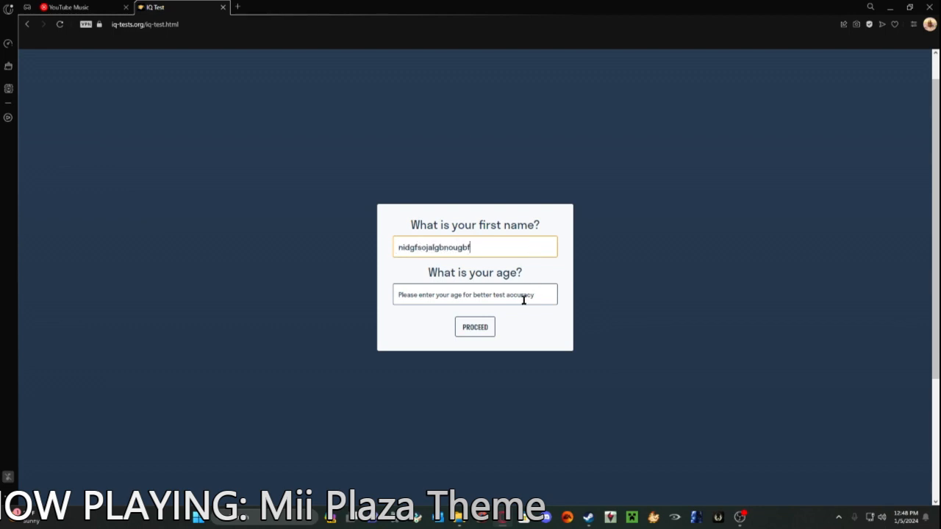
pyautogui.click(474, 294)
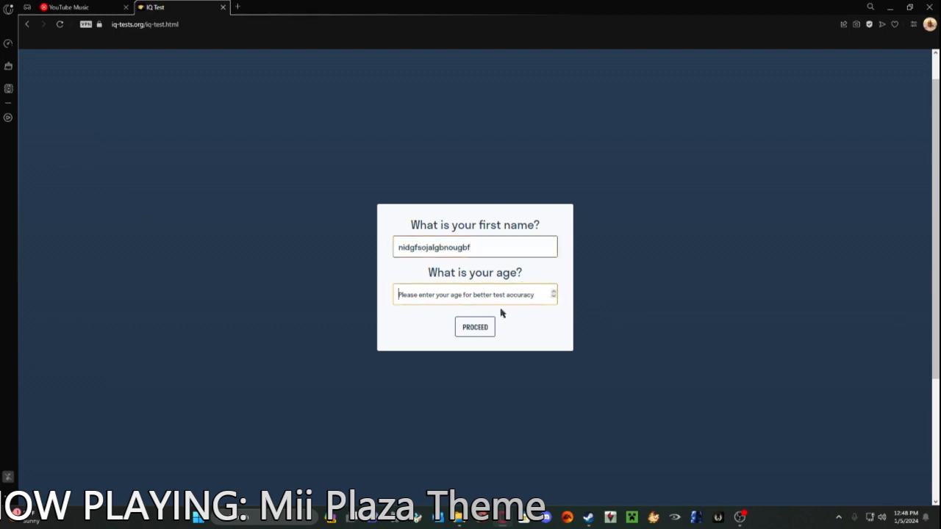
pyautogui.write('19')
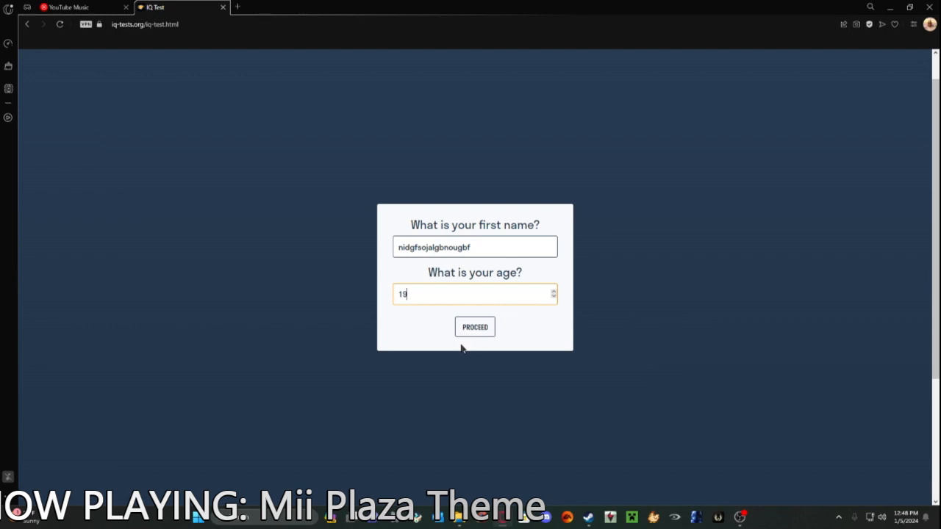
pyautogui.click(474, 327)
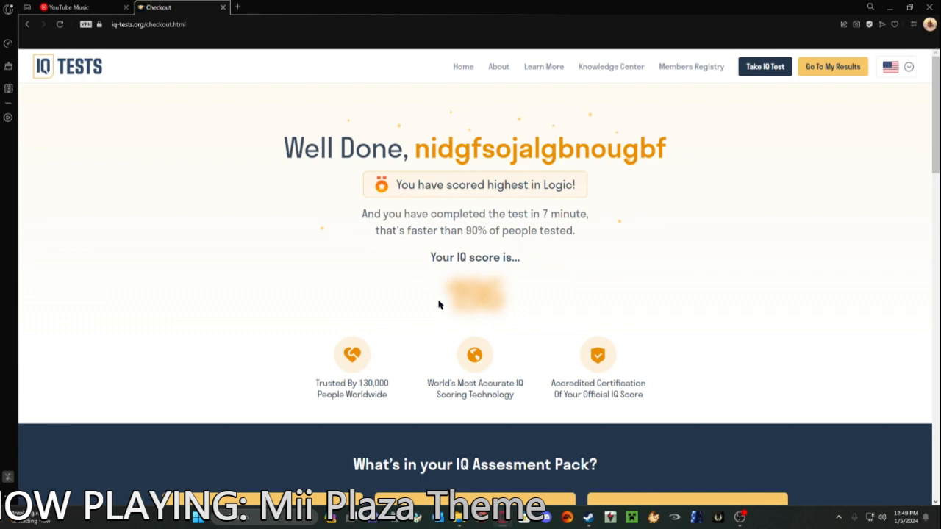
pyautogui.moveTo(467, 309)
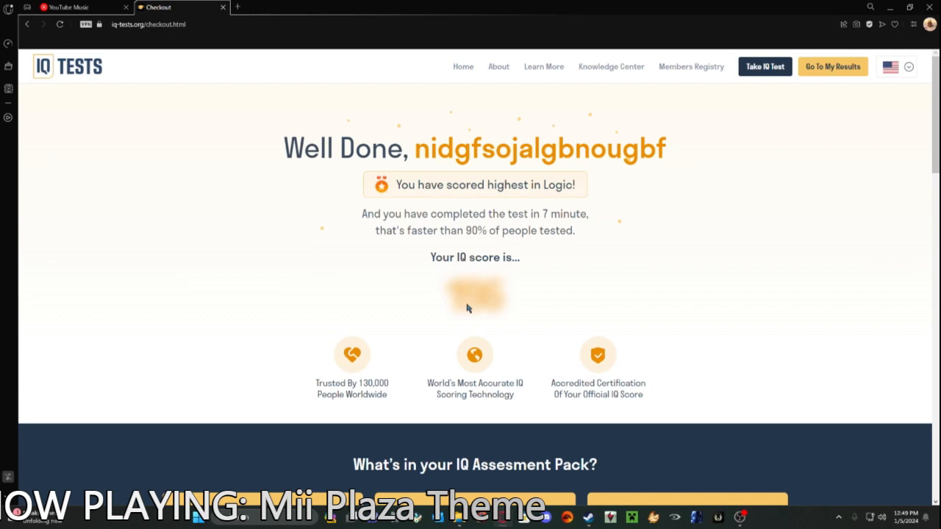
pyautogui.moveTo(485, 313)
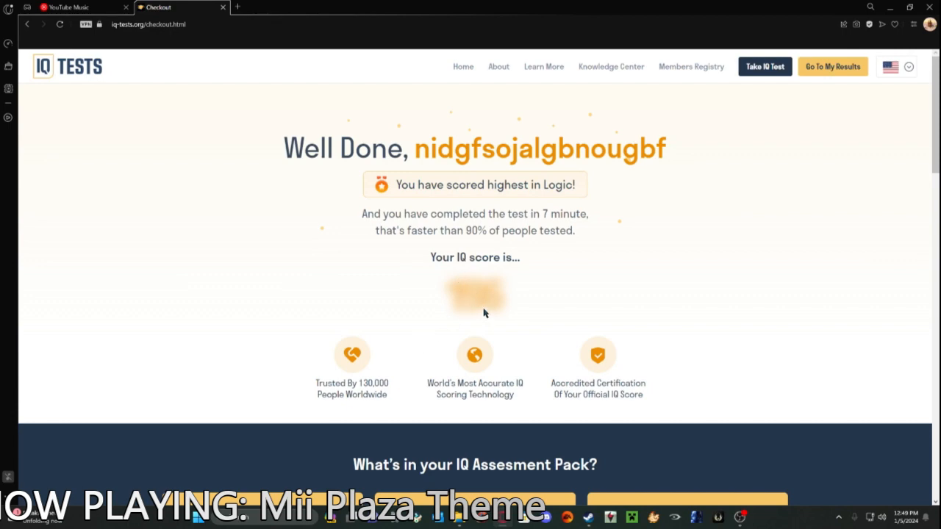
pyautogui.scroll(-3)
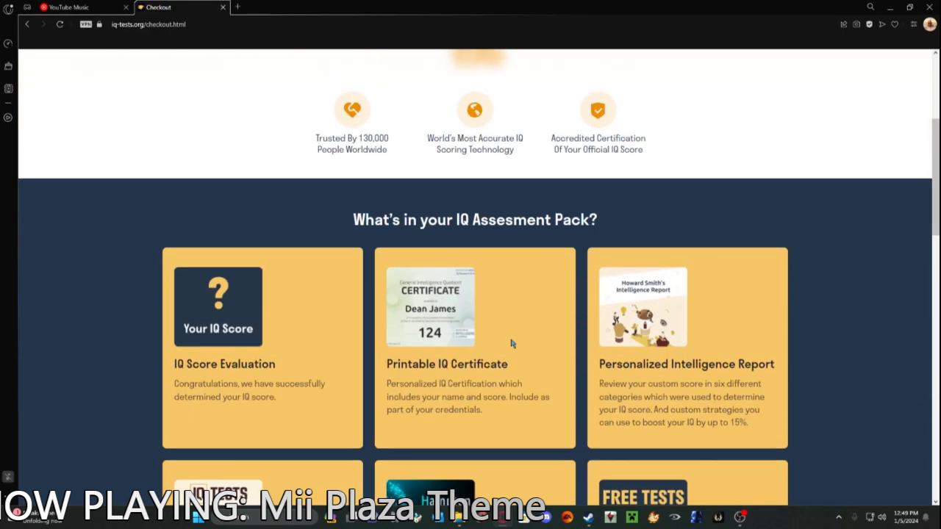
pyautogui.scroll(-3)
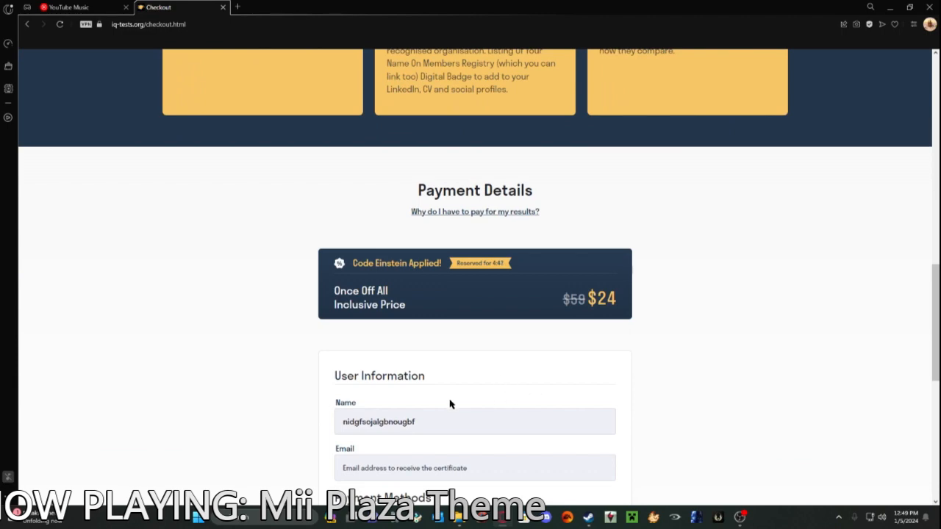
pyautogui.scroll(-3)
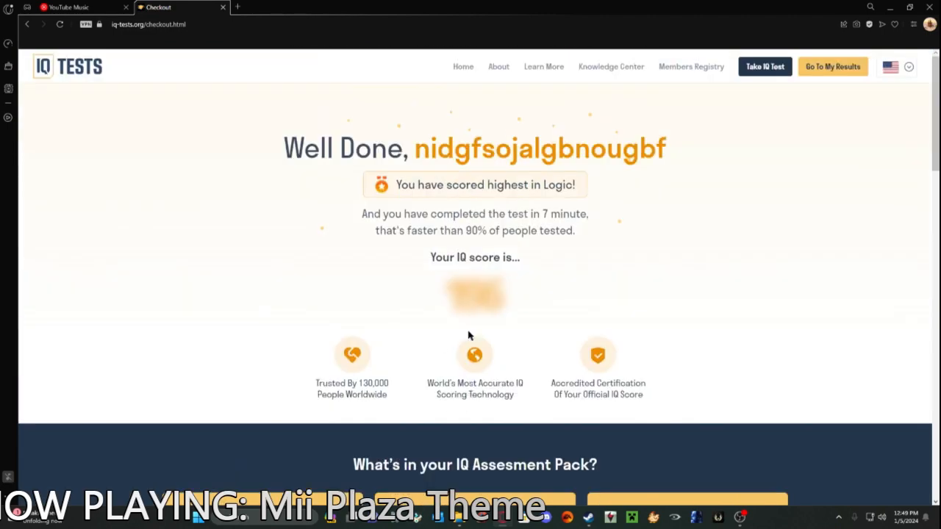
pyautogui.moveTo(521, 318)
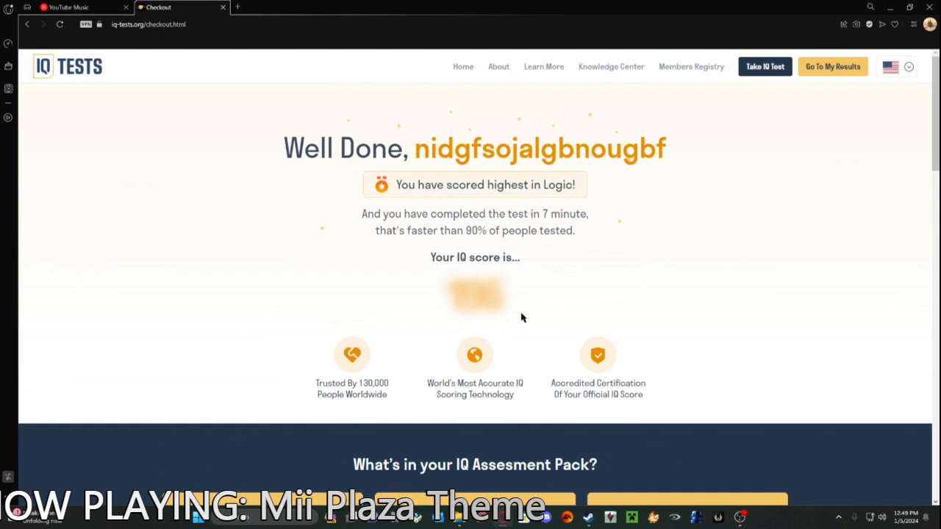
pyautogui.moveTo(454, 322)
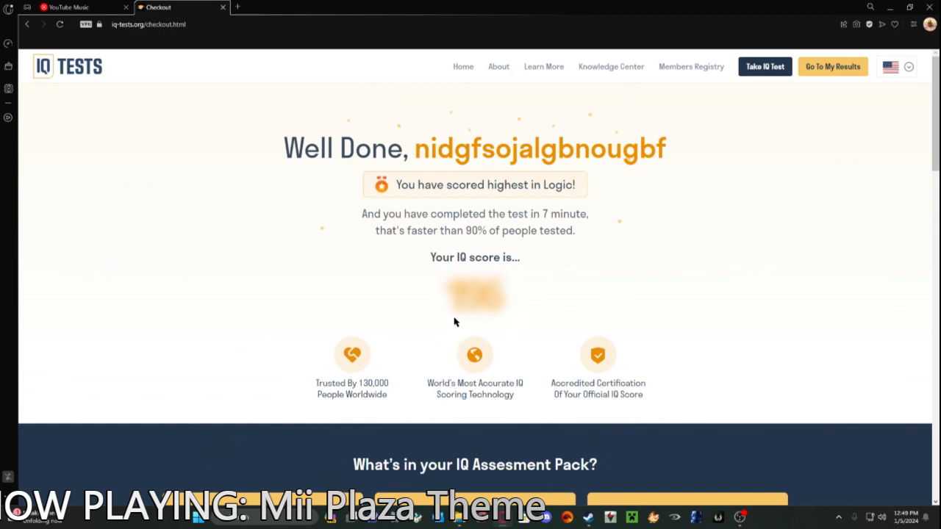
pyautogui.moveTo(487, 328)
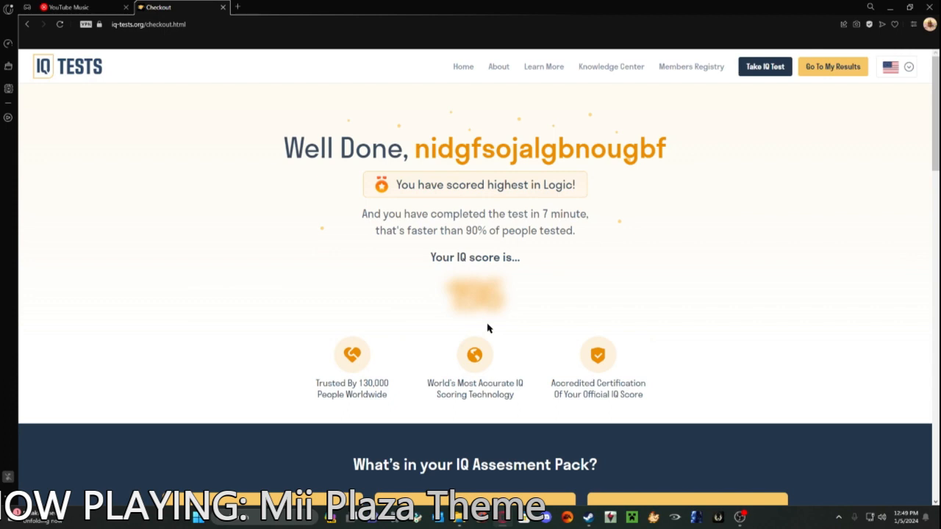
pyautogui.moveTo(514, 334)
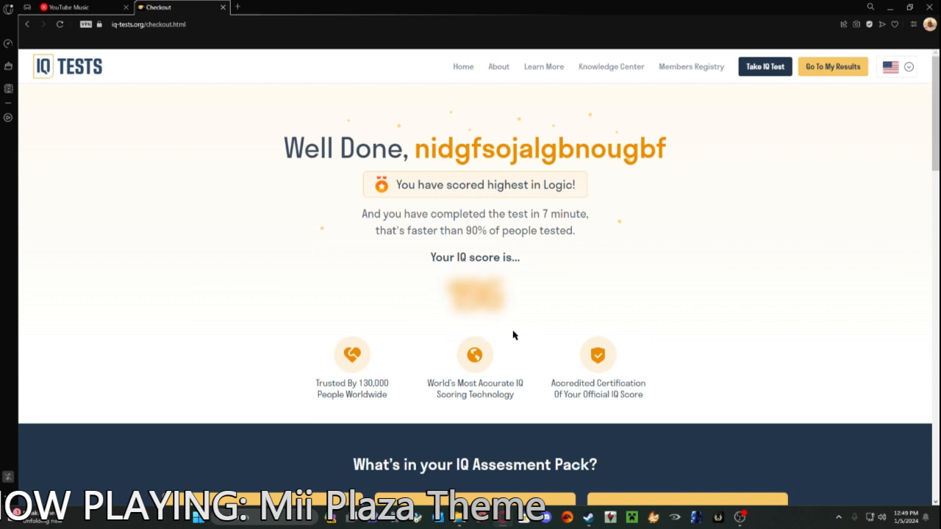
pyautogui.moveTo(473, 285)
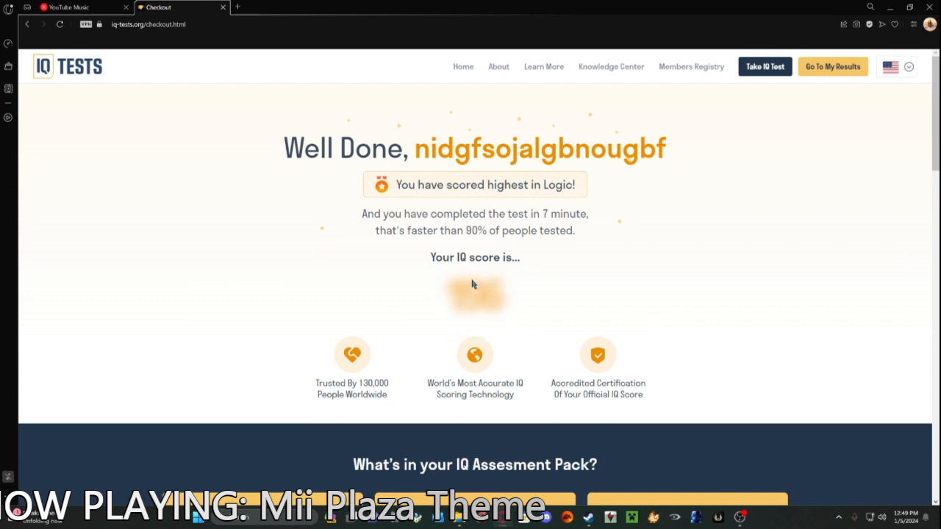
pyautogui.moveTo(663, 352)
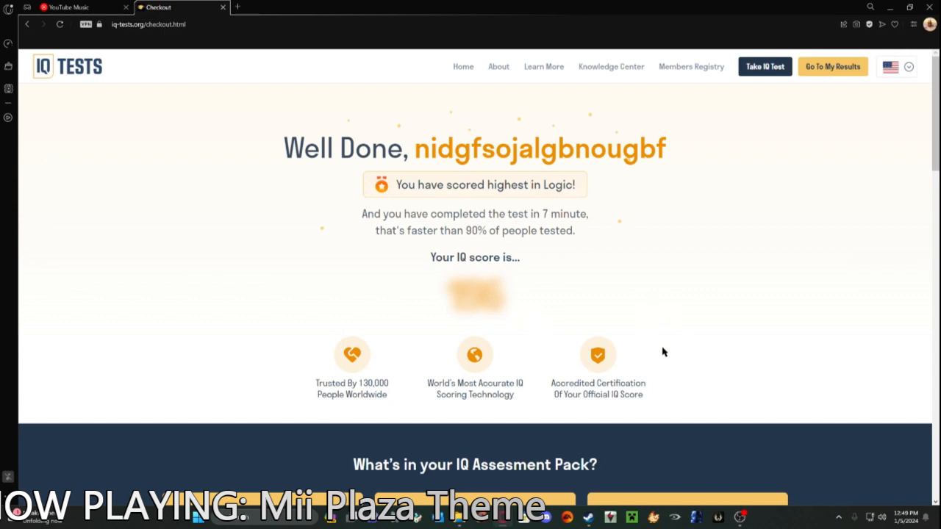
pyautogui.moveTo(583, 279)
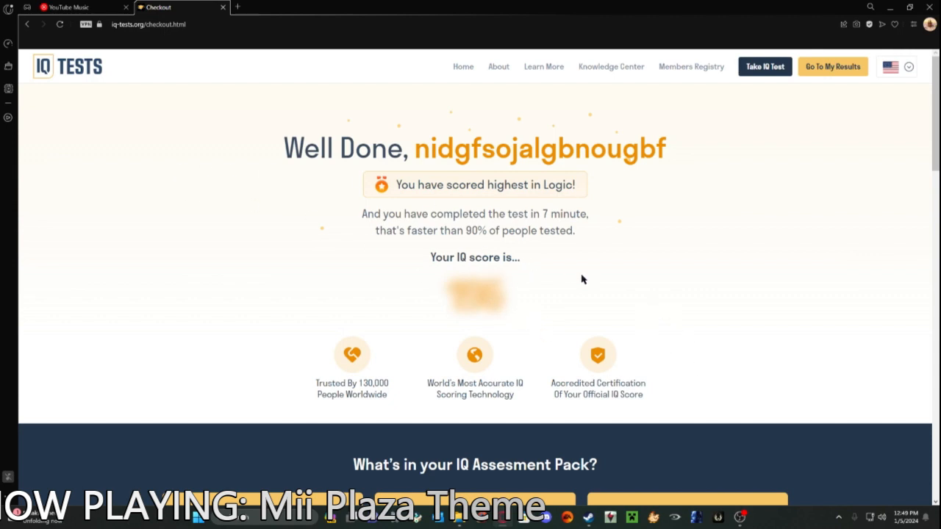
pyautogui.moveTo(501, 274)
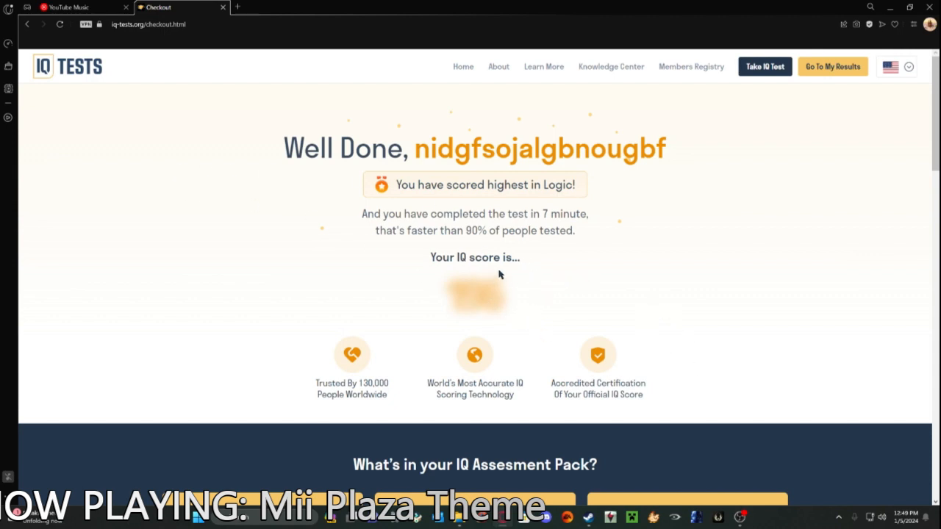
pyautogui.scroll(-3)
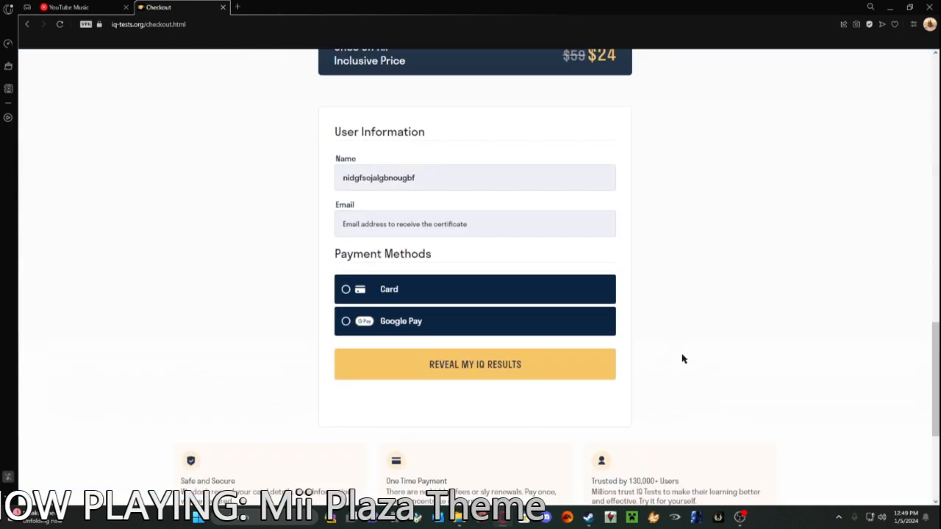
# Enter the email 'seemor' and submit to reveal the IQ results.
pyautogui.click(475, 364)
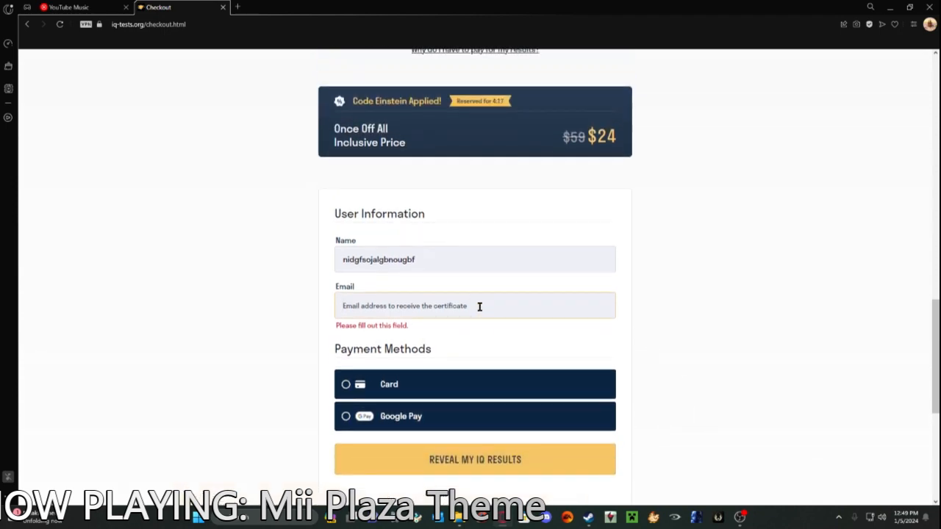
pyautogui.write('seemor')
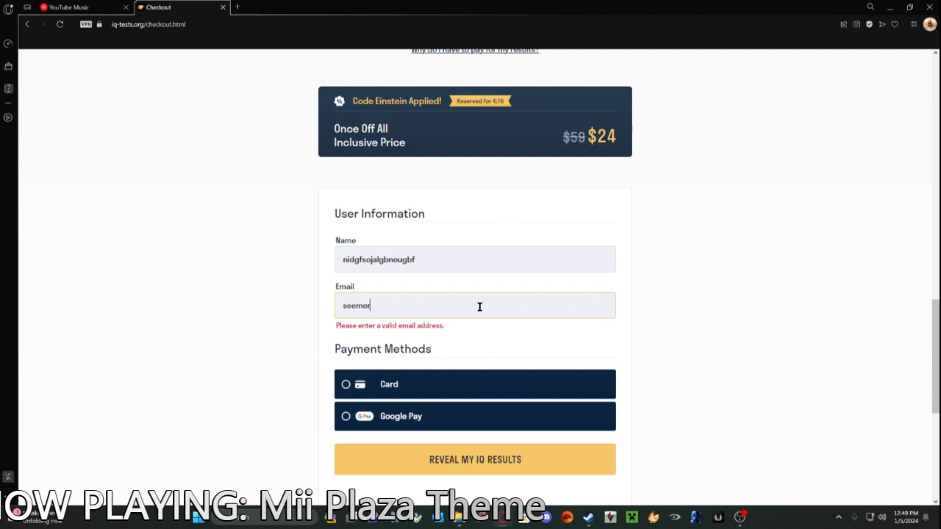
pyautogui.click(474, 459)
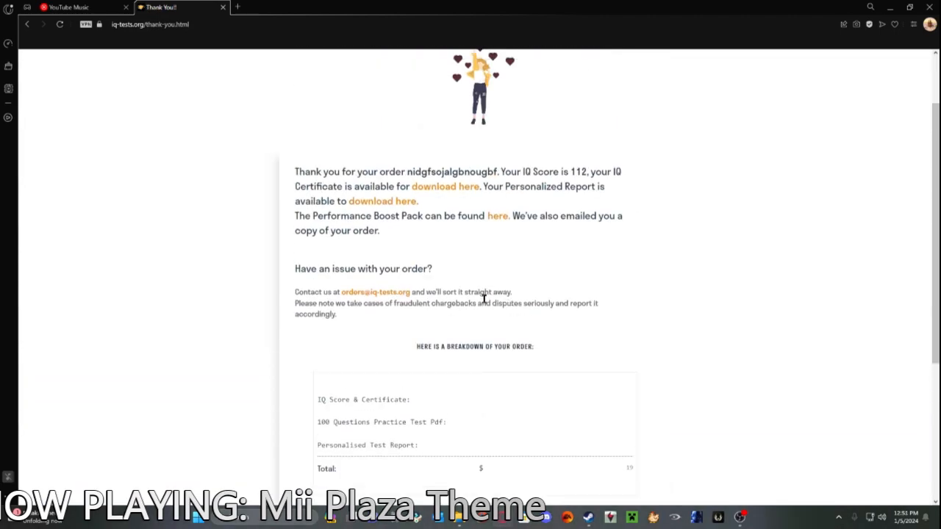
pyautogui.moveTo(584, 185)
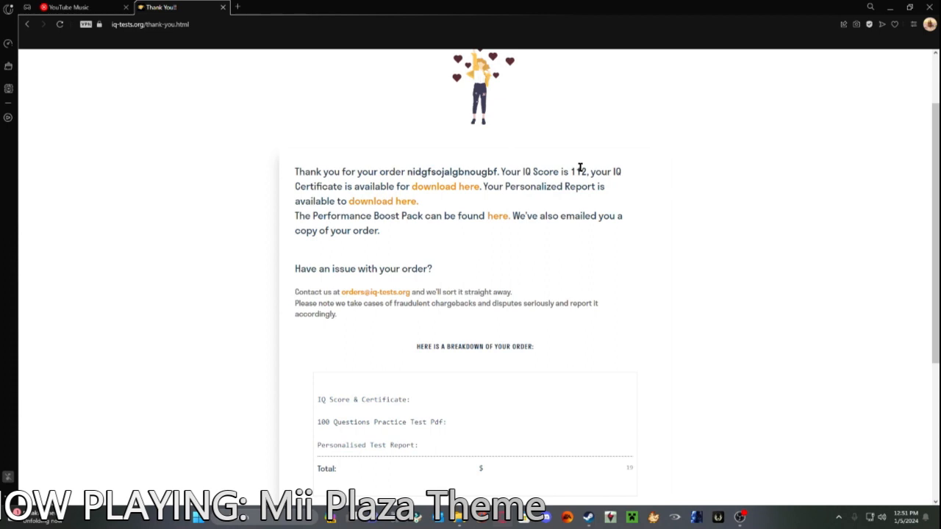
pyautogui.moveTo(517, 172)
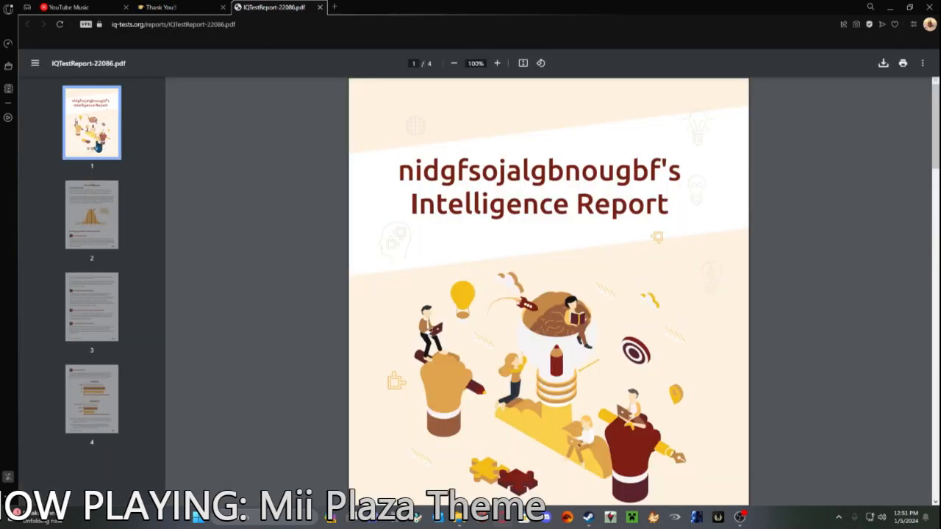
# Scroll the report PDF down to page 2, the Overall IQ score of 112.
pyautogui.scroll(-3)
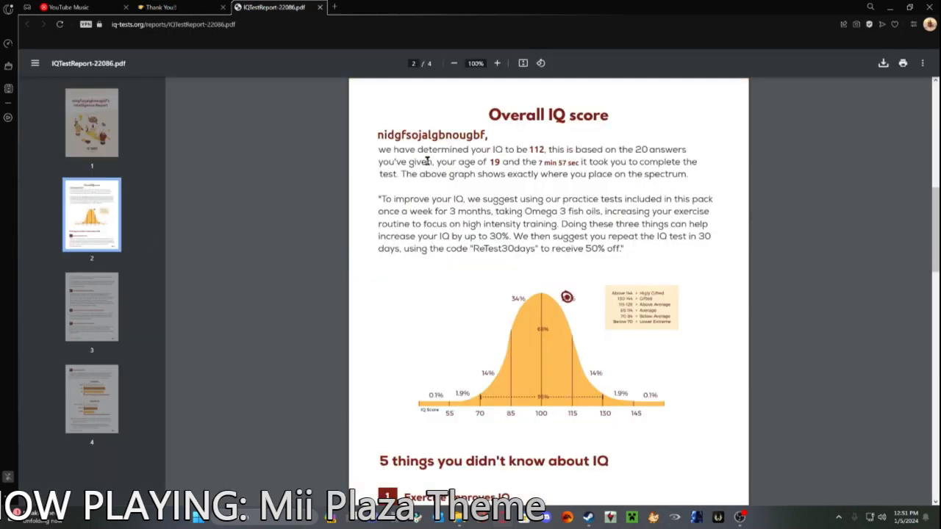
pyautogui.moveTo(545, 404)
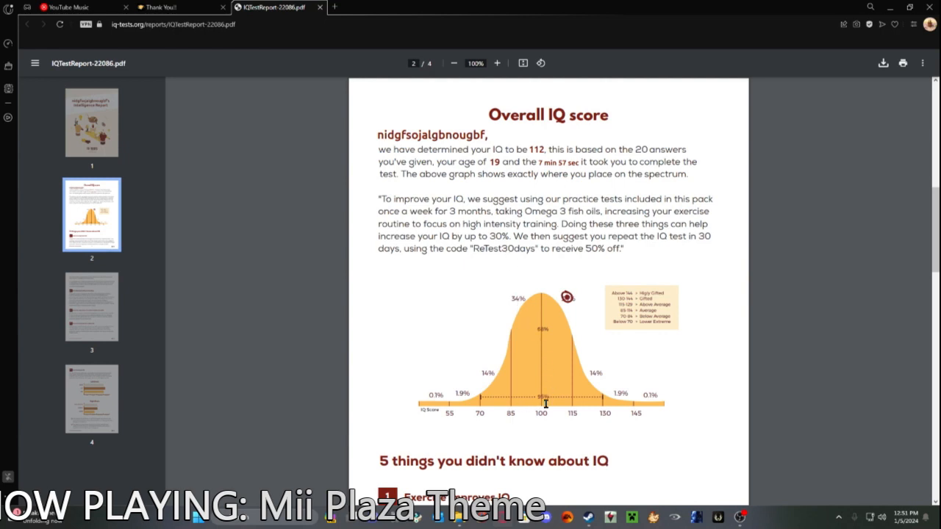
pyautogui.moveTo(566, 400)
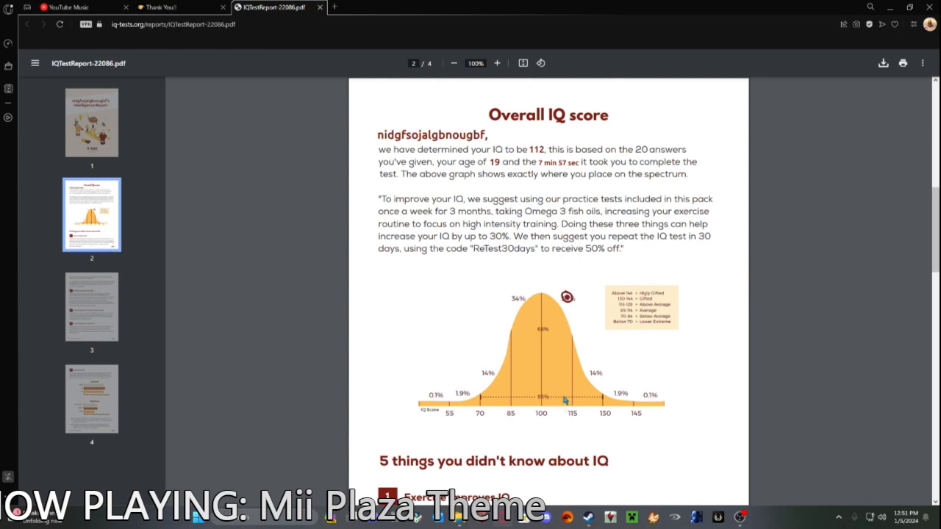
pyautogui.moveTo(562, 340)
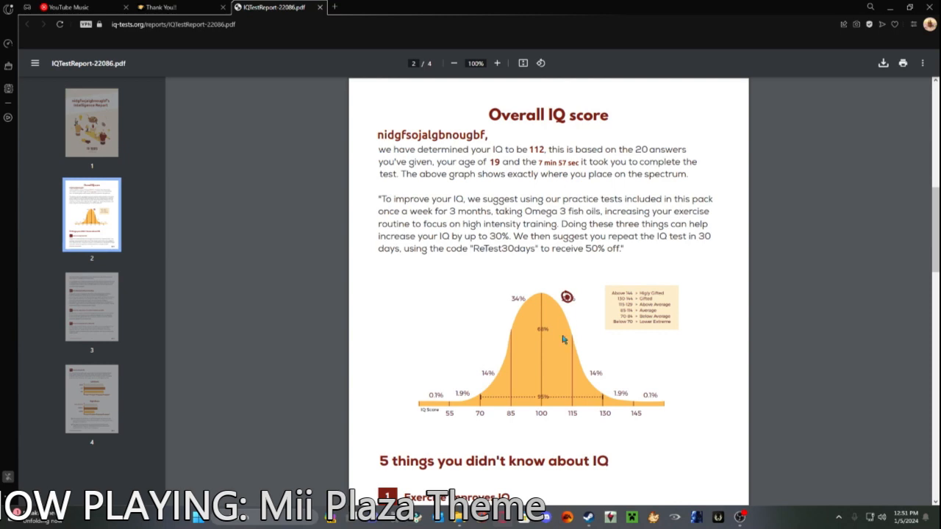
pyautogui.moveTo(458, 350)
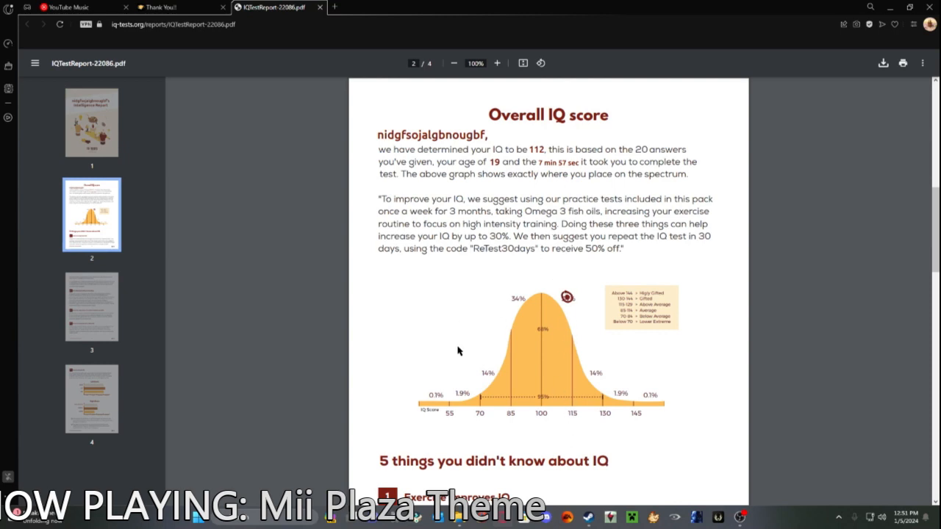
pyautogui.moveTo(624, 312)
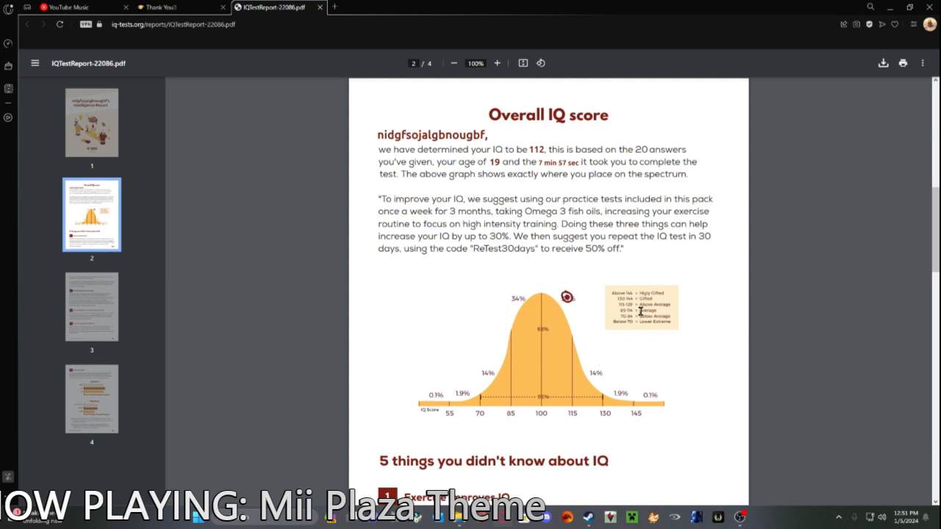
pyautogui.moveTo(601, 369)
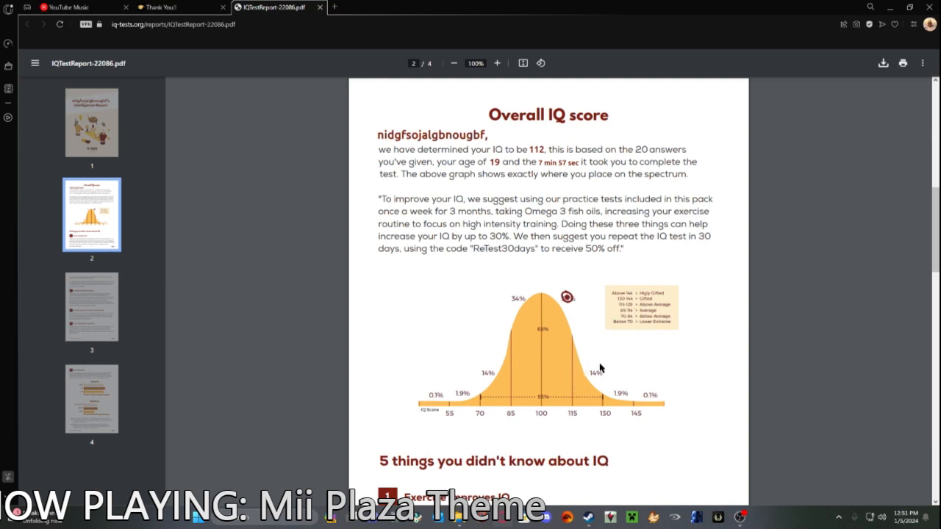
pyautogui.moveTo(571, 404)
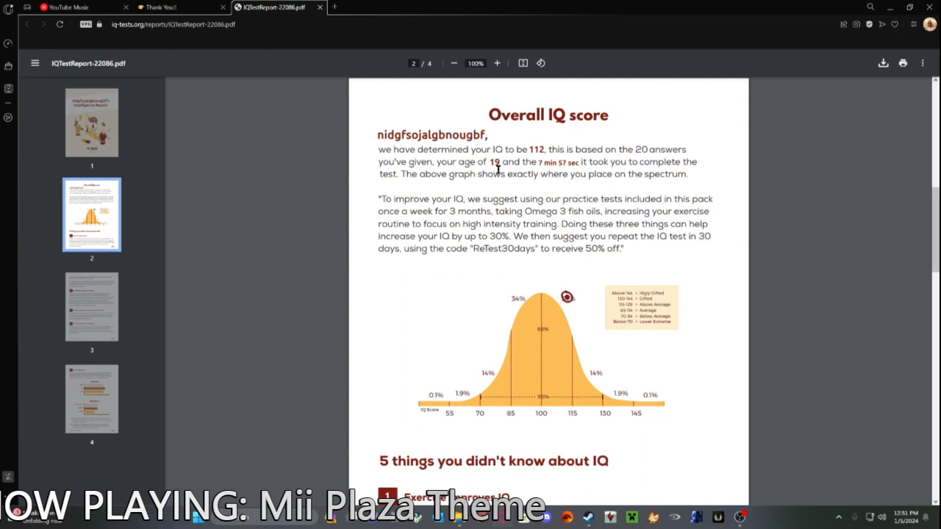
pyautogui.moveTo(411, 200)
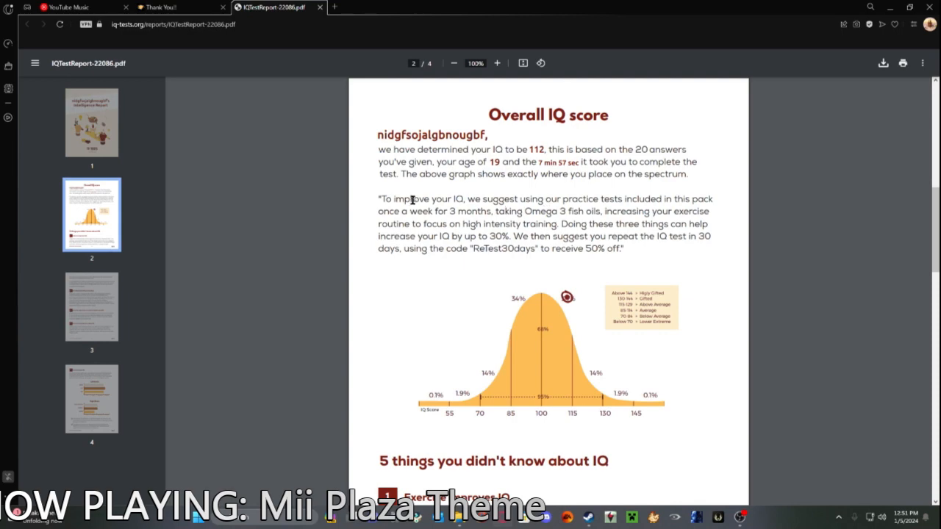
pyautogui.moveTo(108, 293)
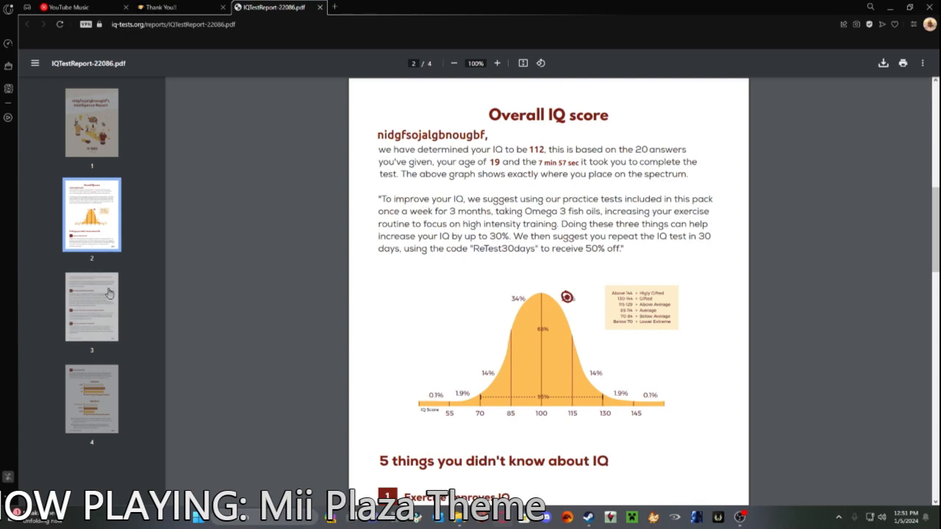